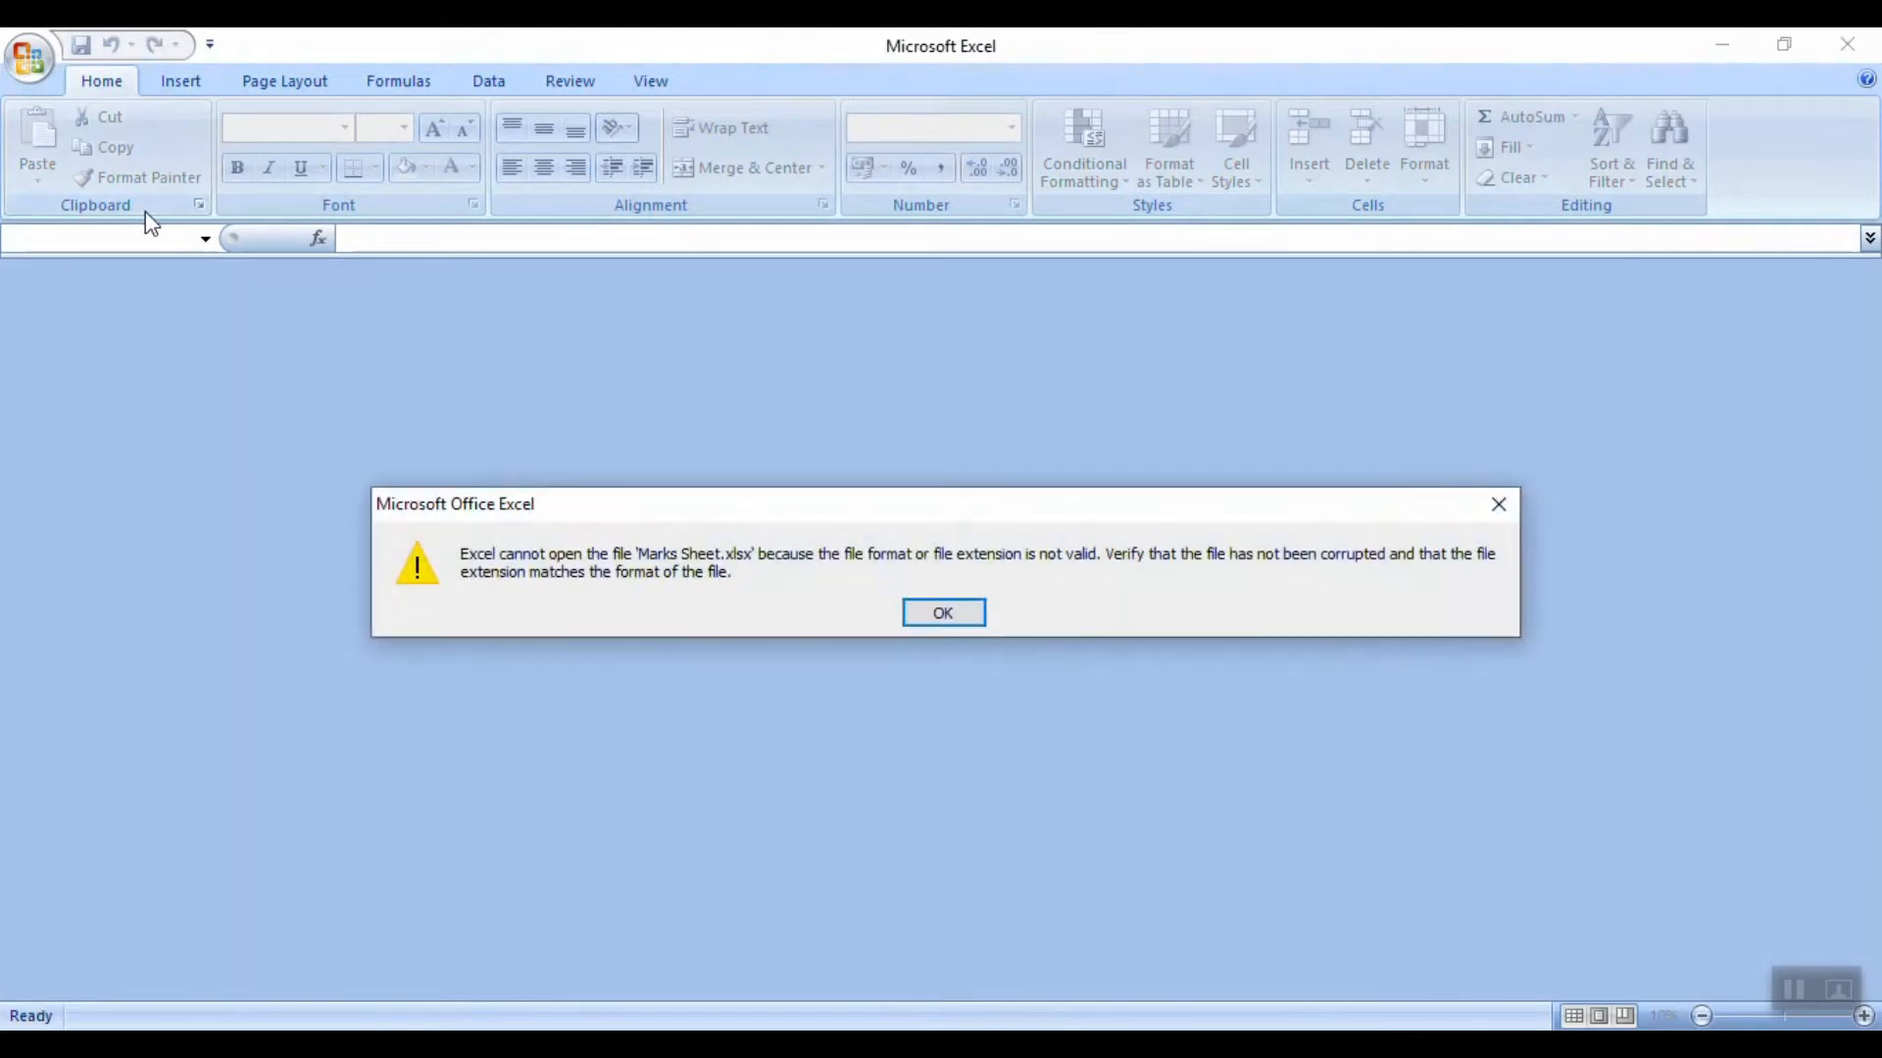
pyautogui.moveTo(487, 417)
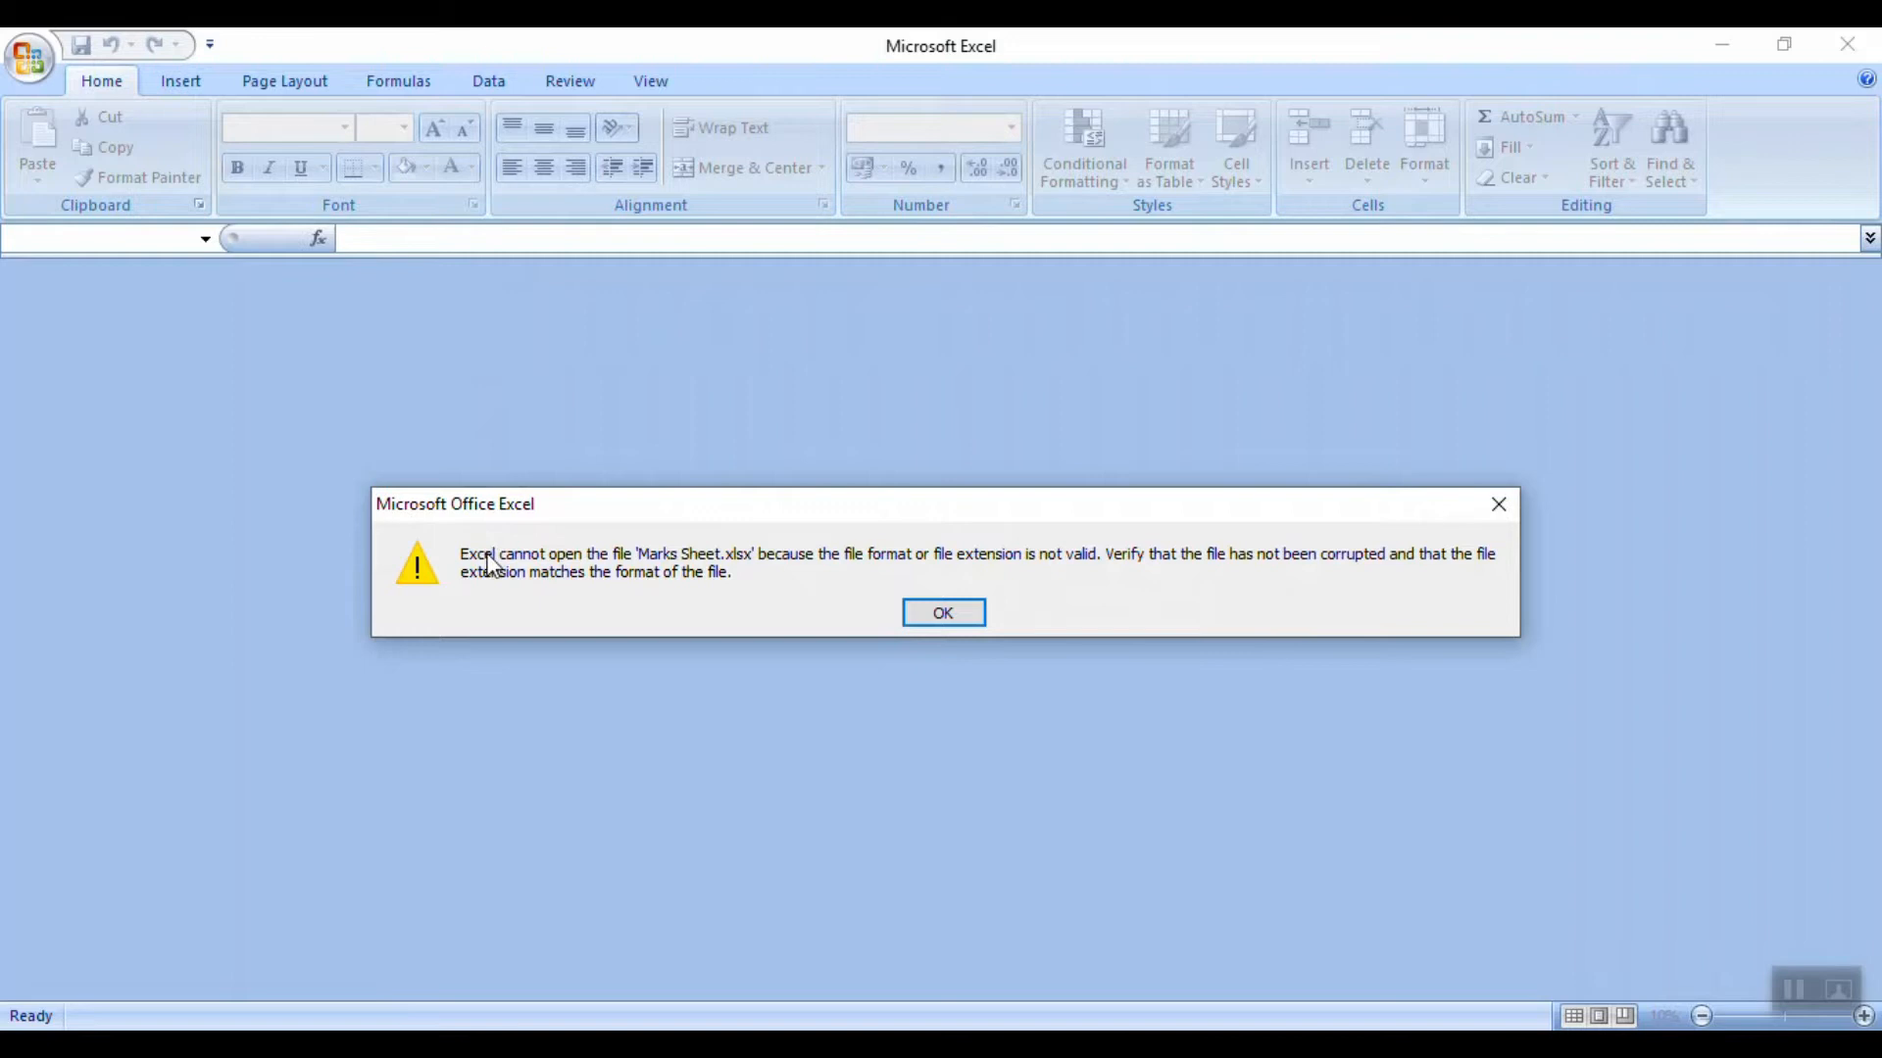
pyautogui.moveTo(597, 566)
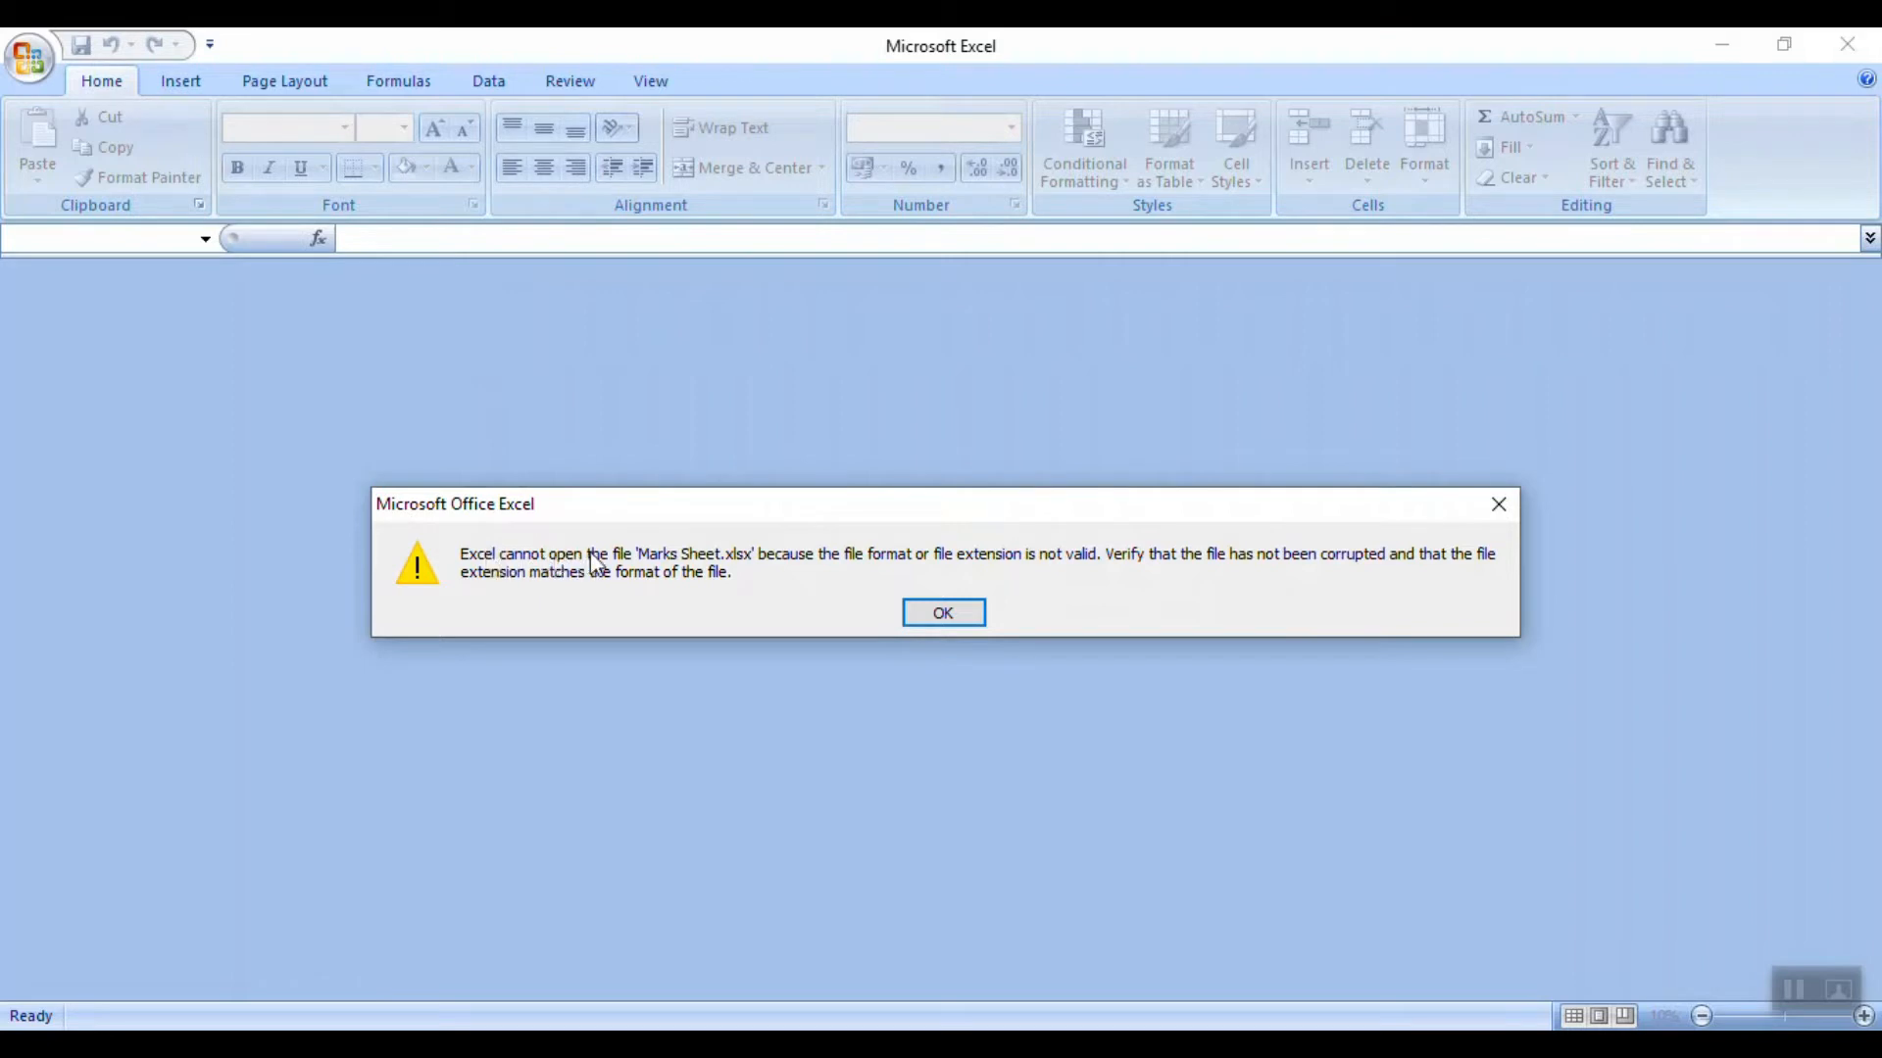
pyautogui.moveTo(909, 565)
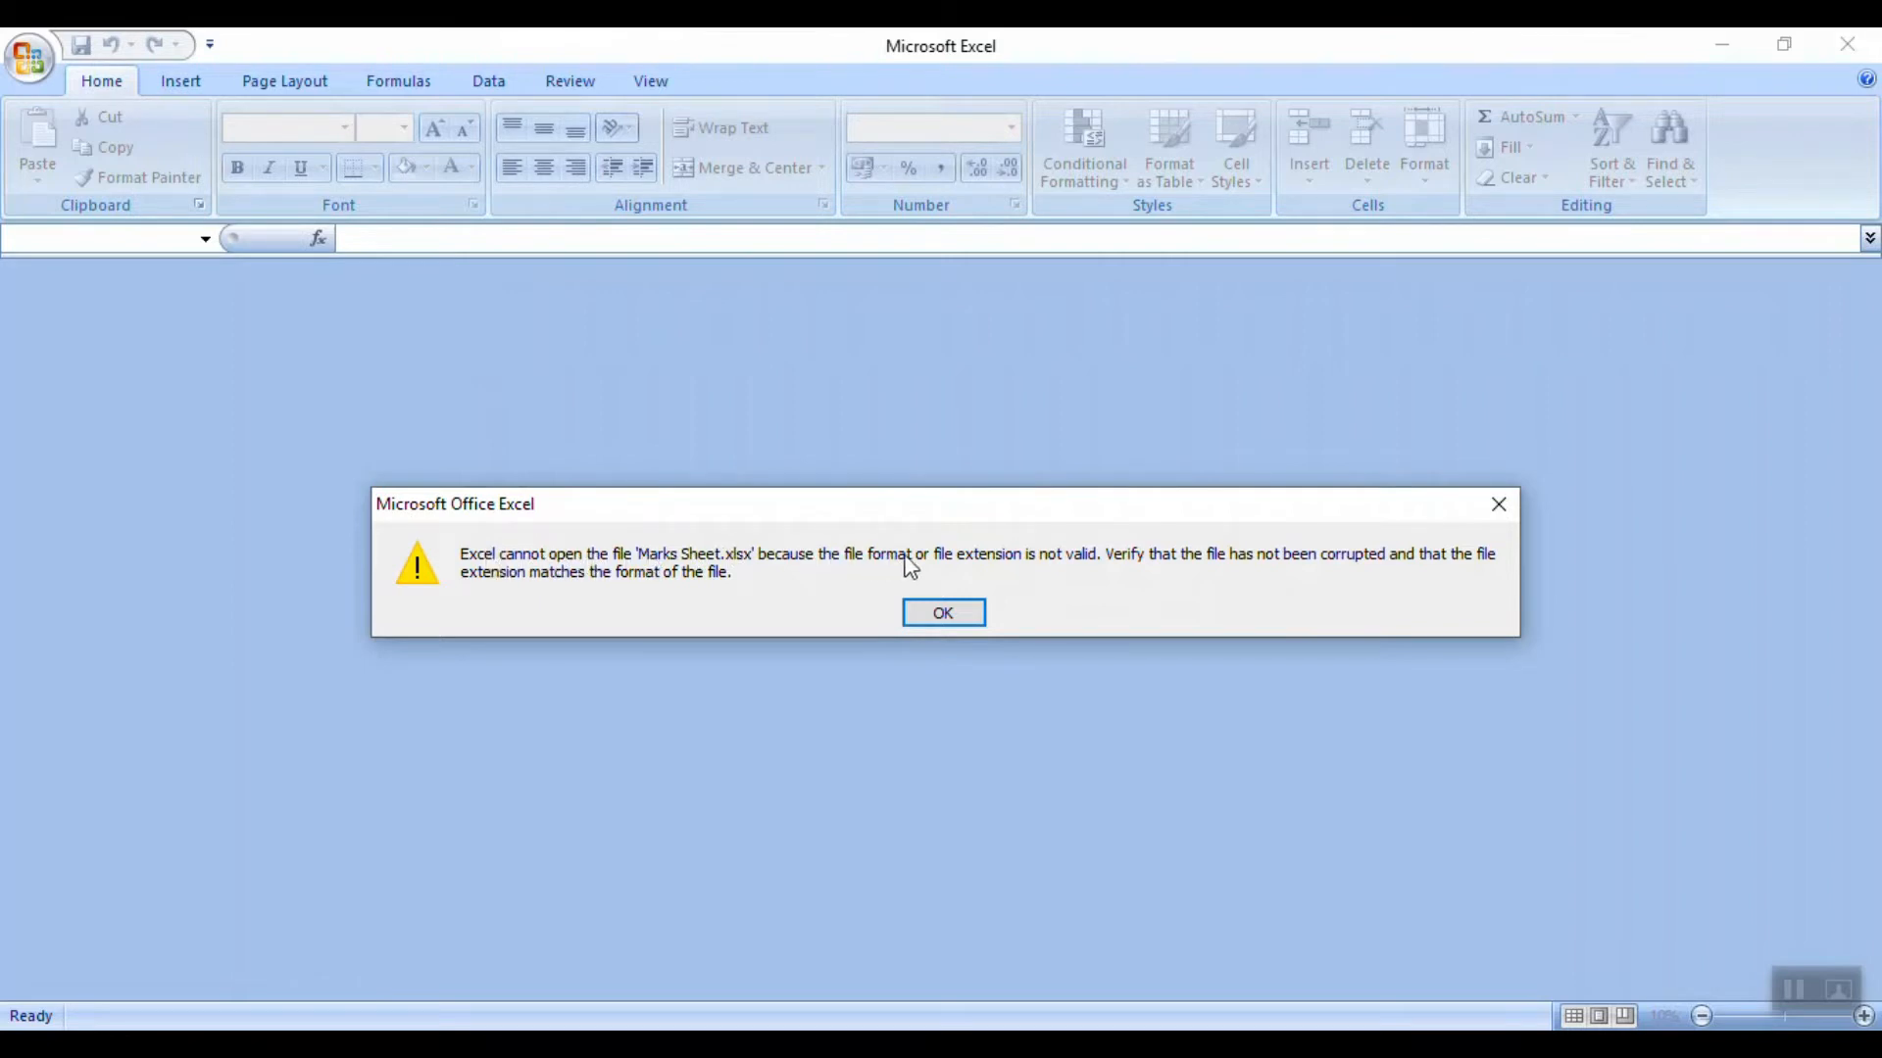
pyautogui.moveTo(1080, 571)
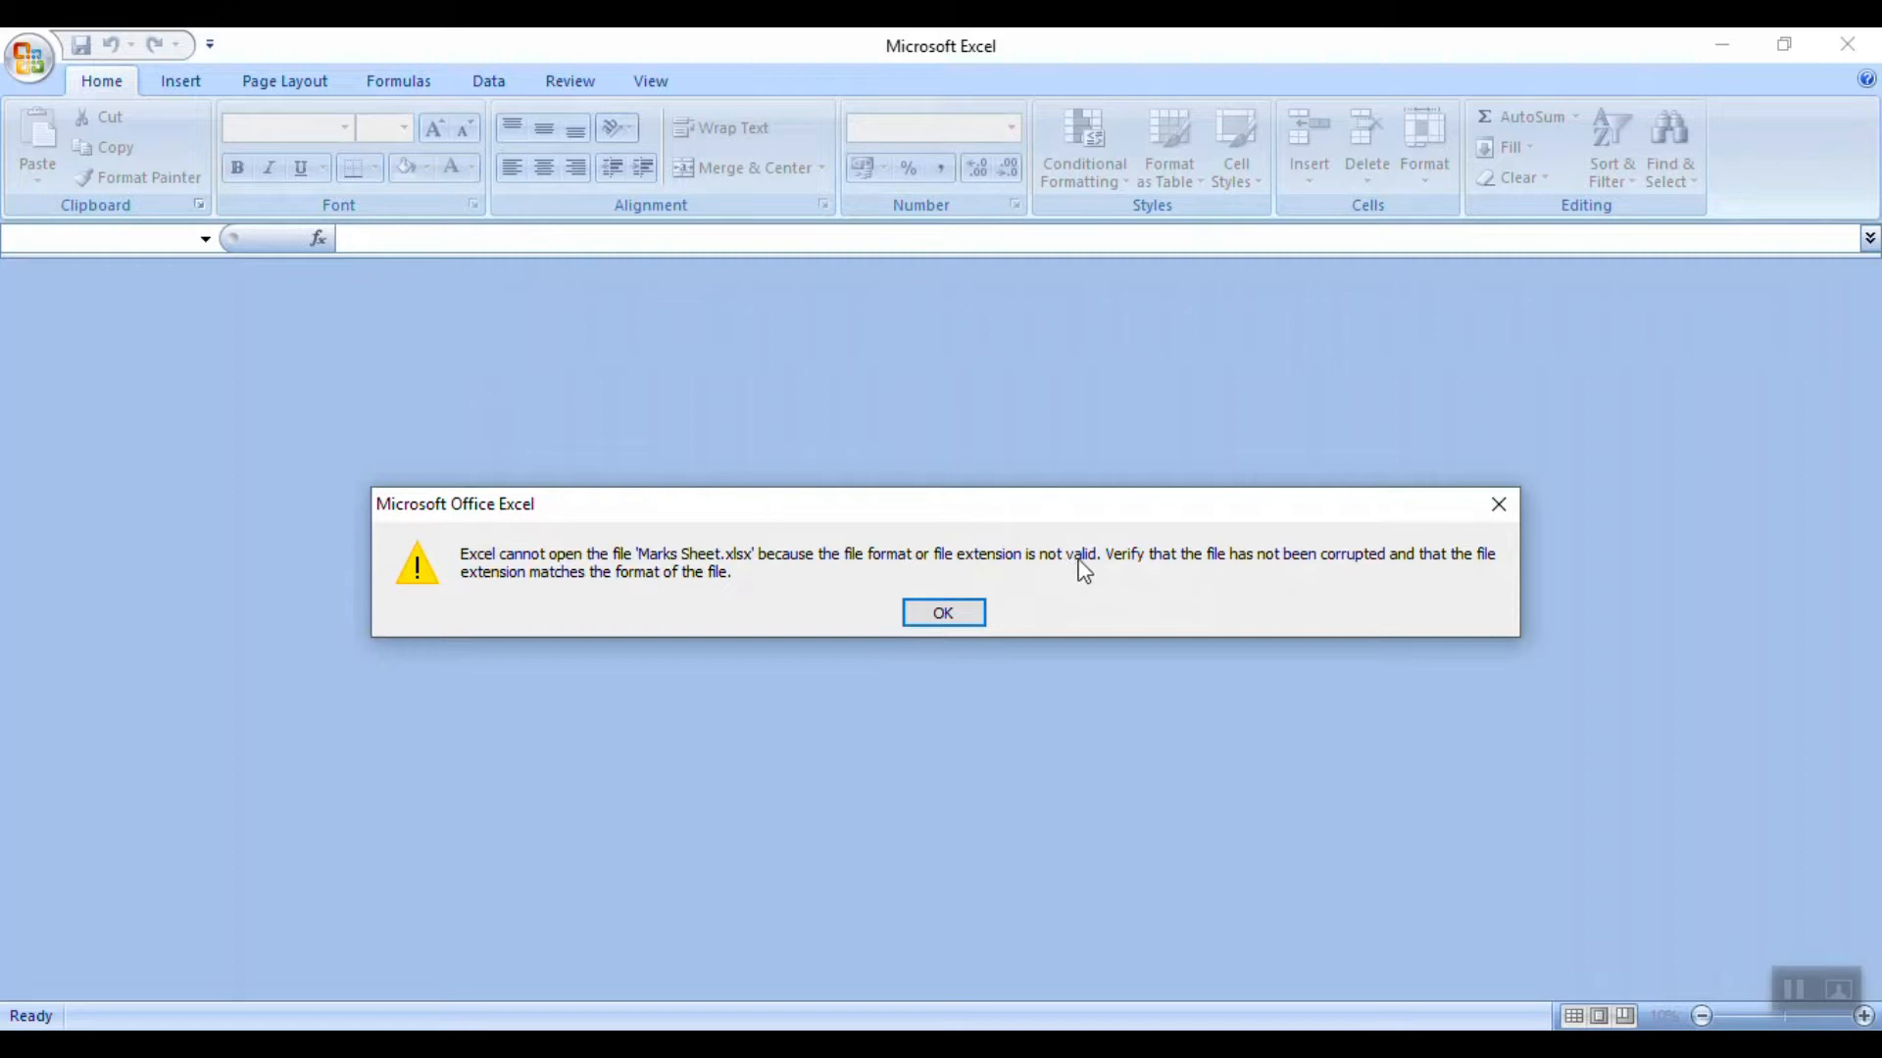
pyautogui.moveTo(1240, 570)
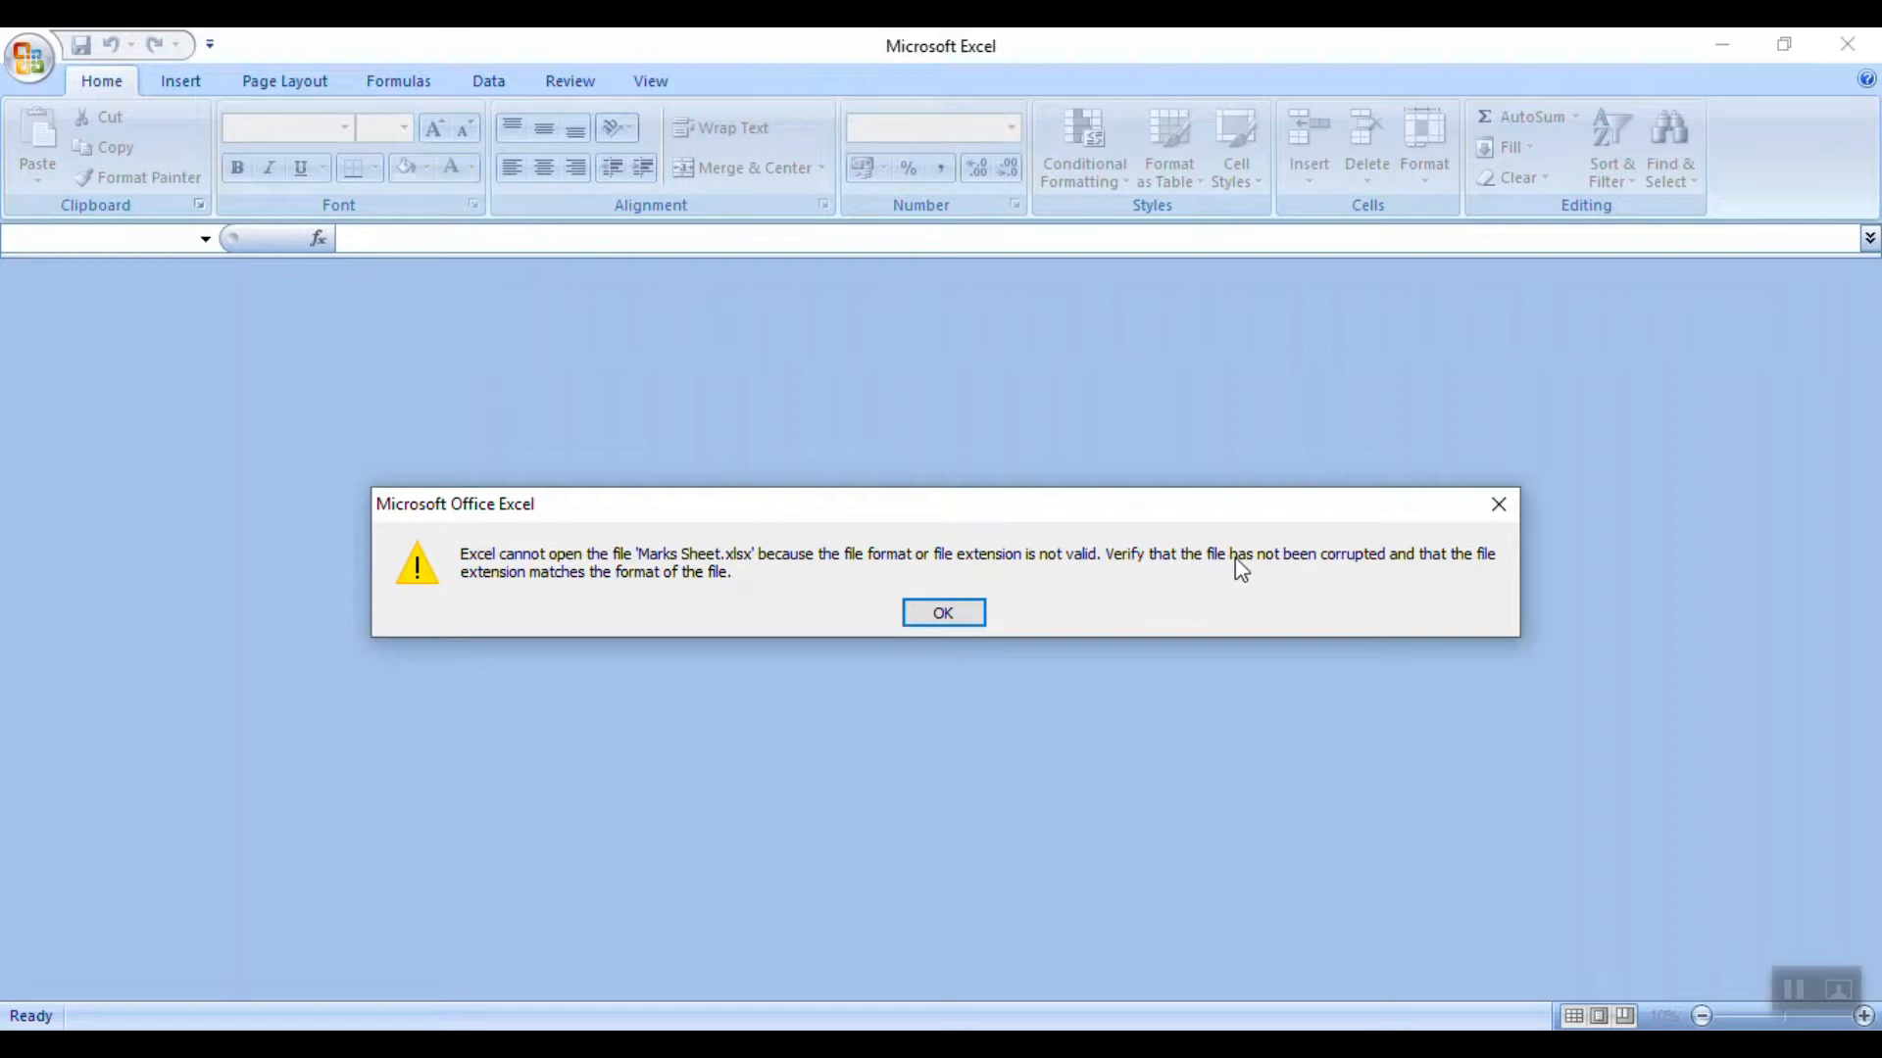
pyautogui.moveTo(755, 702)
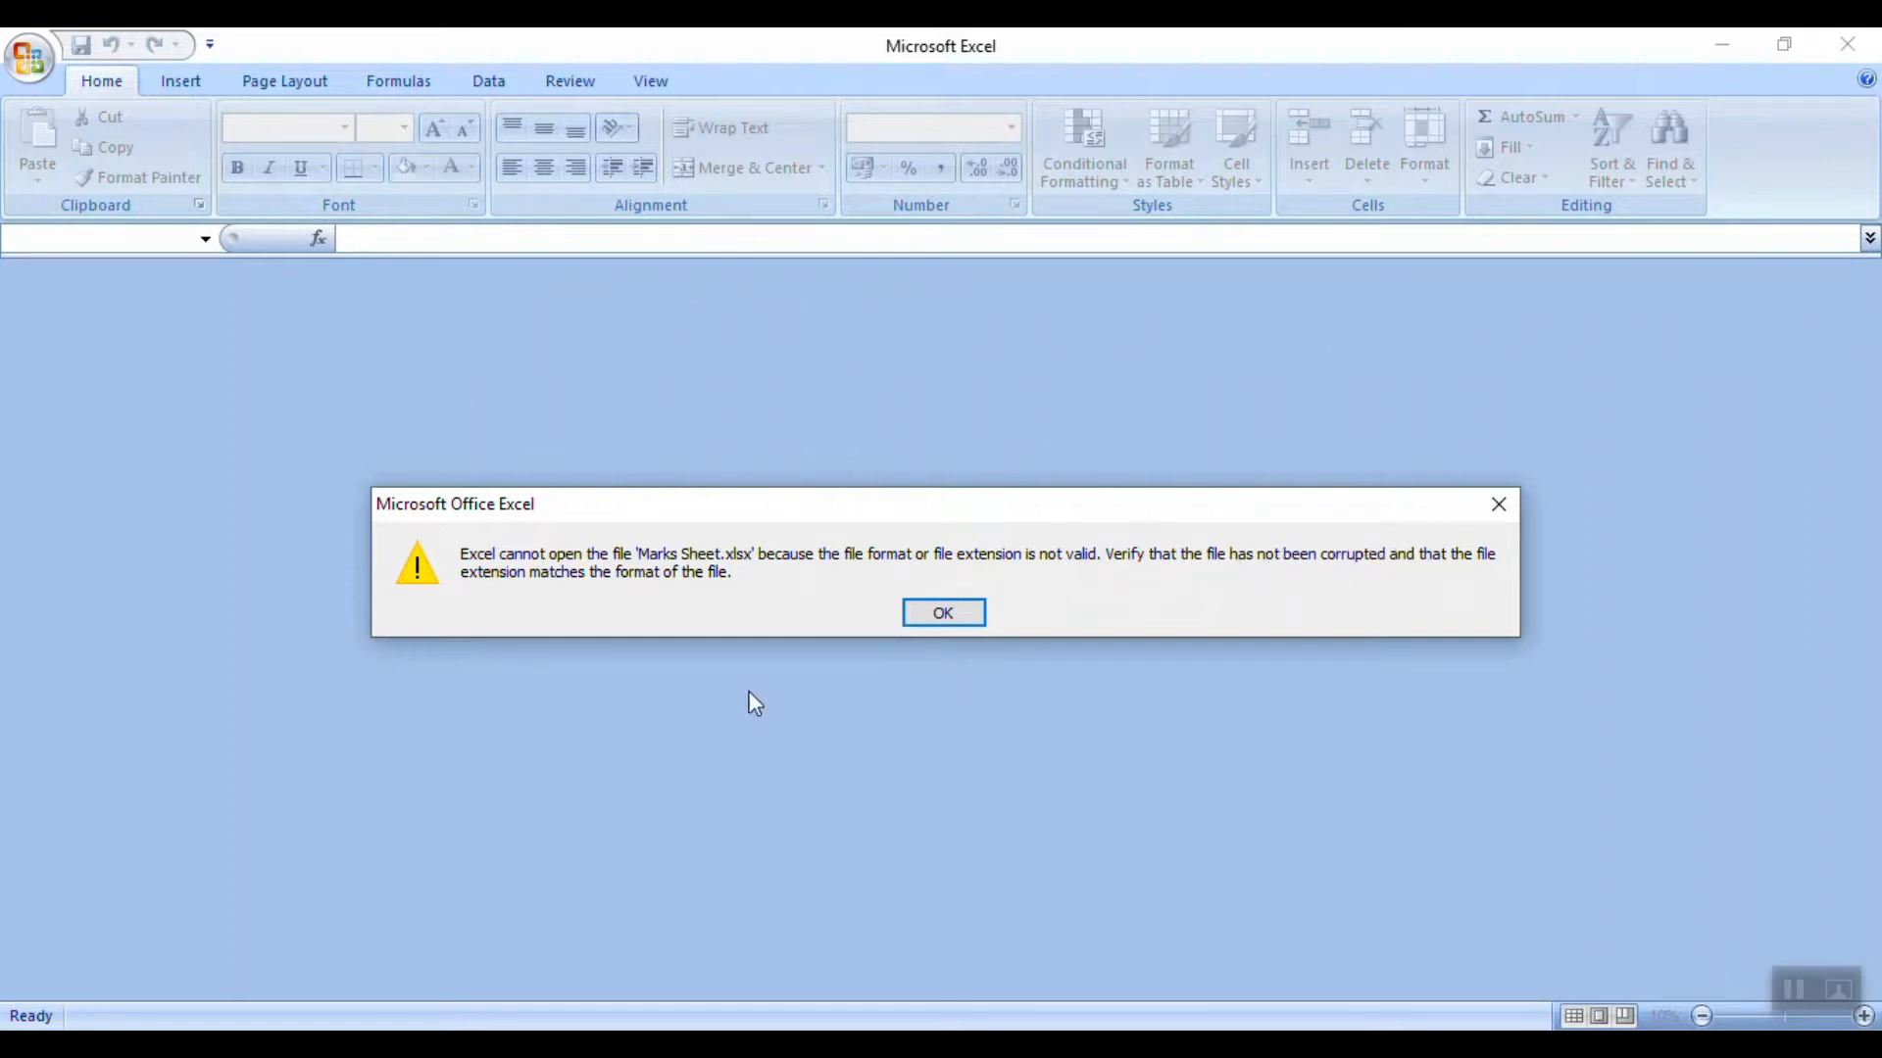
pyautogui.moveTo(719, 597)
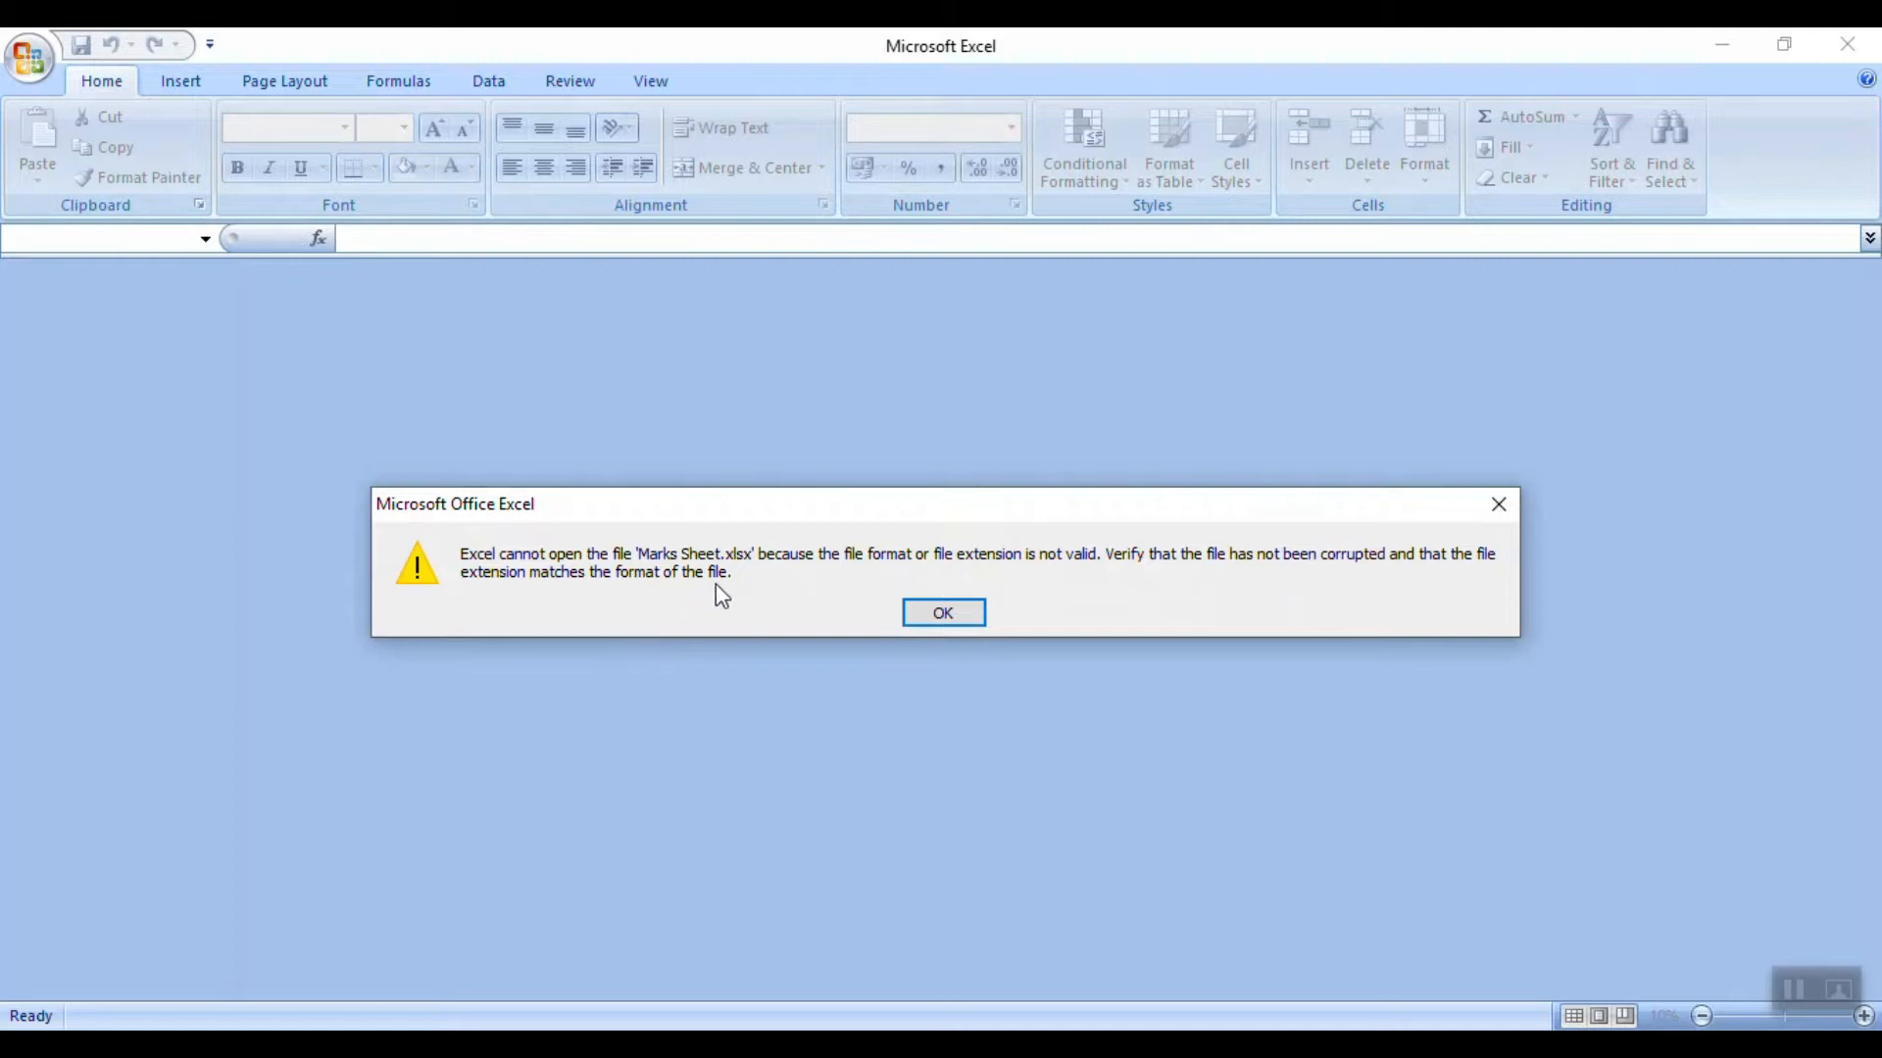
pyautogui.moveTo(1180, 517)
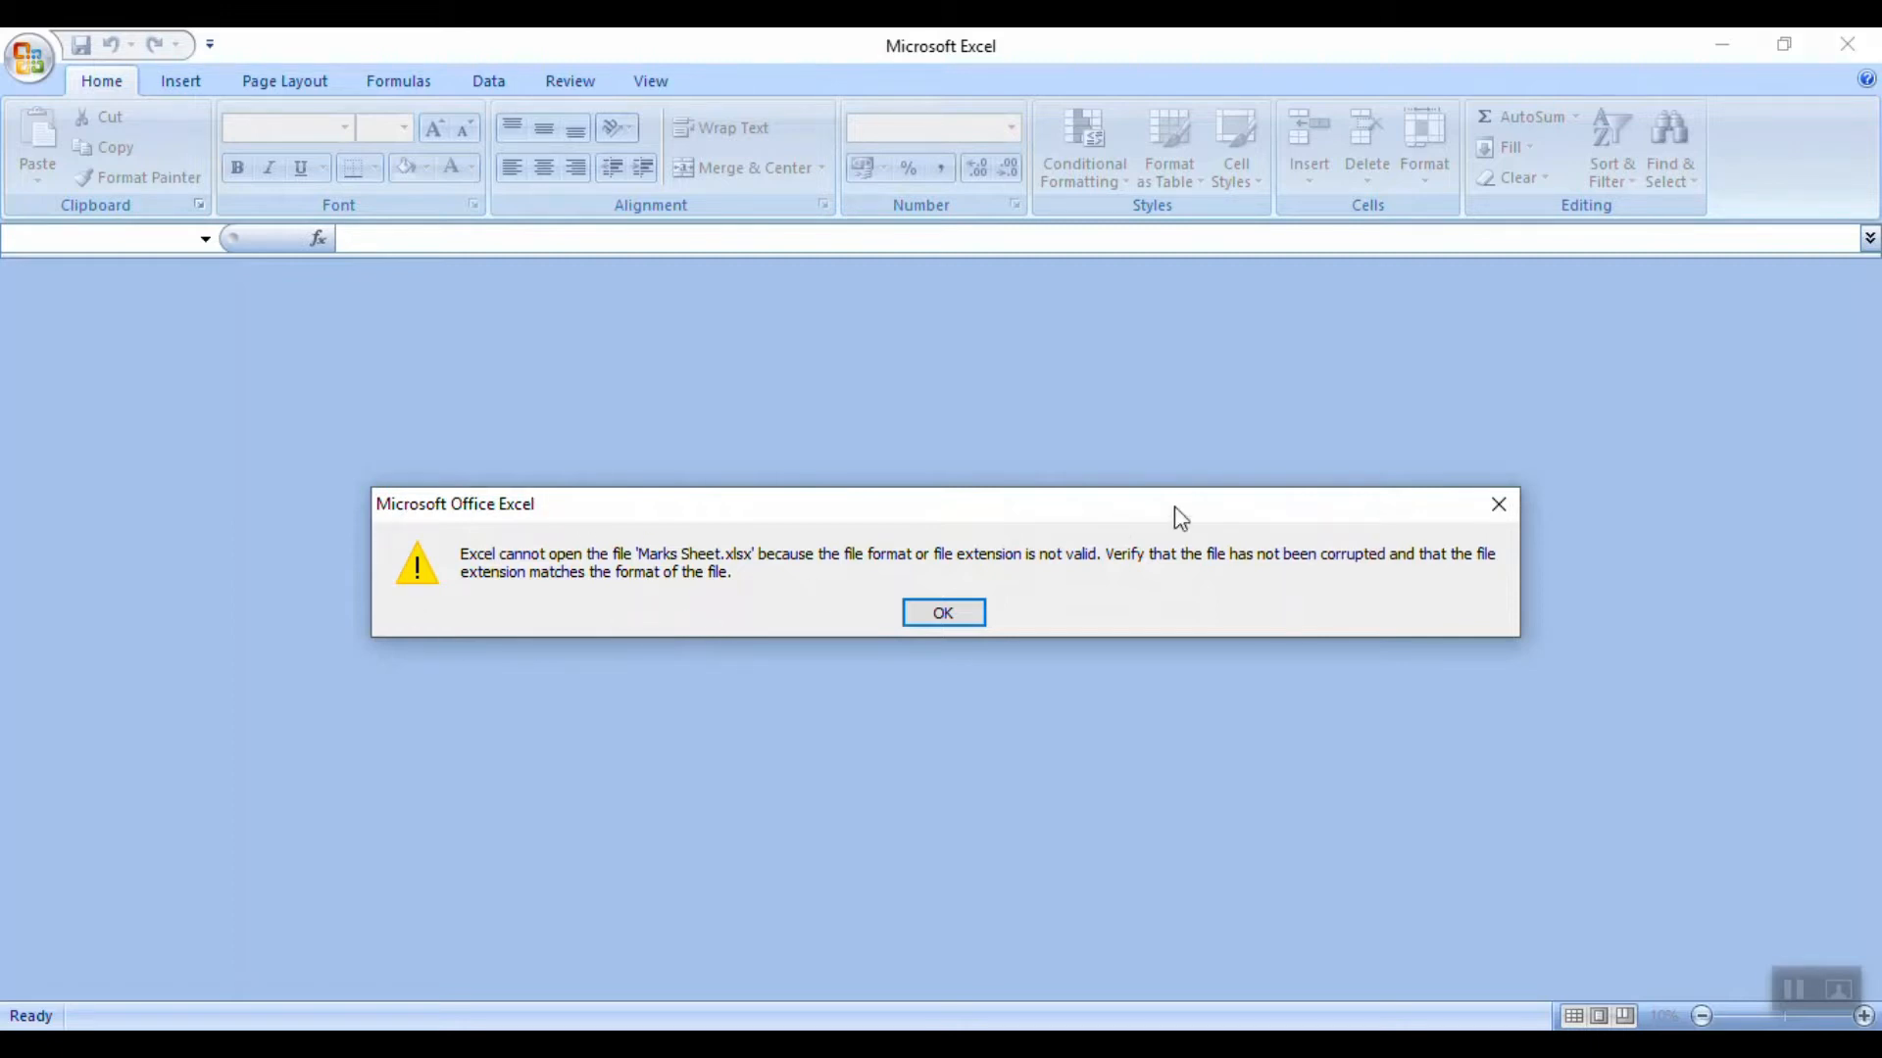
pyautogui.moveTo(737, 407)
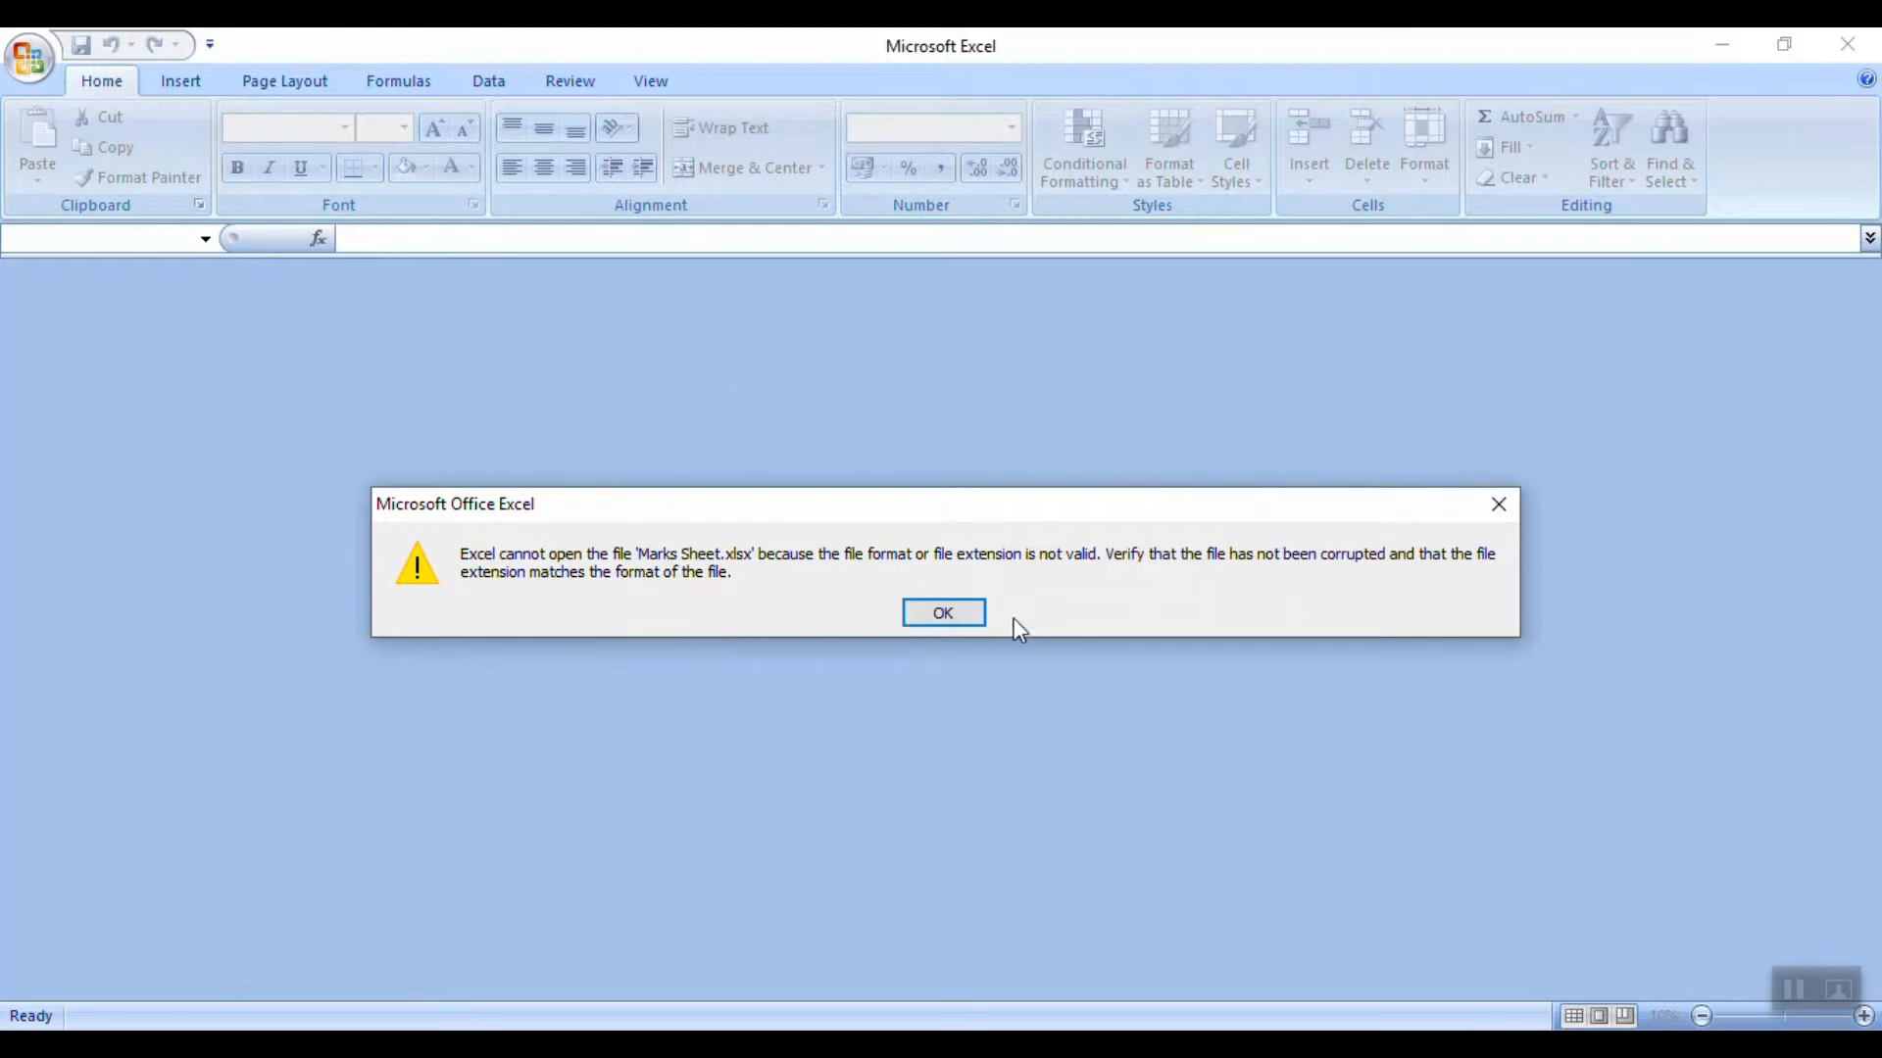
pyautogui.moveTo(936, 667)
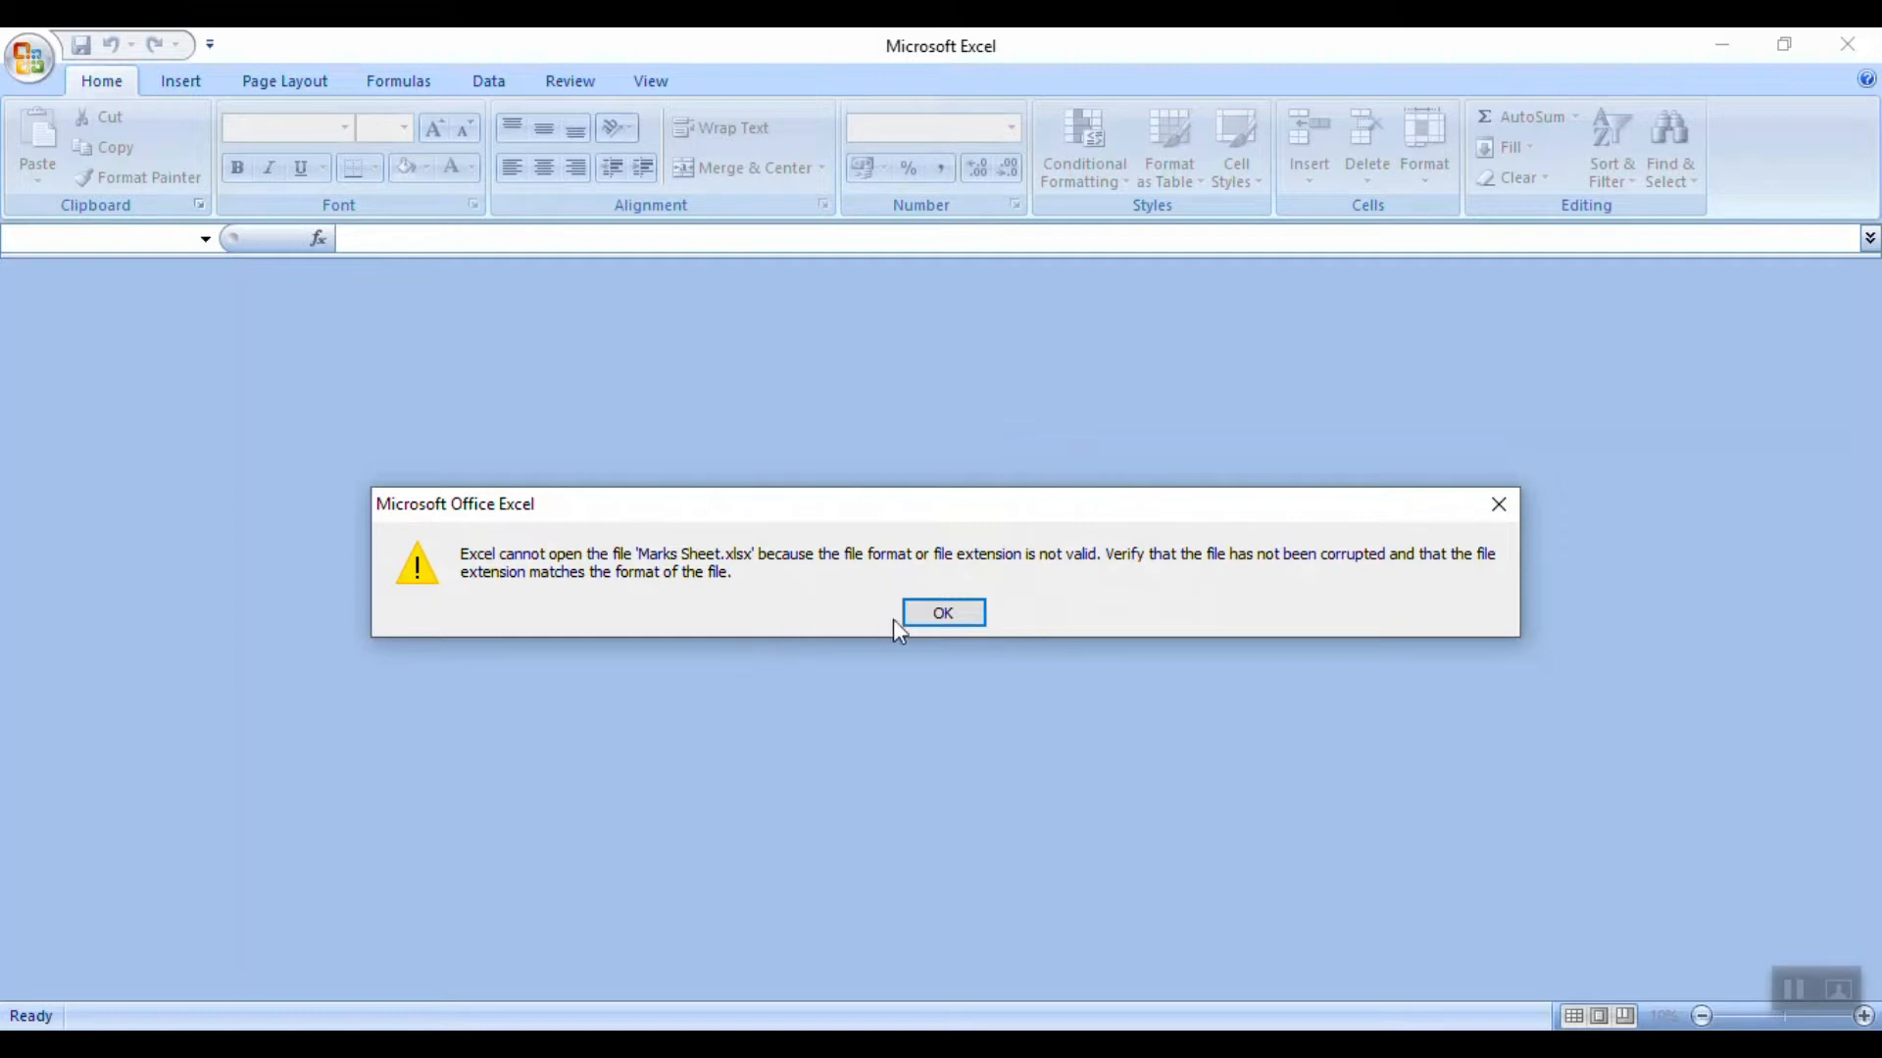
# - Dismiss Excel's invalid-format error and open the Marks Sheet file's Properties from the desktop
pyautogui.click(941, 611)
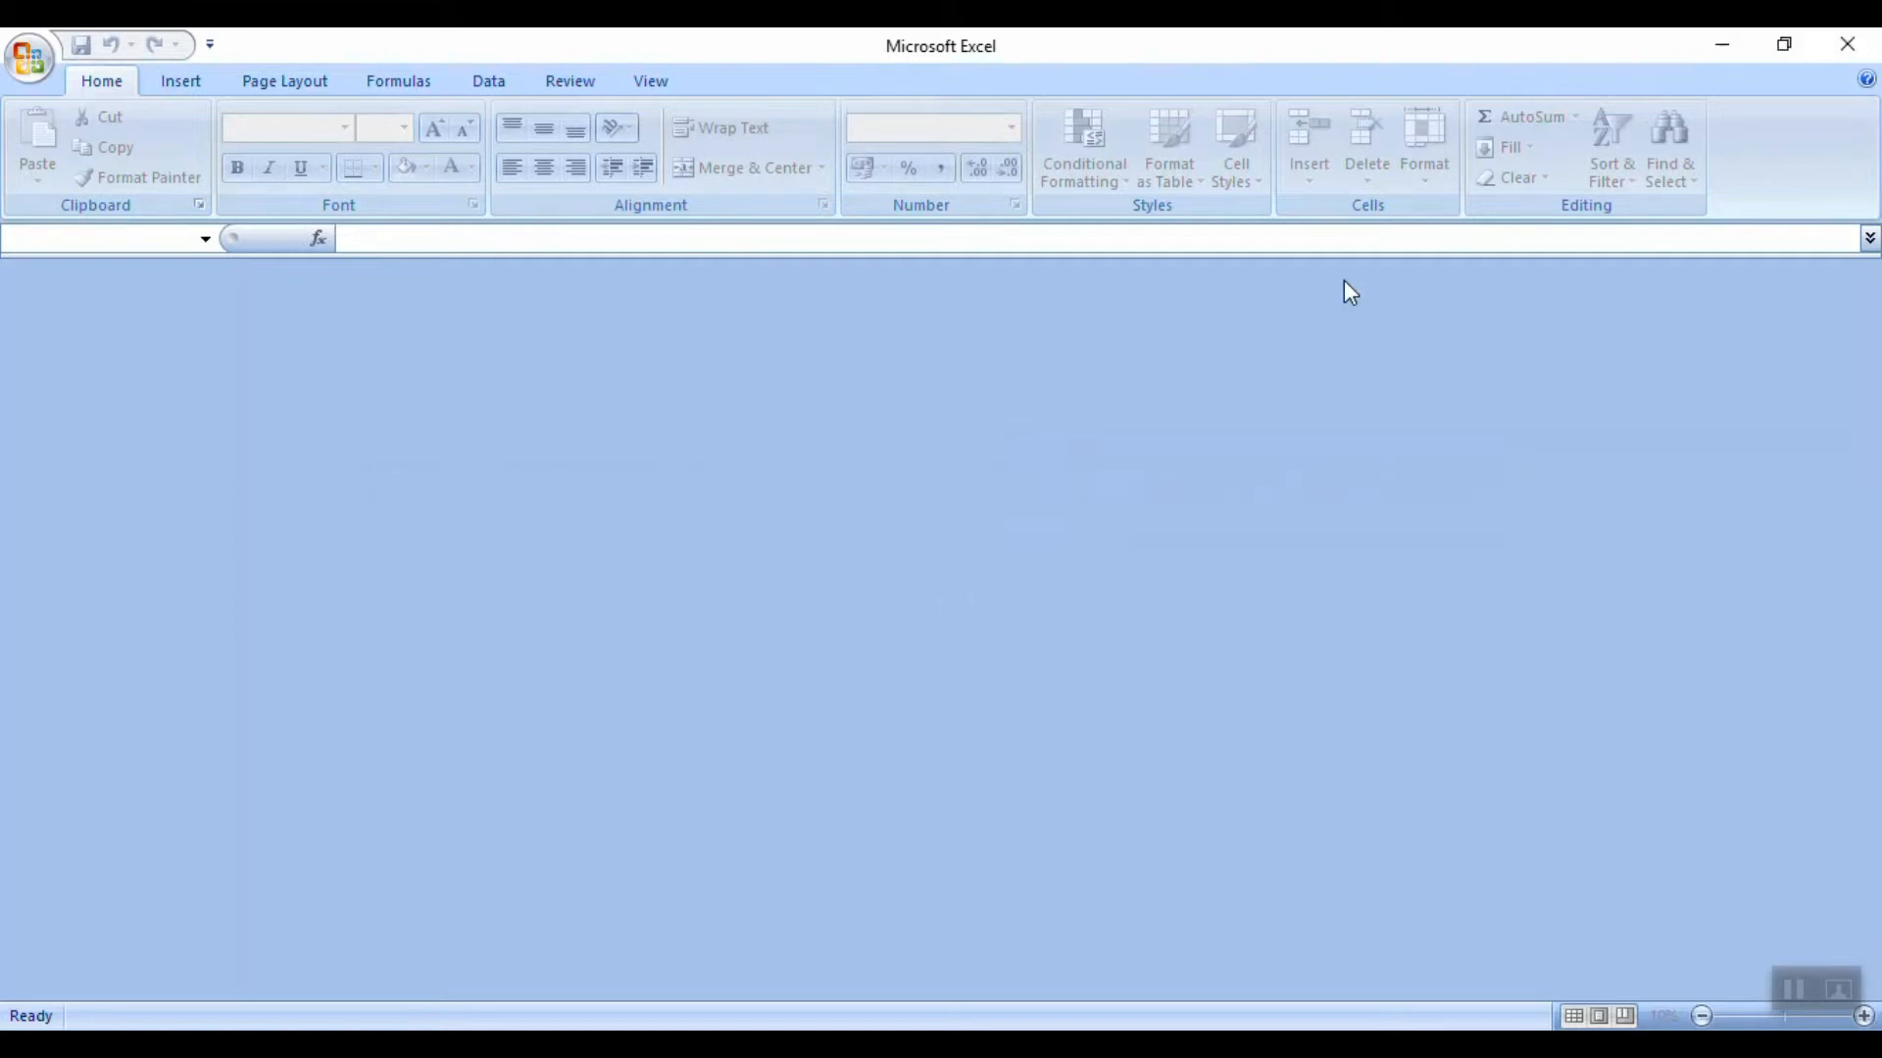
pyautogui.rightClick(156, 186)
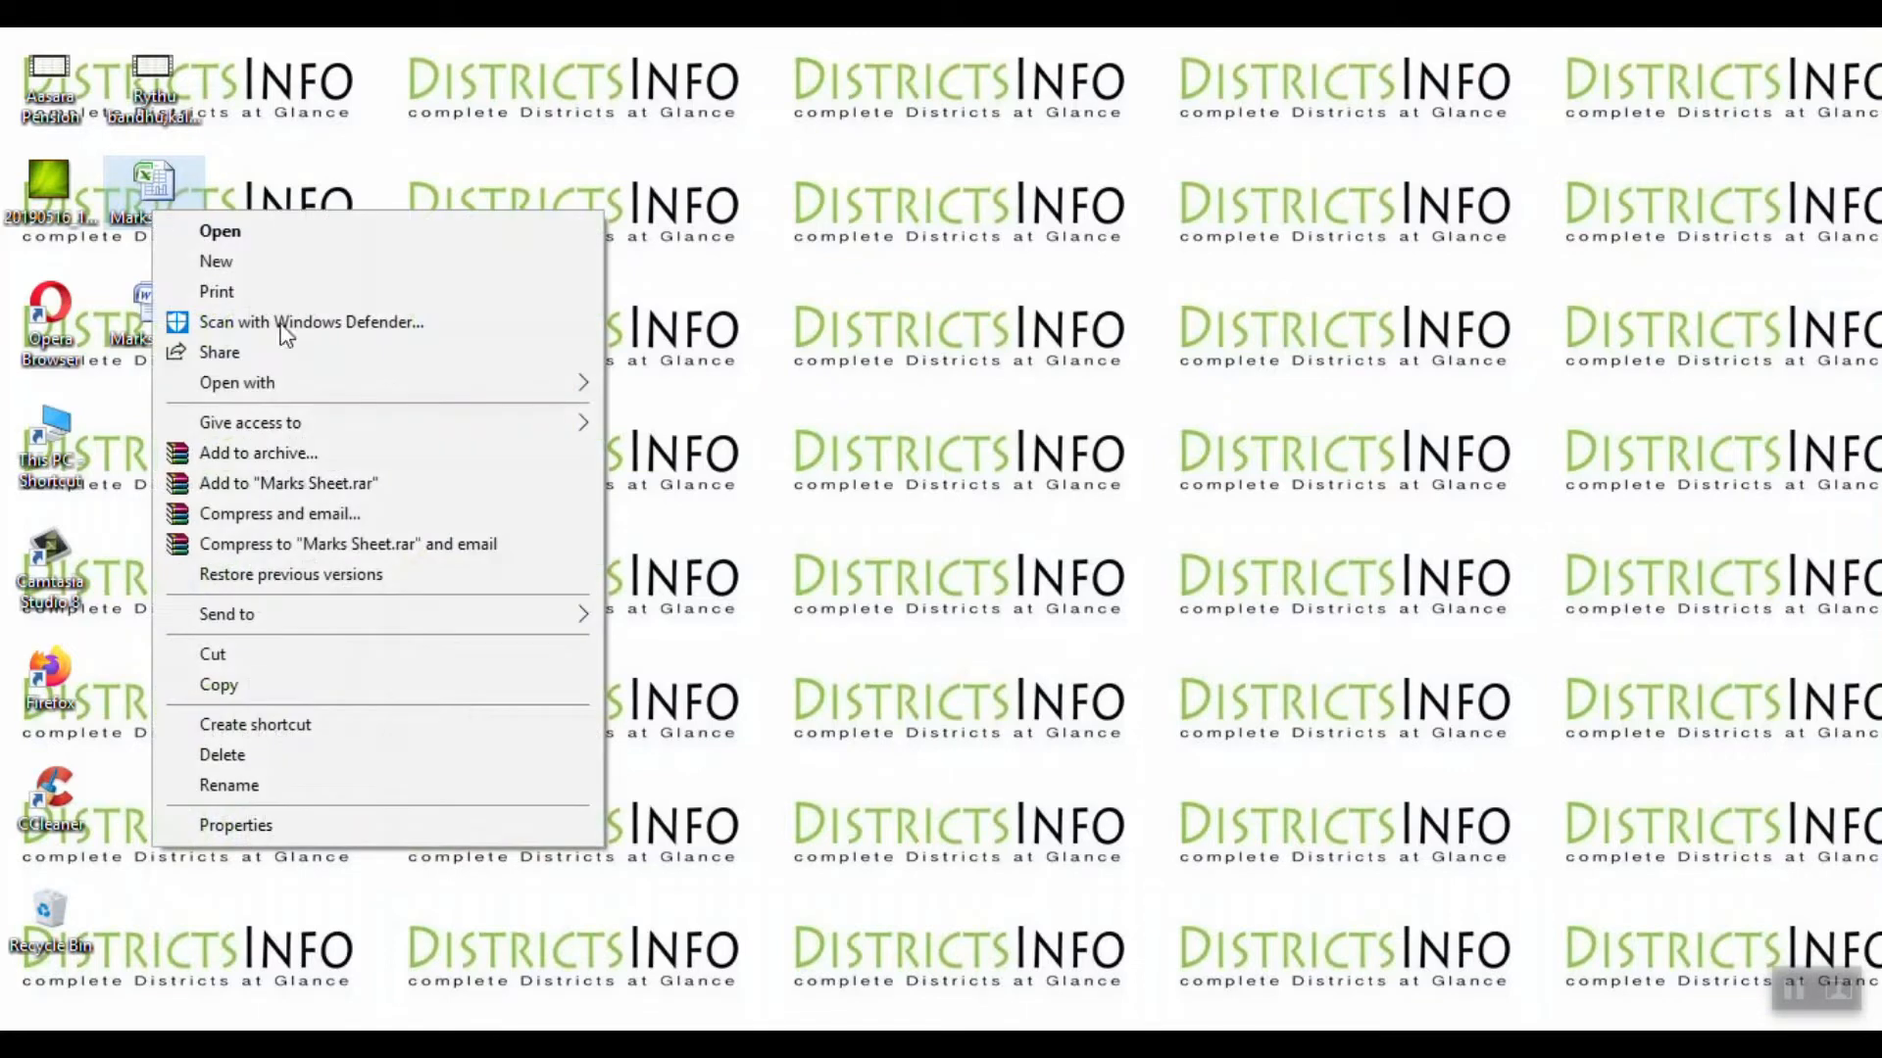
pyautogui.click(235, 824)
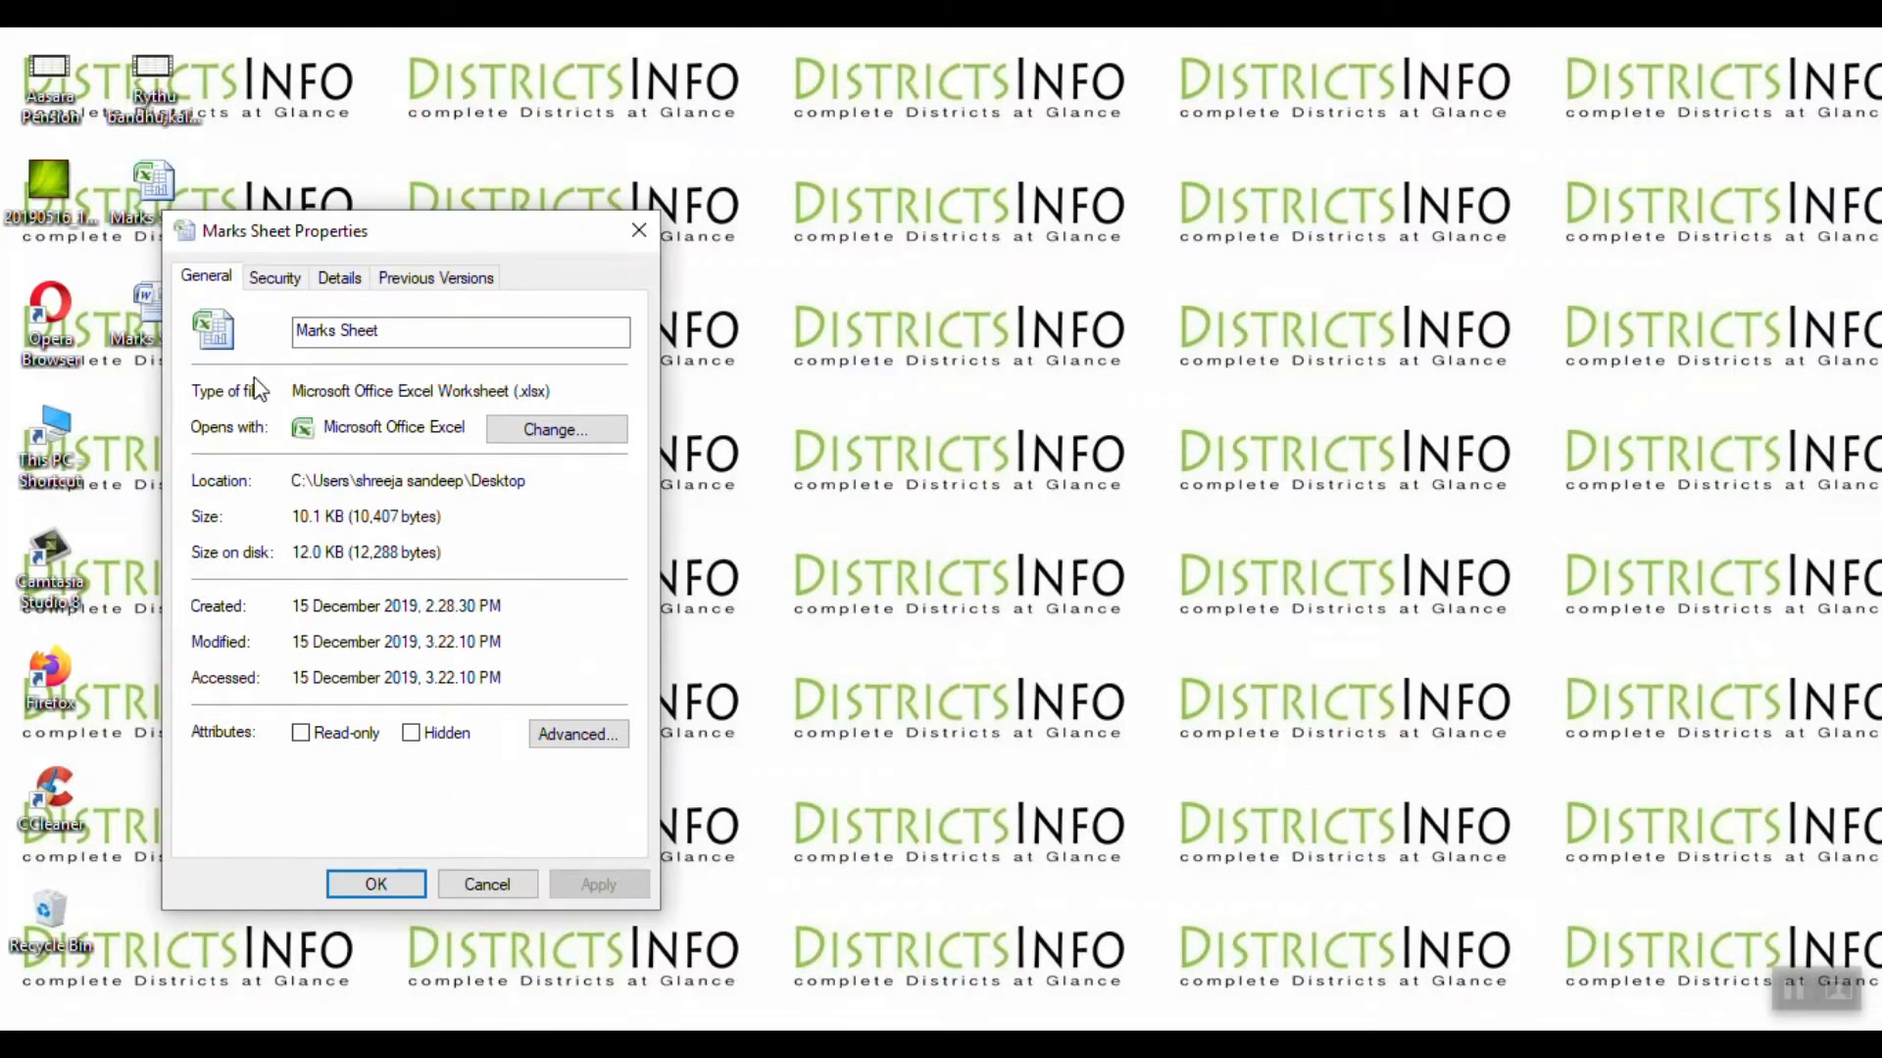
pyautogui.moveTo(417, 242)
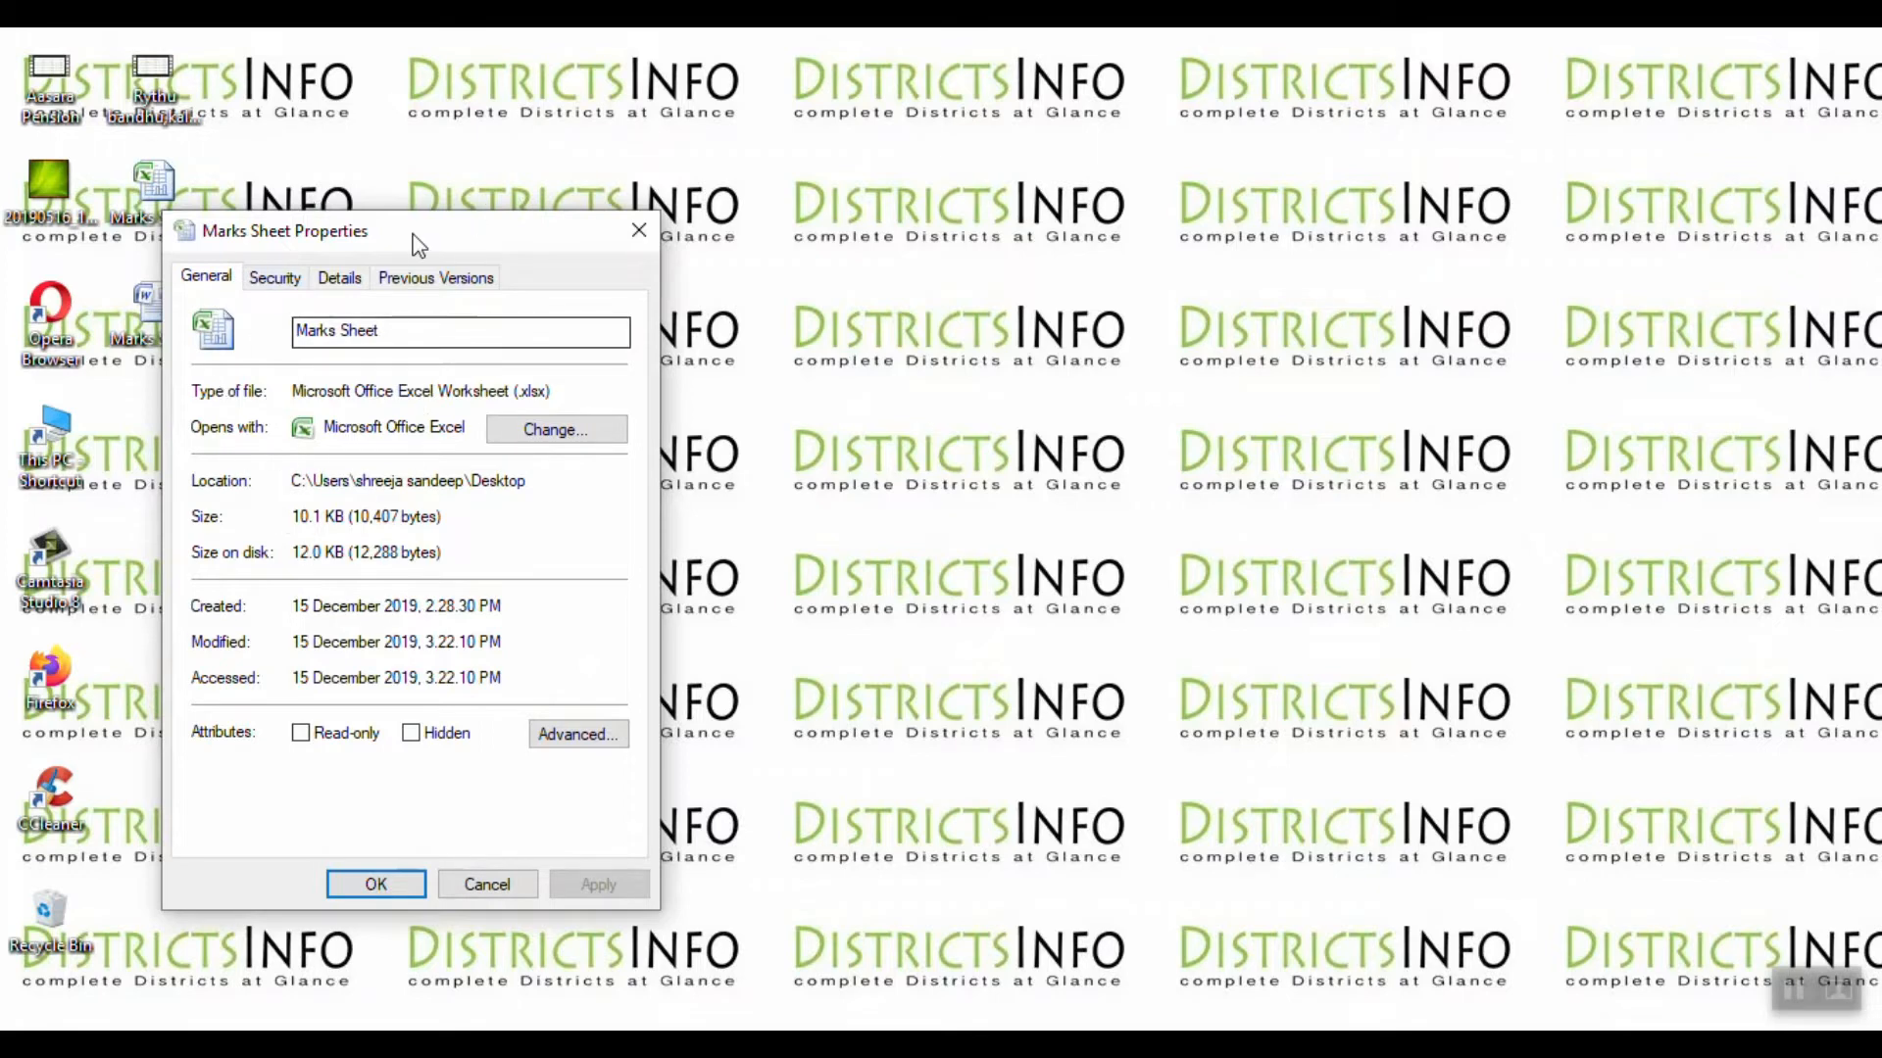
pyautogui.moveTo(237, 282)
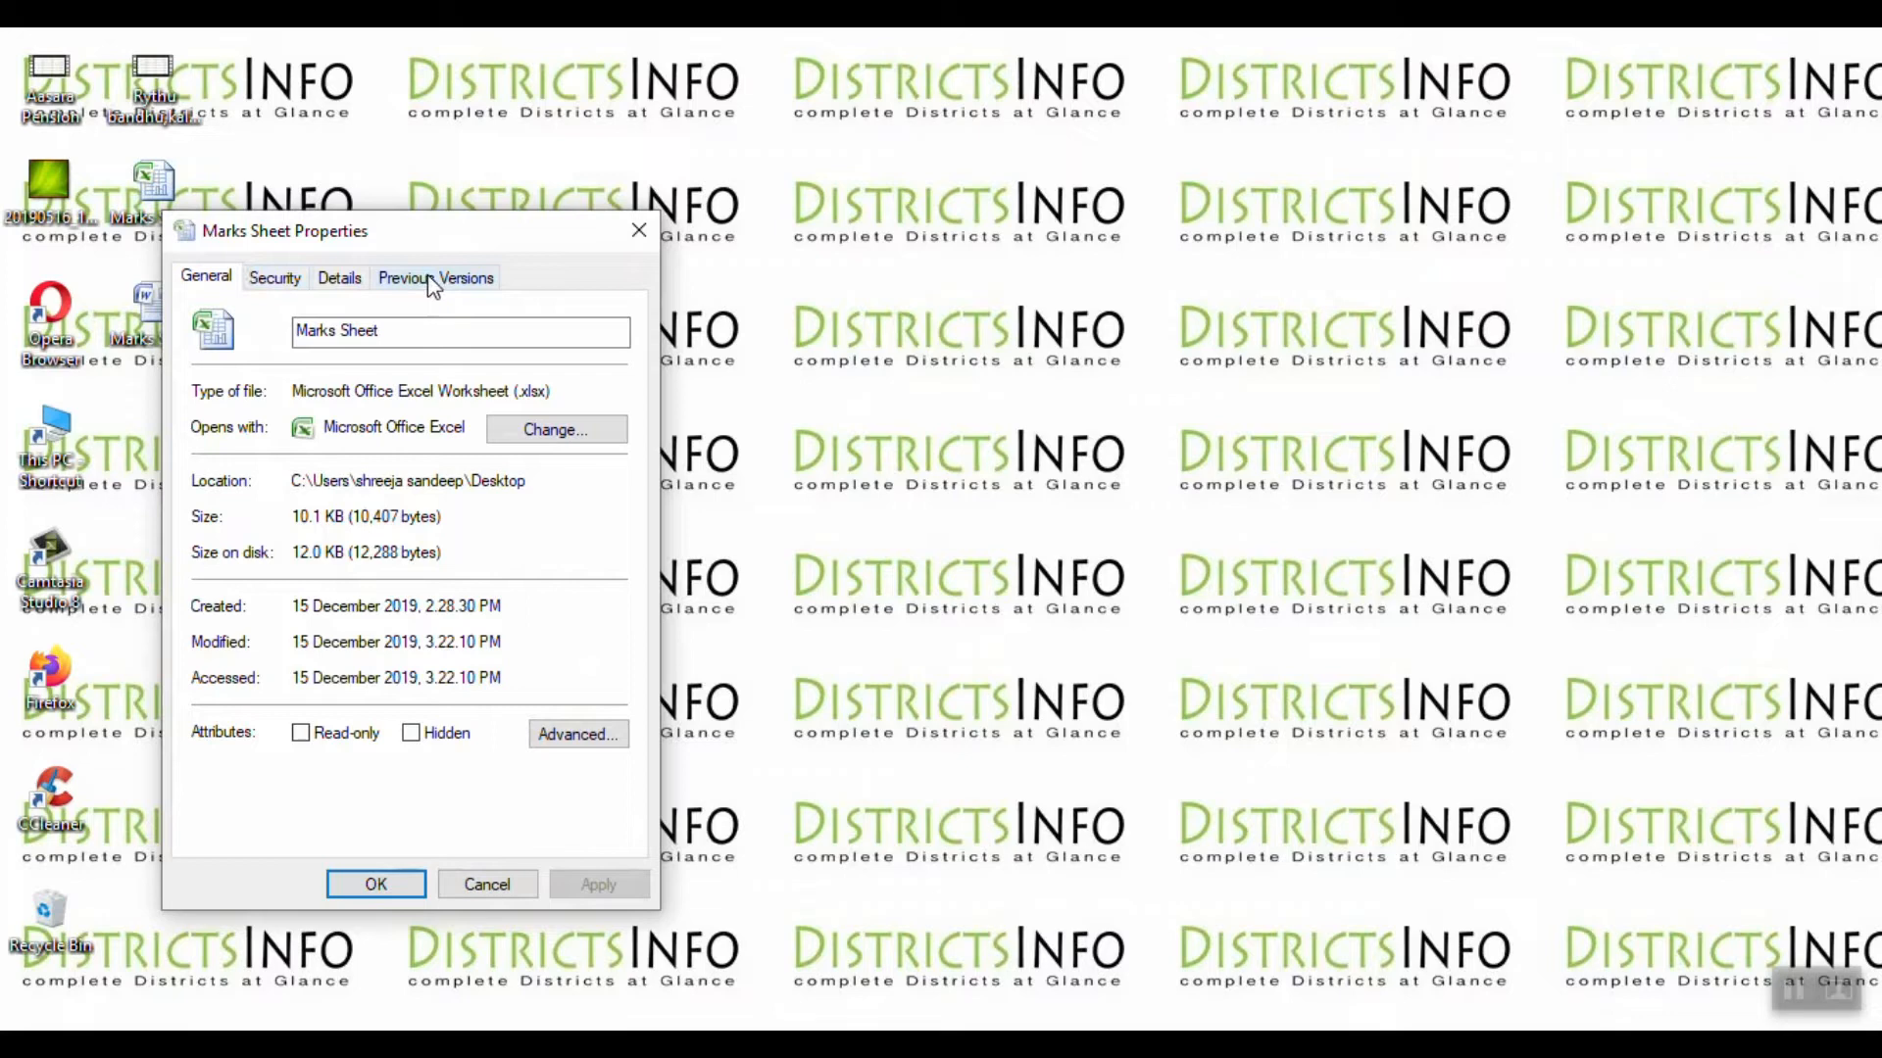
pyautogui.moveTo(274, 277)
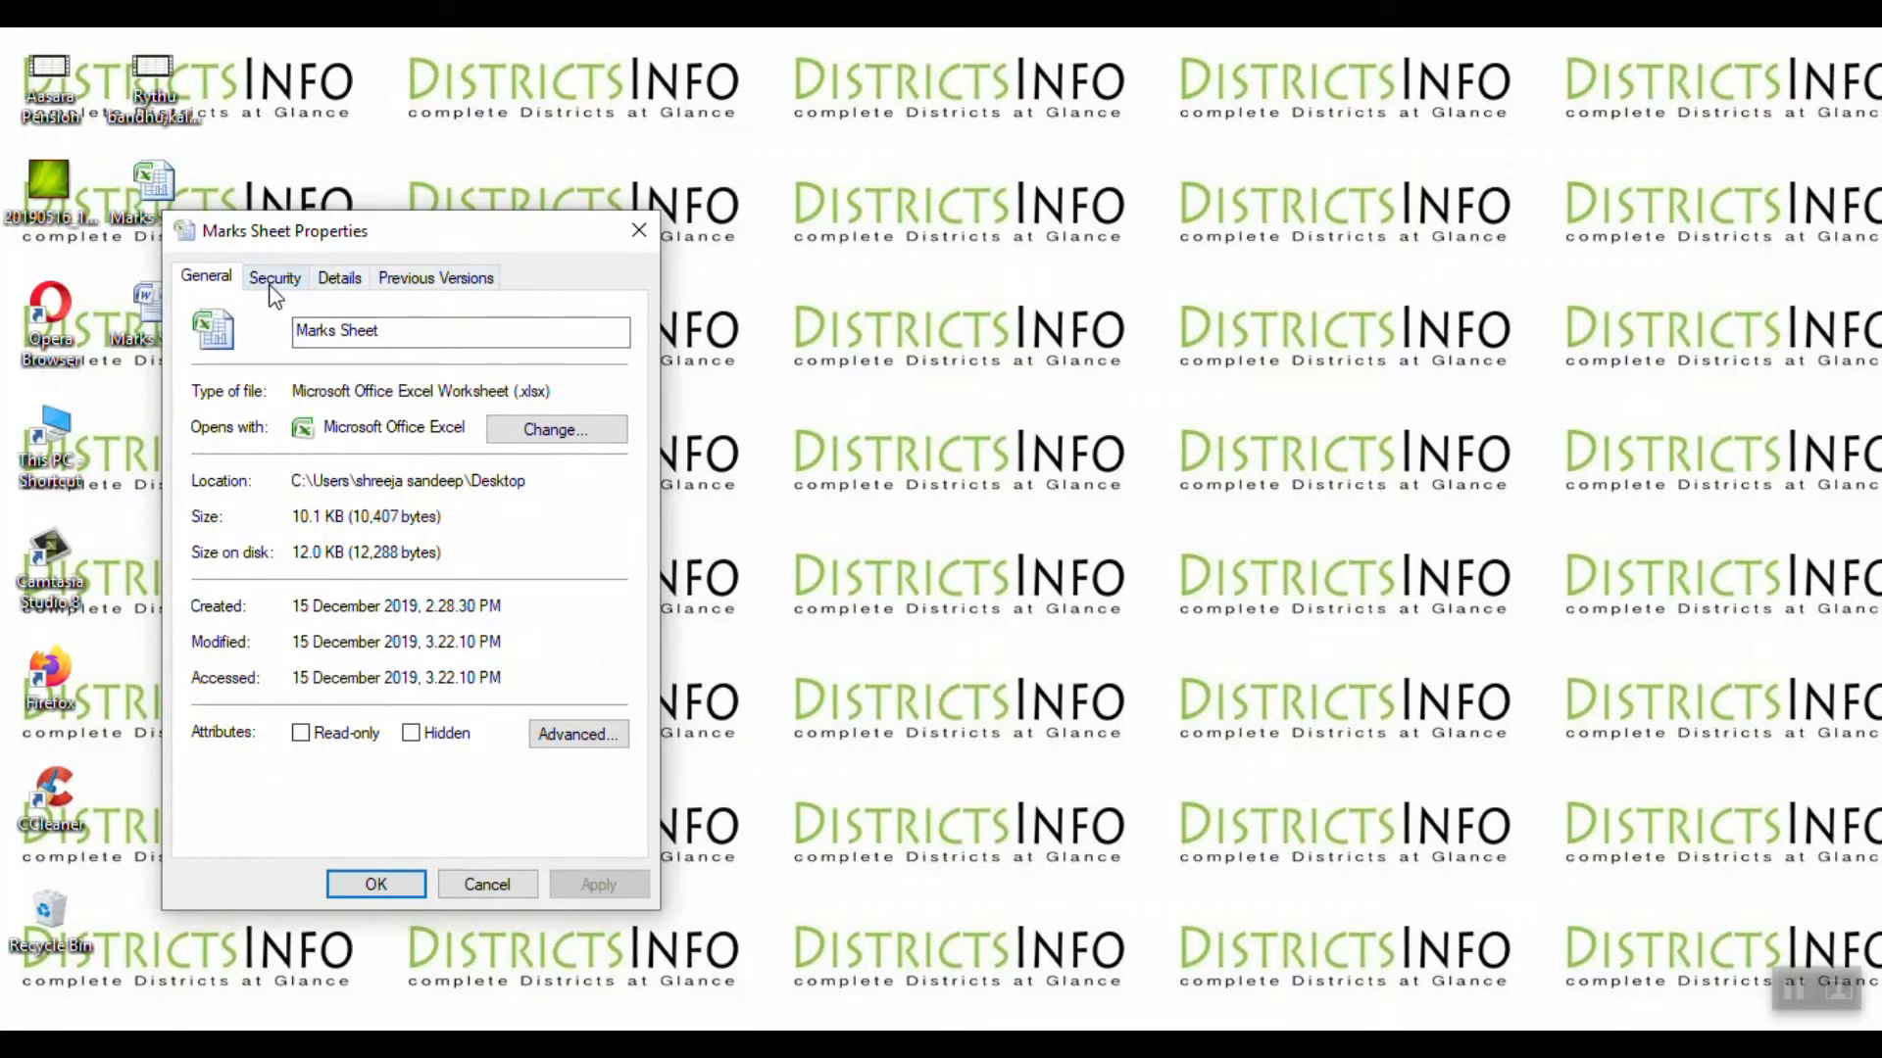
# - Open the Security permissions editor for Marks Sheet and begin adding a user or group
pyautogui.click(274, 278)
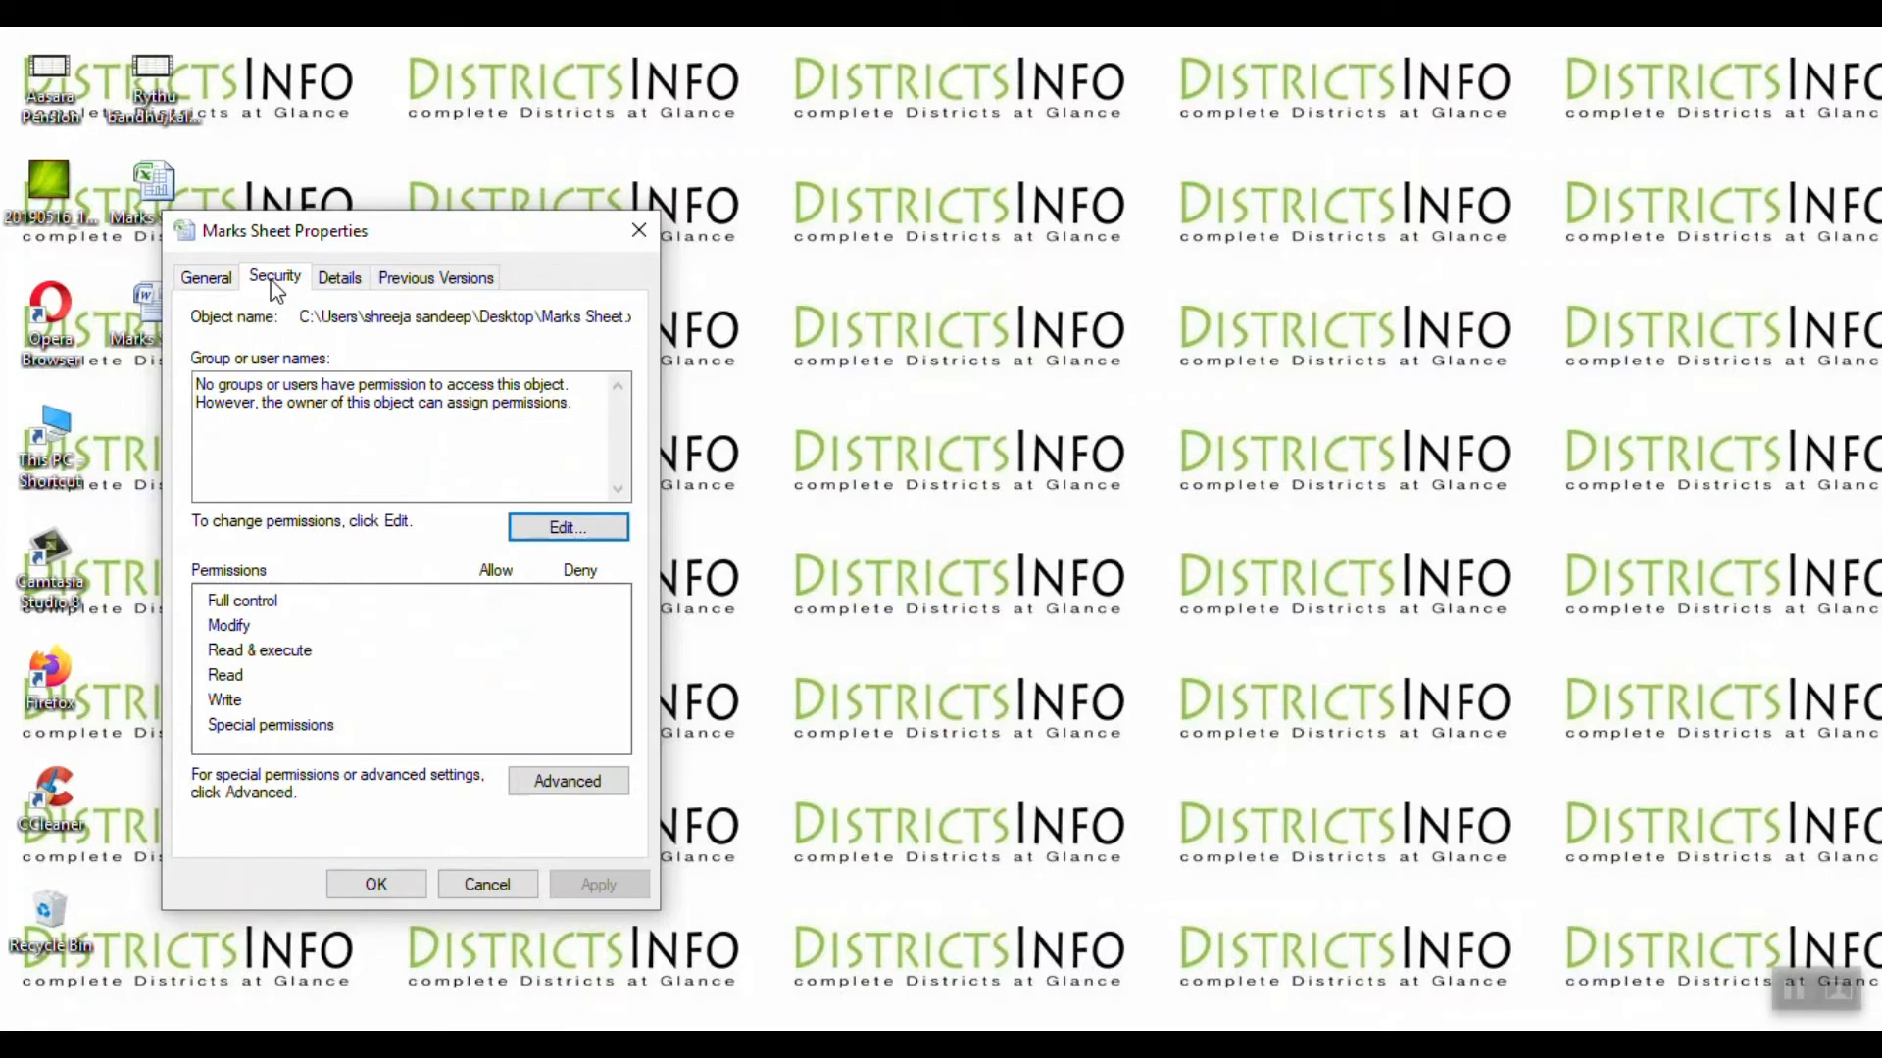
pyautogui.moveTo(348, 522)
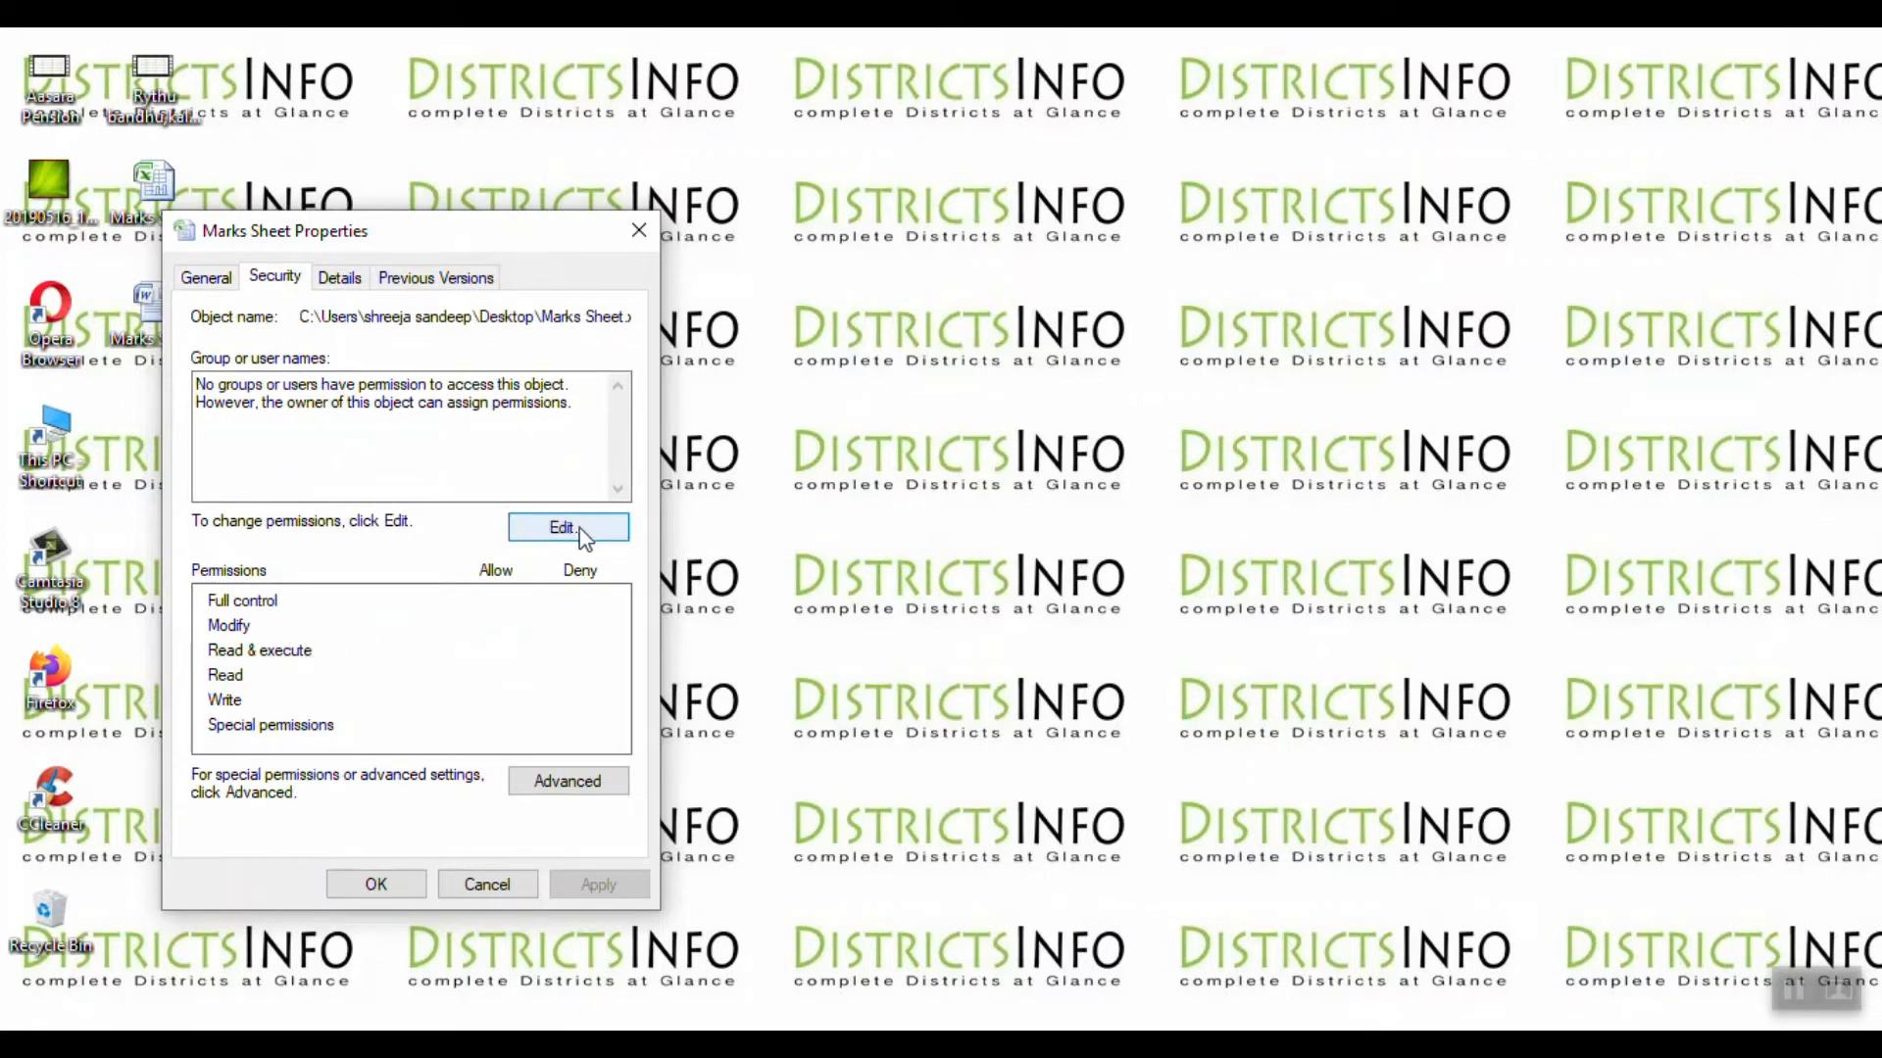
pyautogui.click(566, 529)
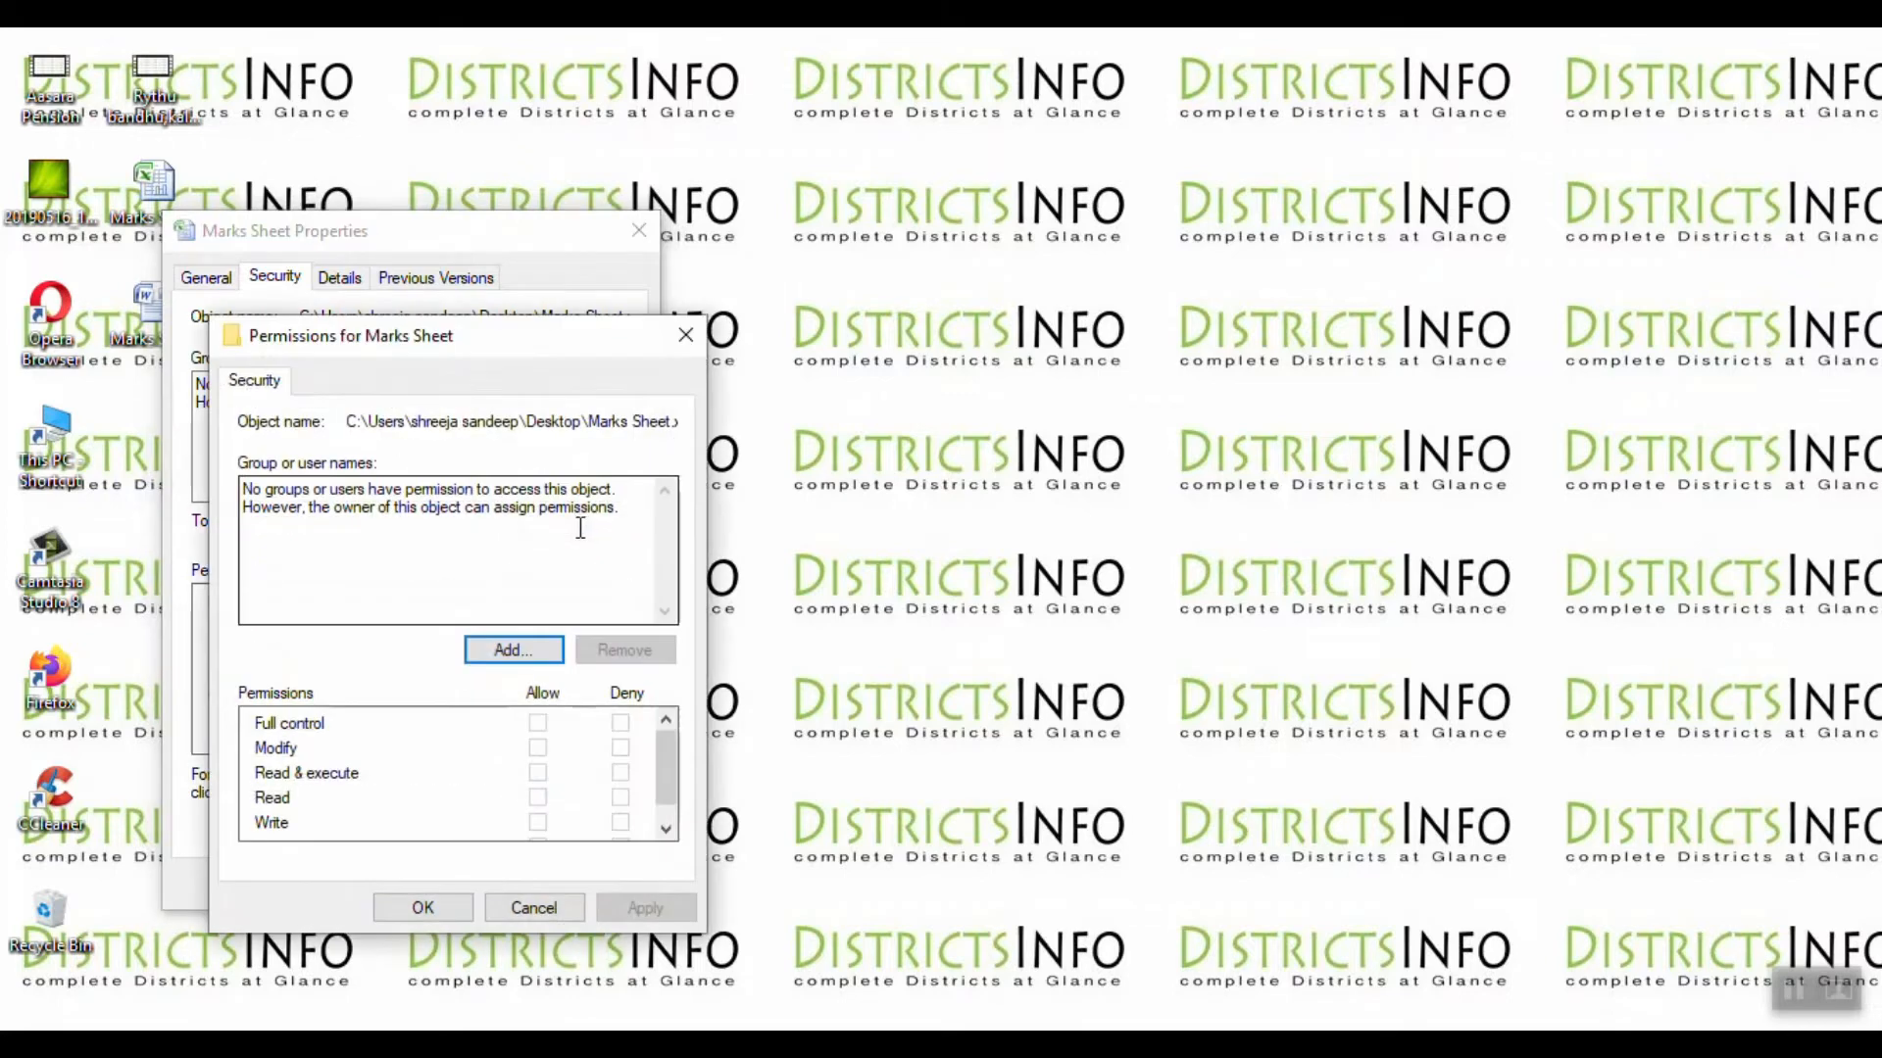
pyautogui.click(512, 649)
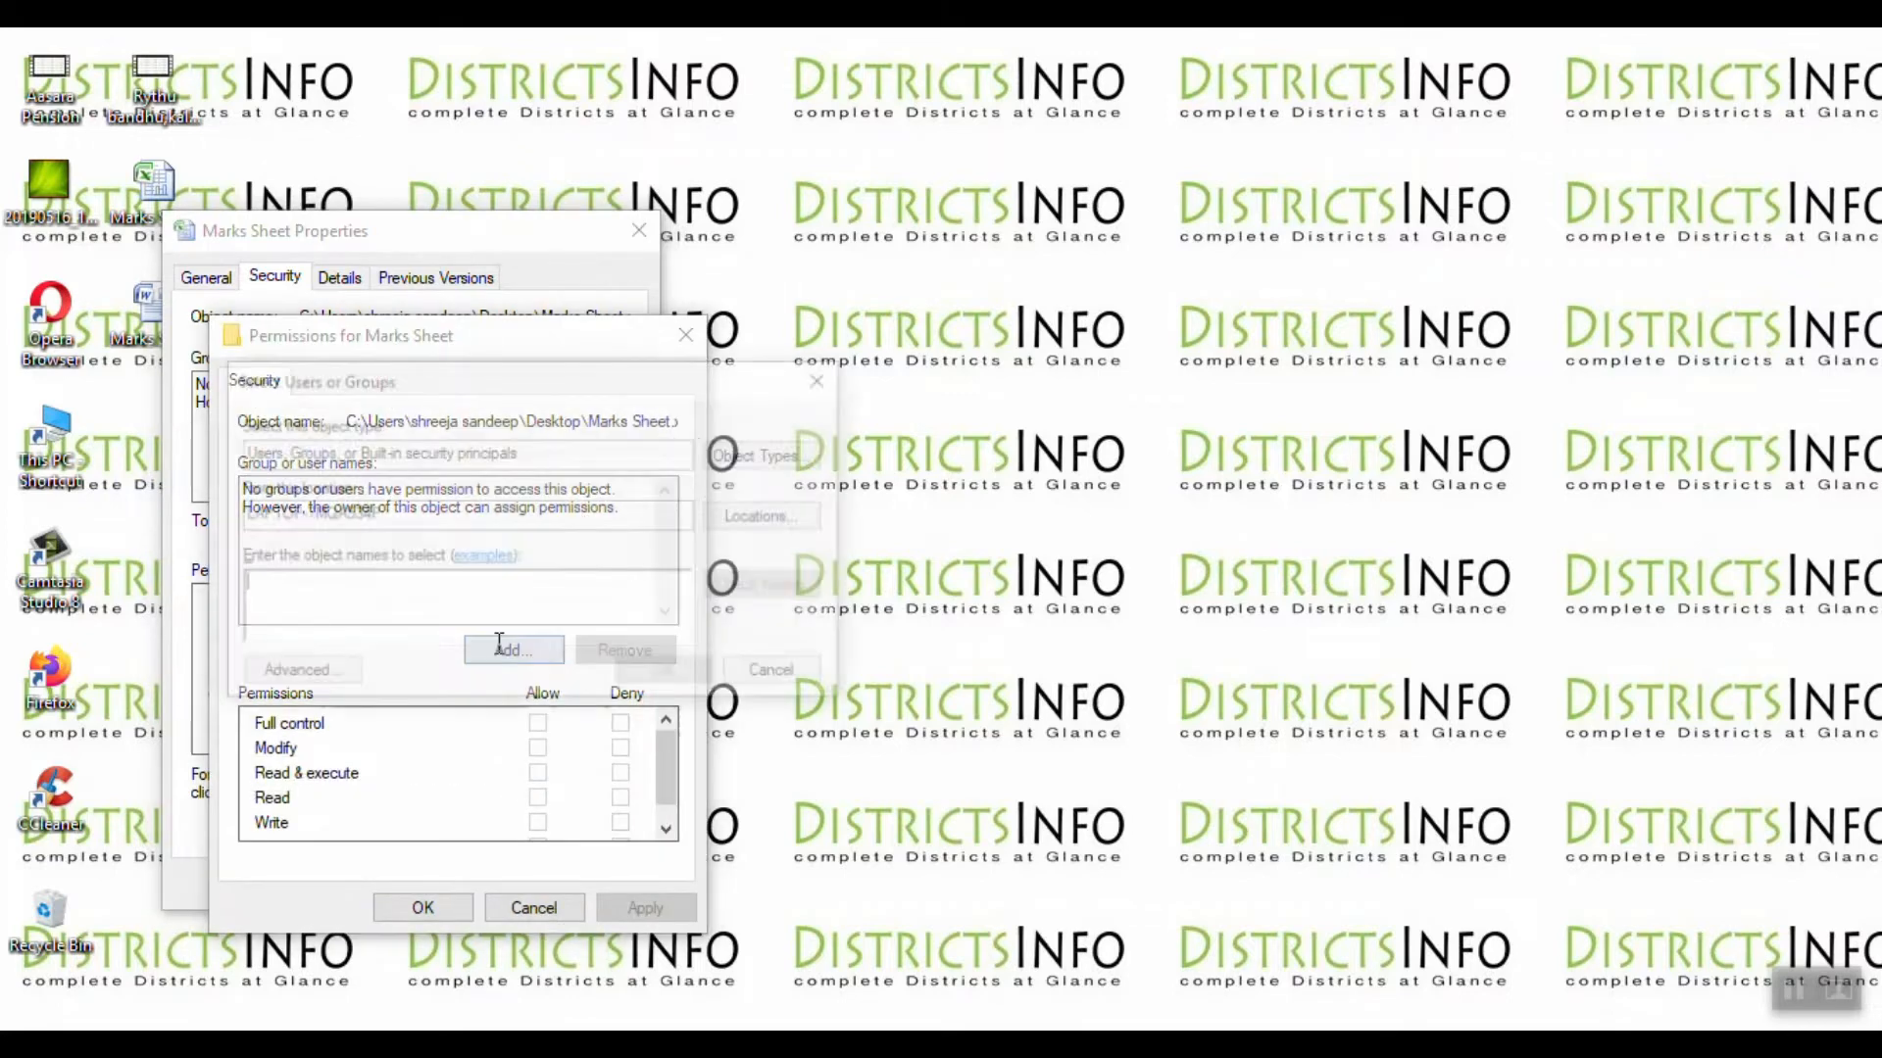
pyautogui.click(509, 649)
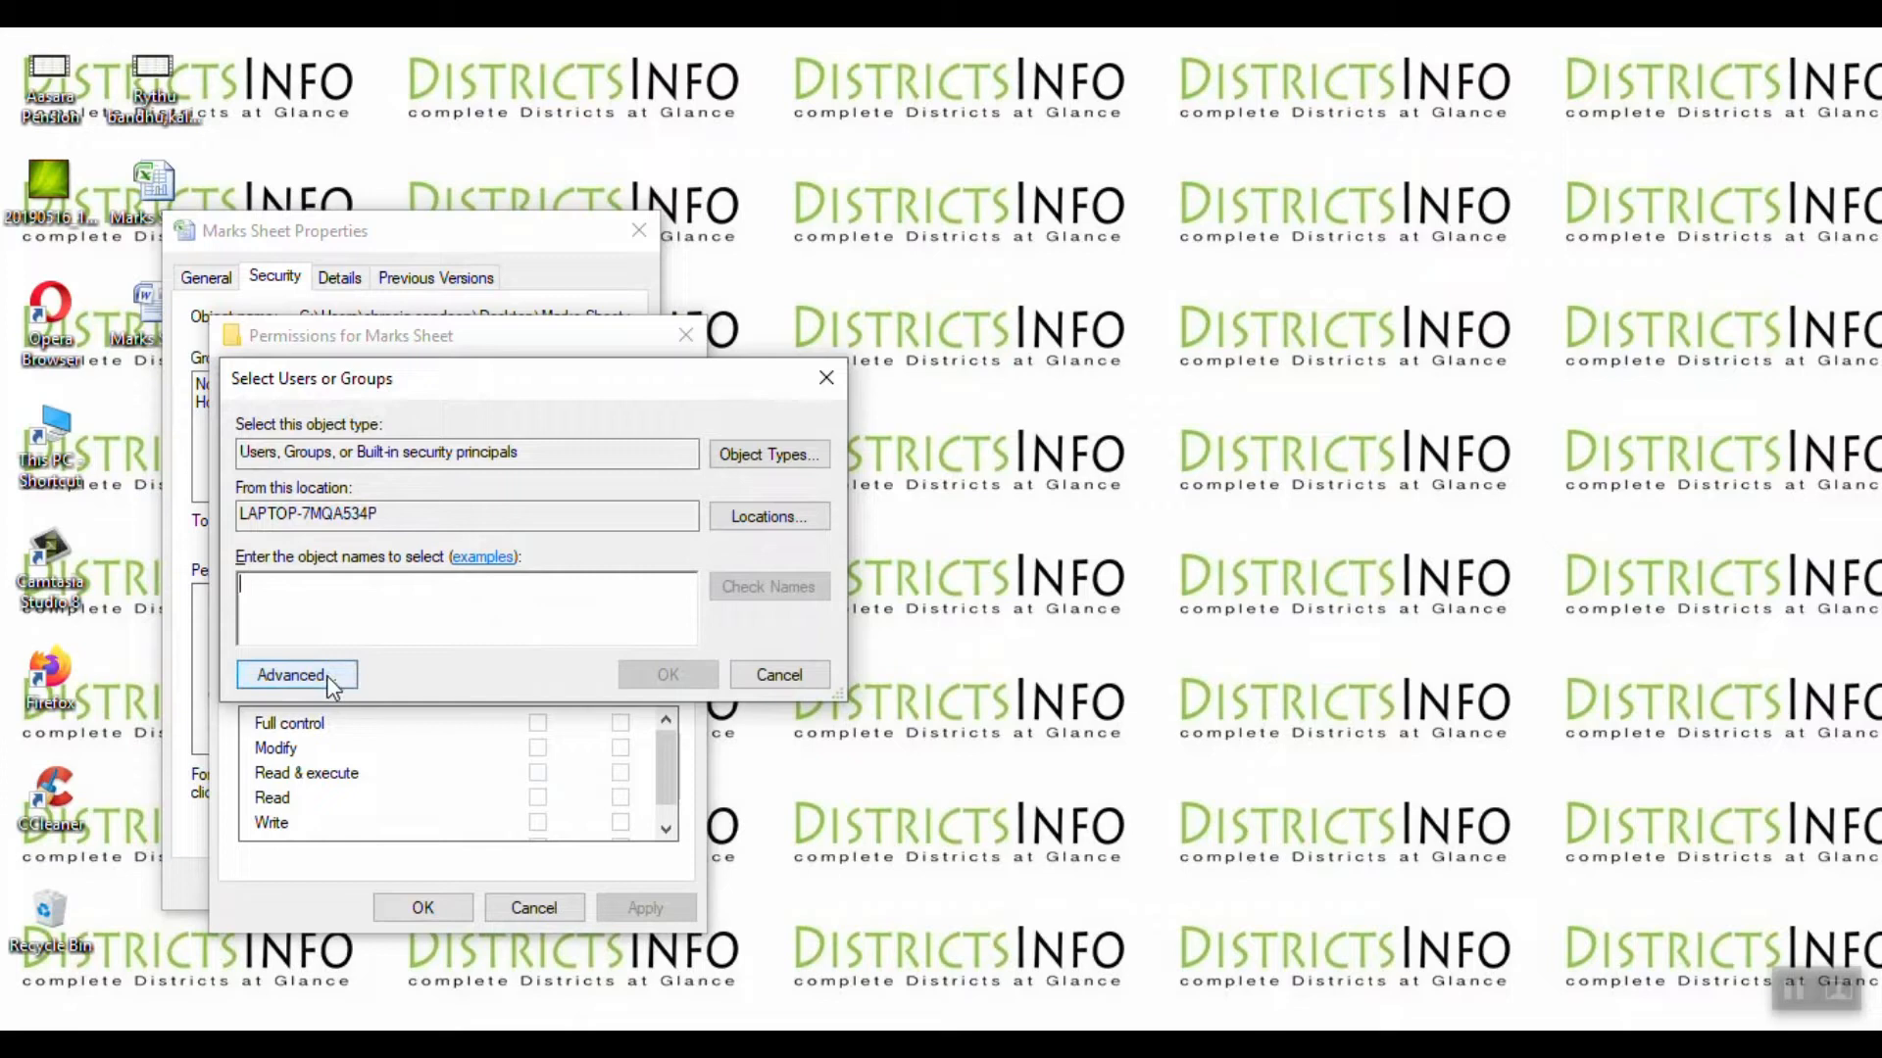
# - Find the Everyone group via advanced search and add it to the permissions
pyautogui.click(290, 674)
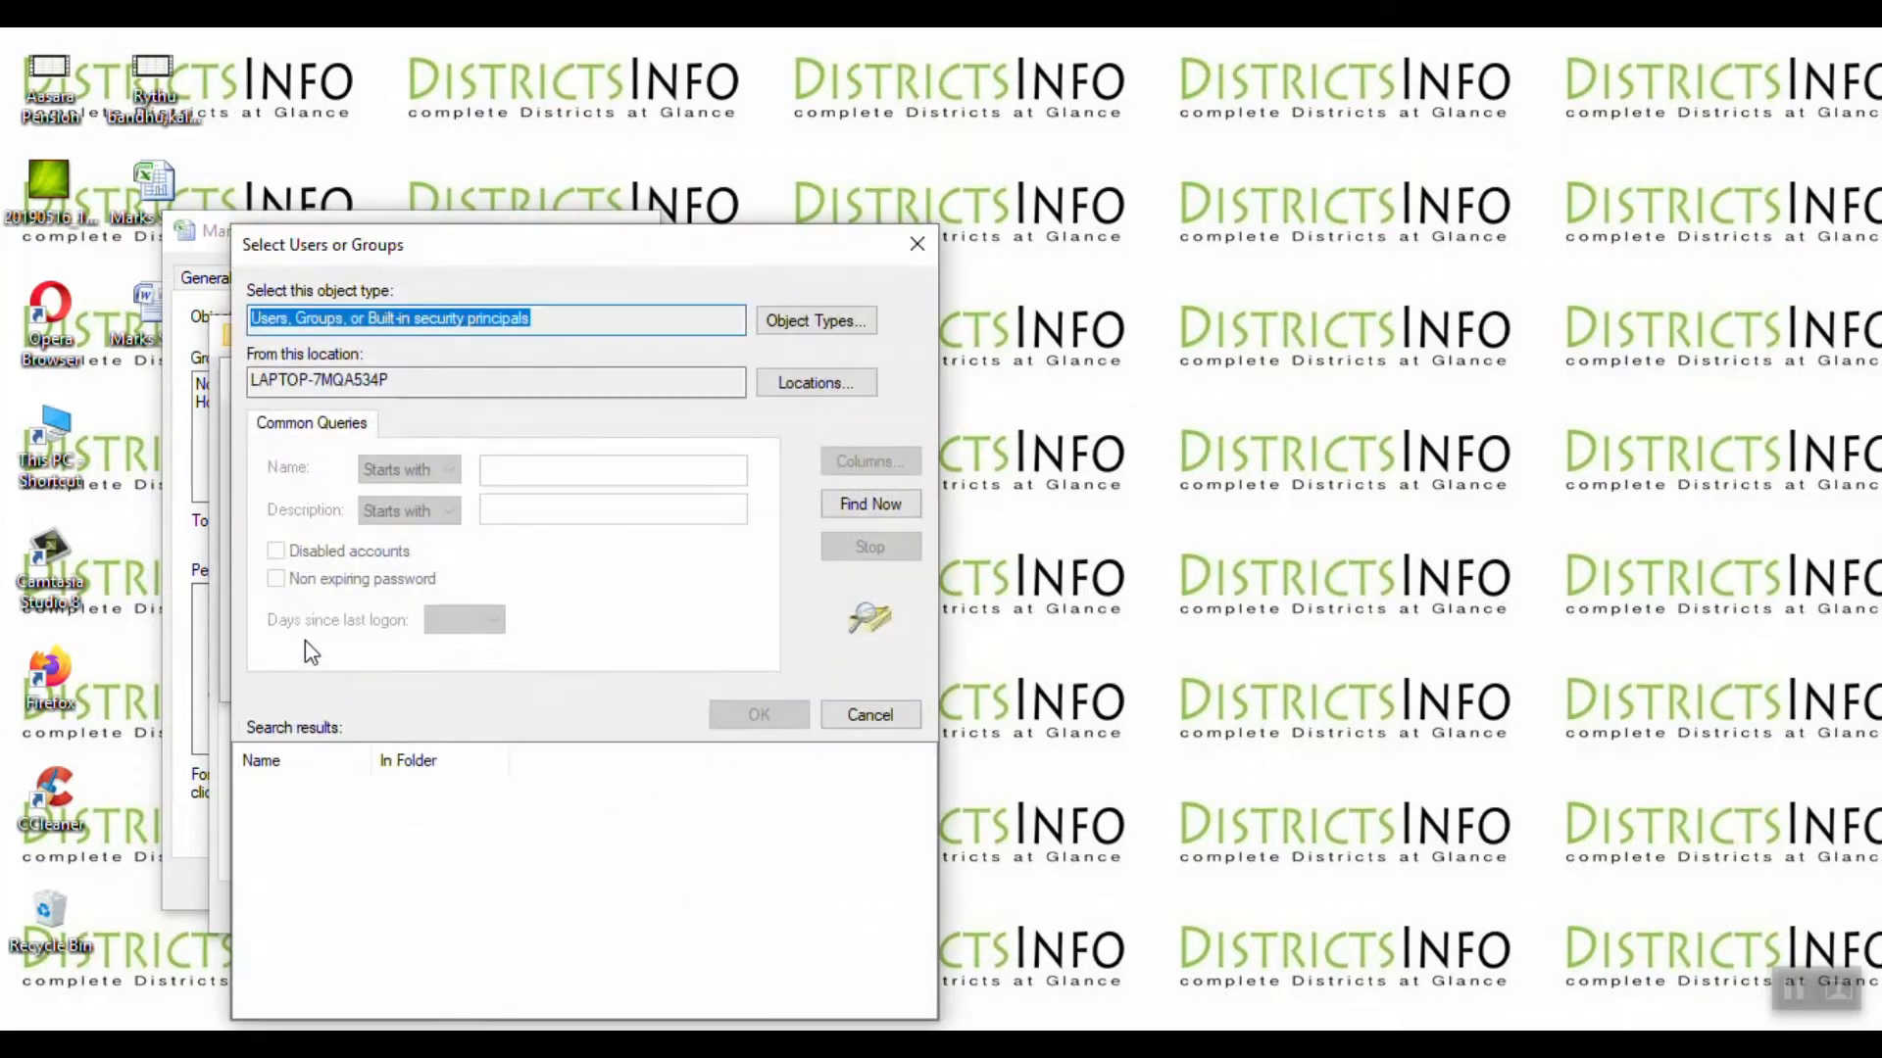
pyautogui.moveTo(871, 504)
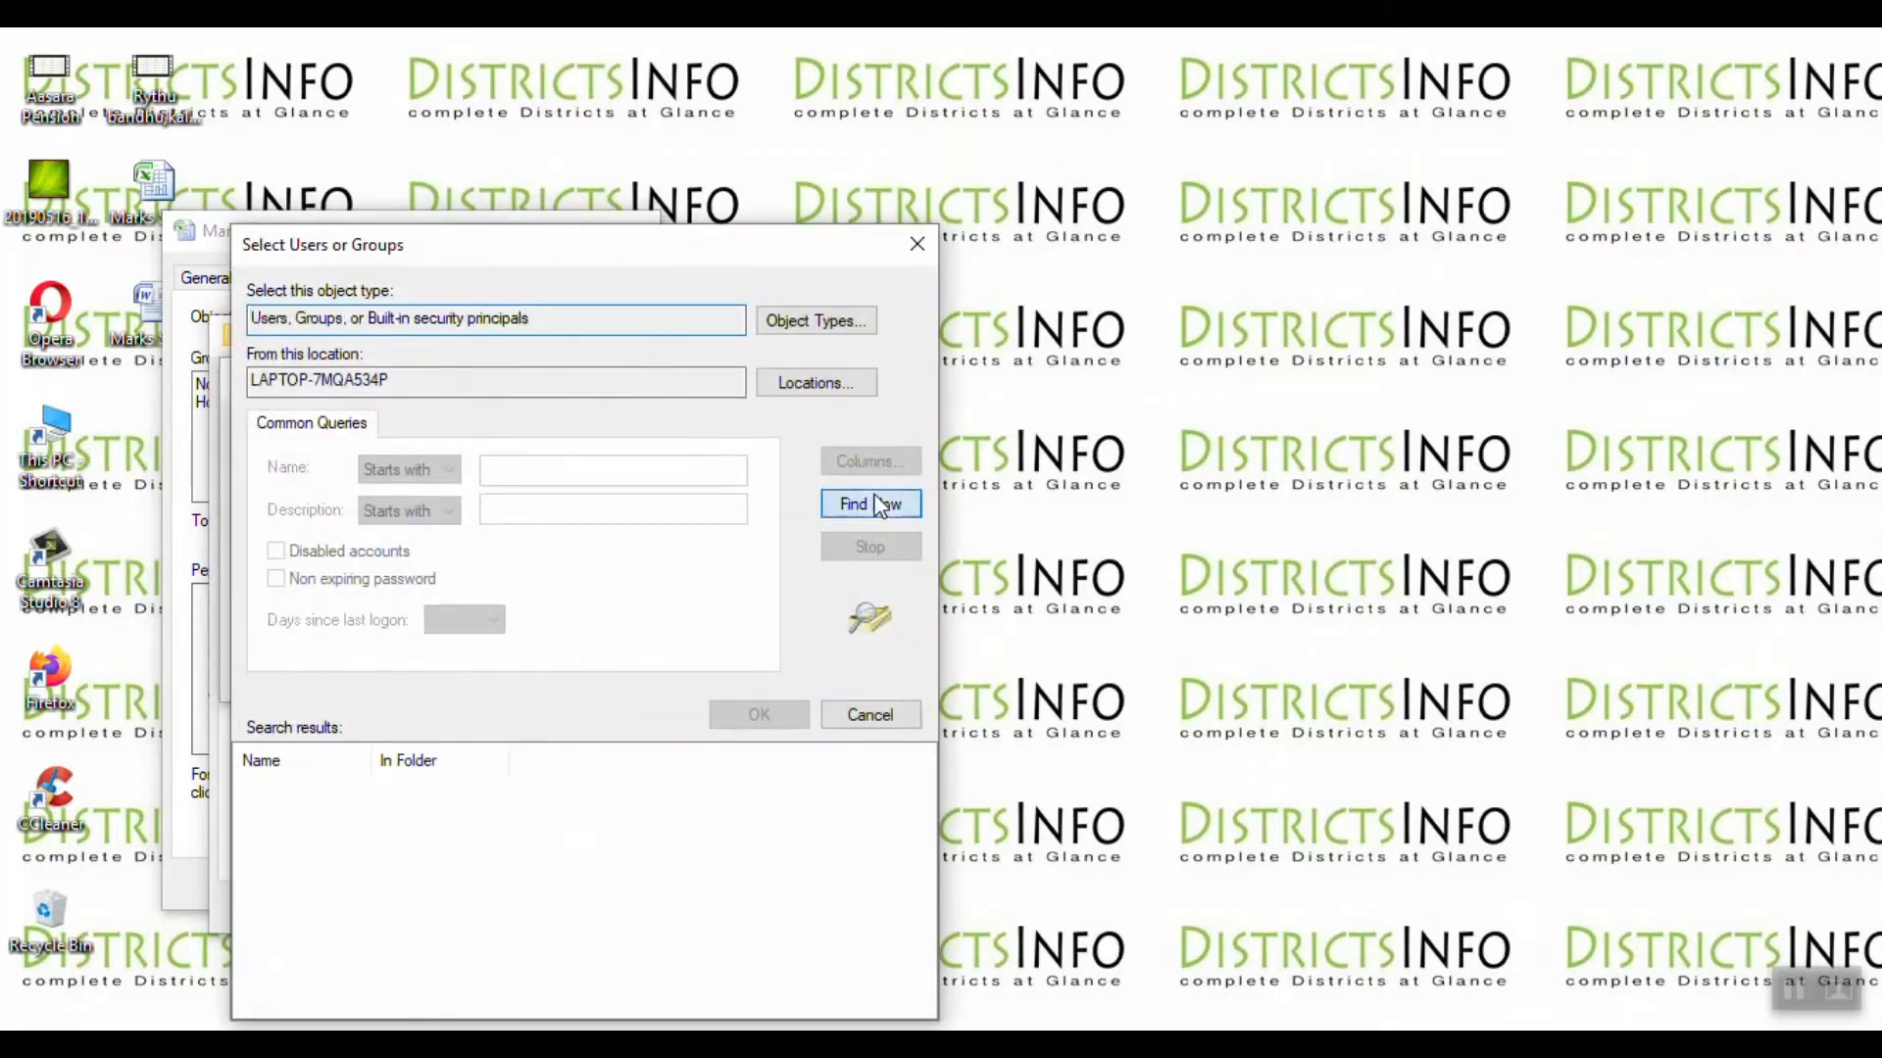
pyautogui.click(870, 504)
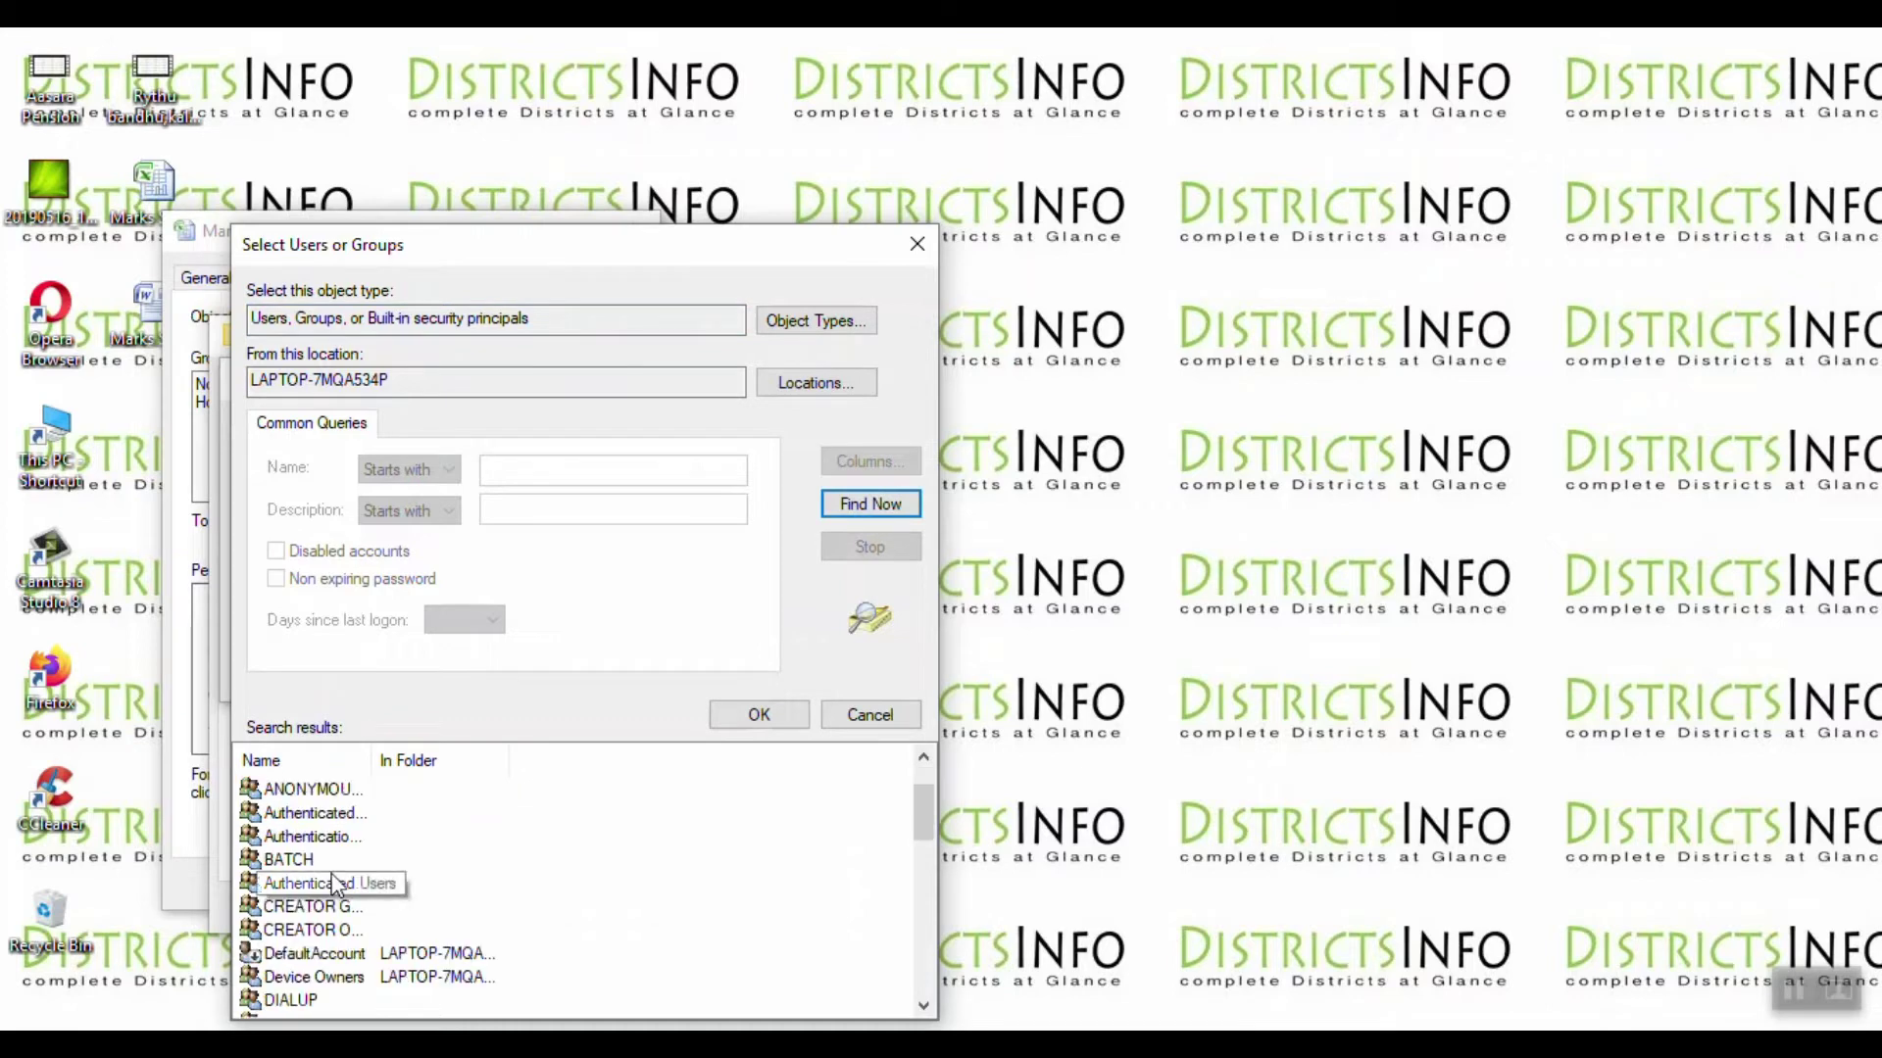
pyautogui.scroll(-3)
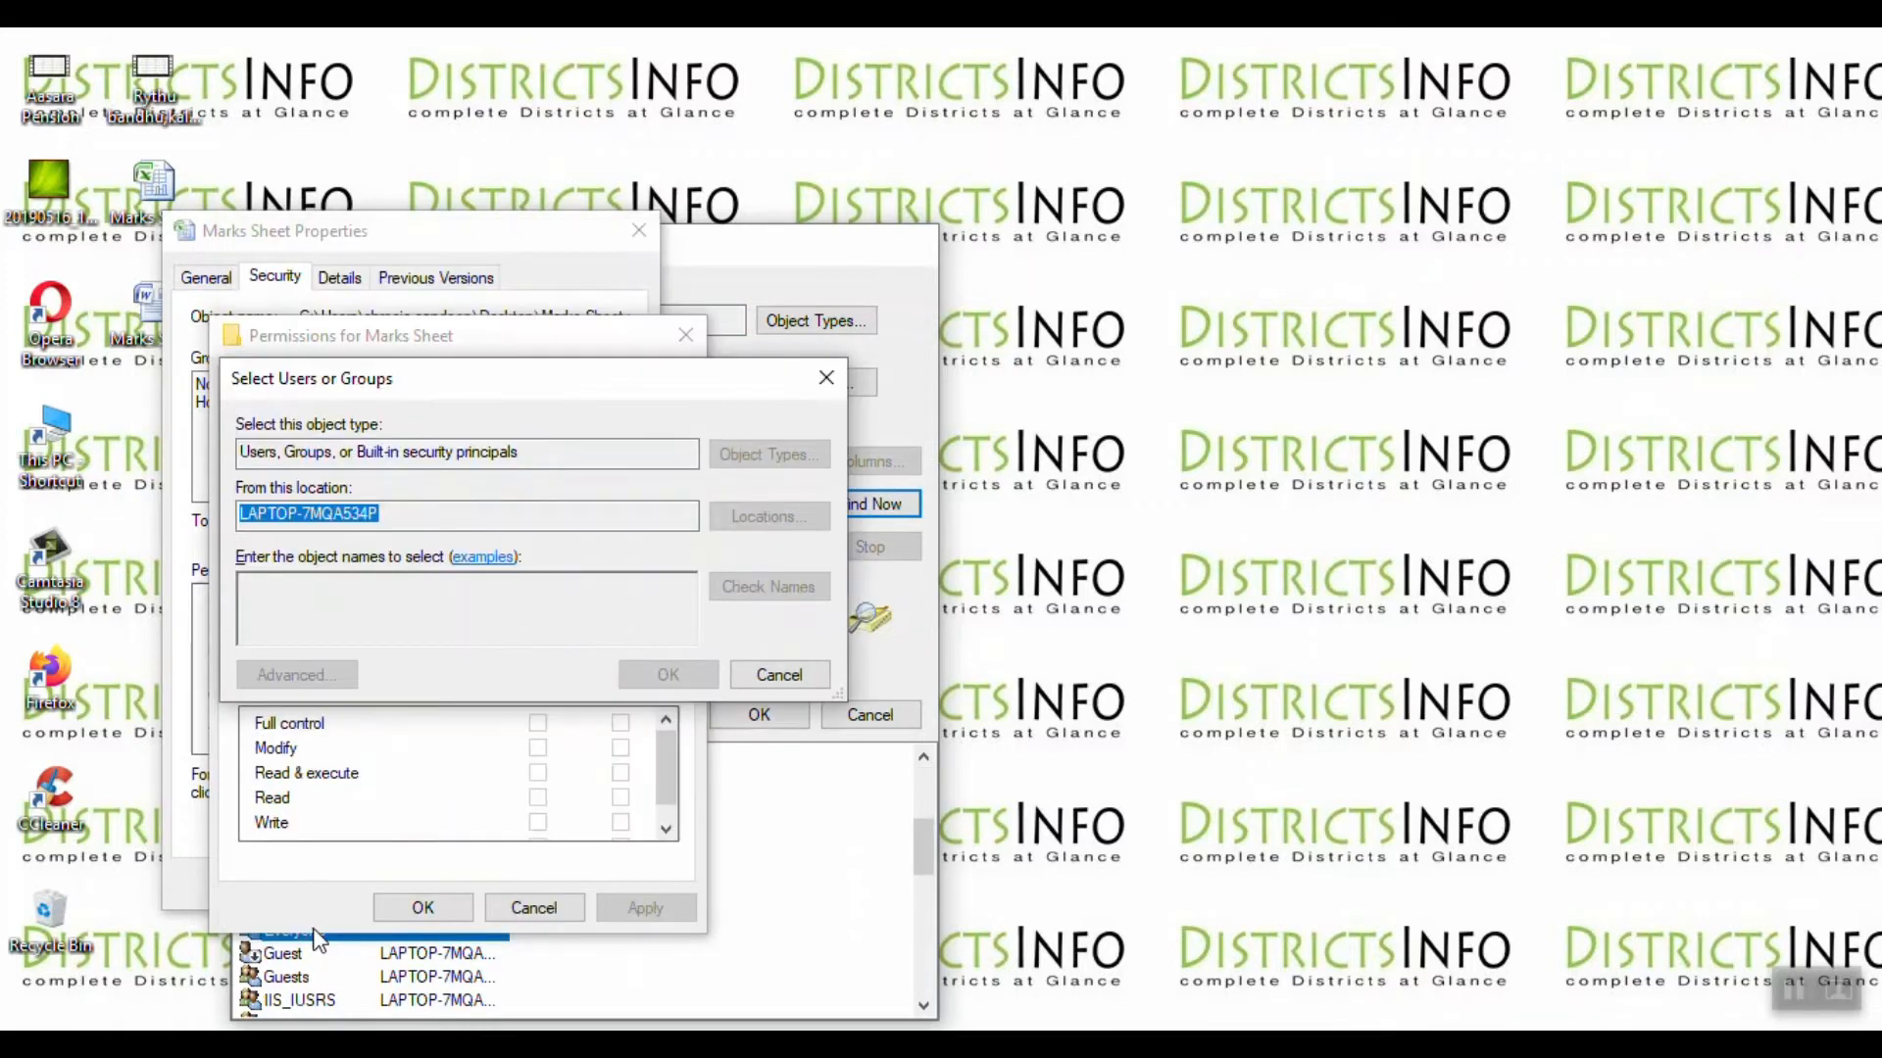
pyautogui.write('Everyone')
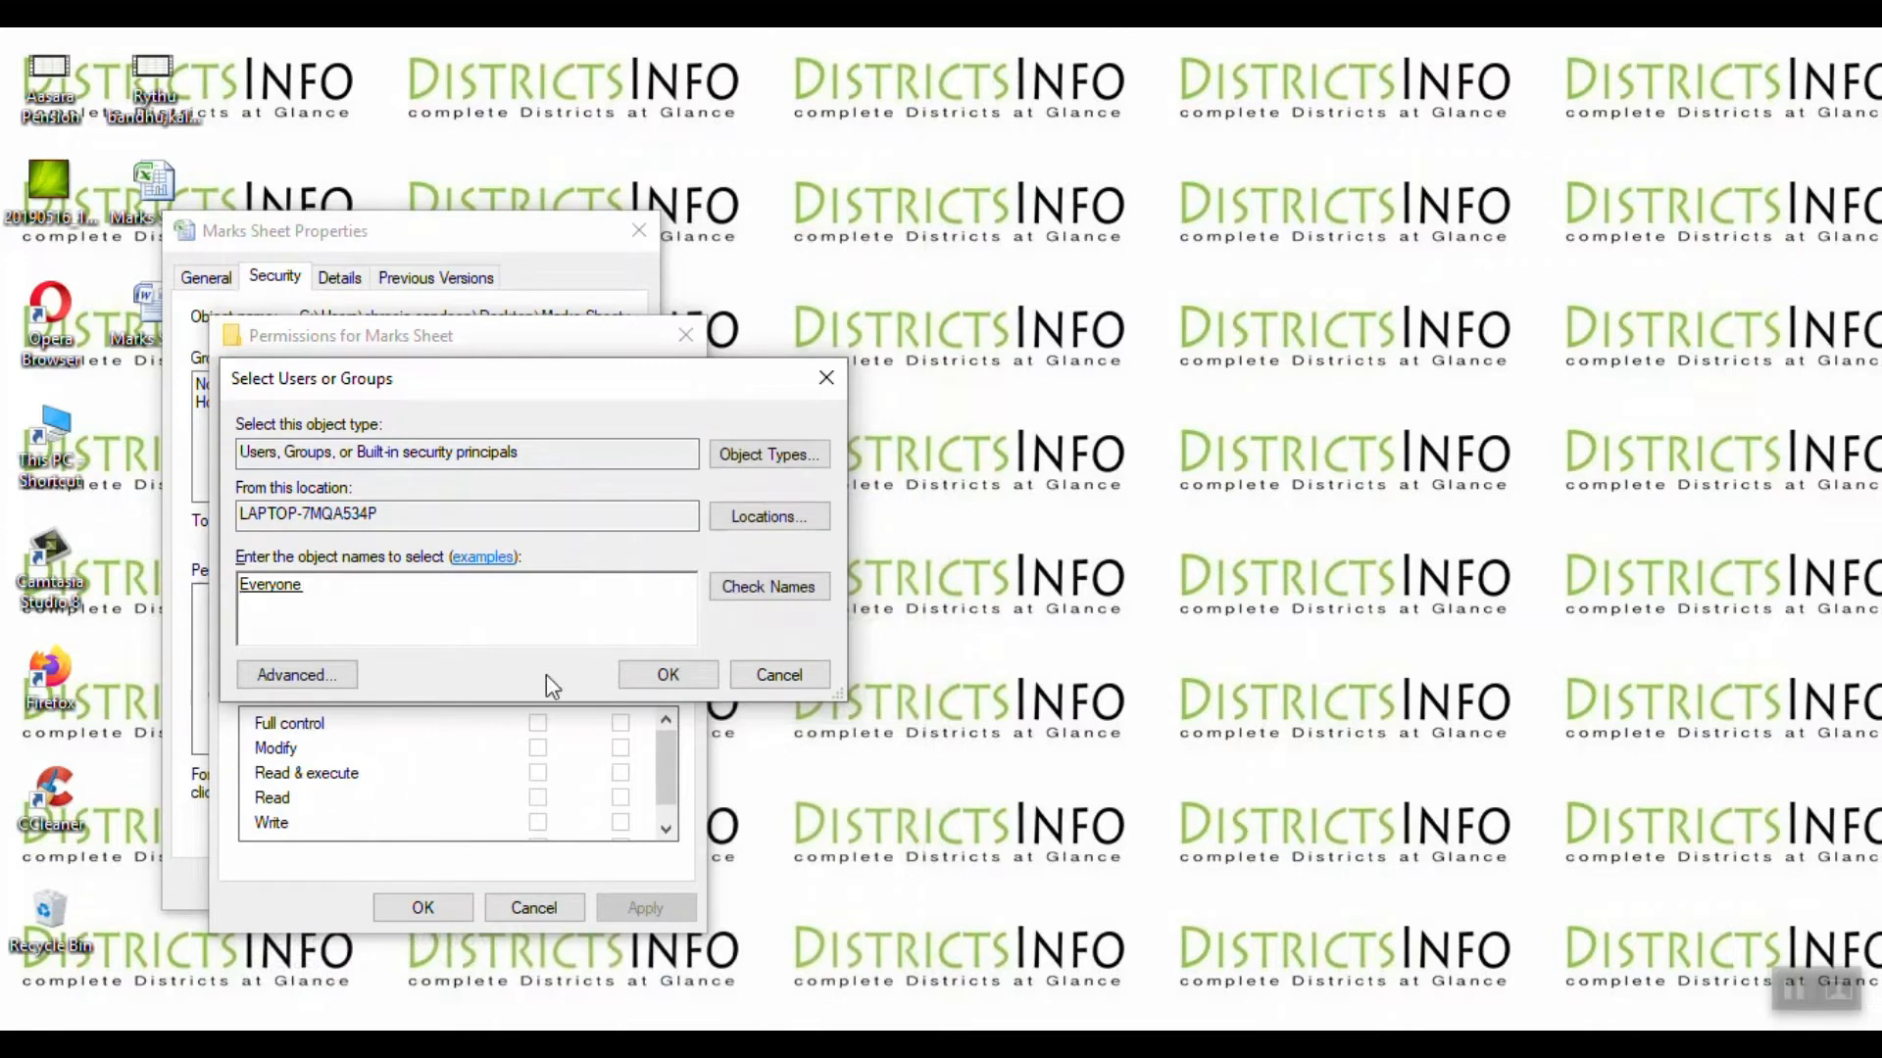
pyautogui.click(667, 675)
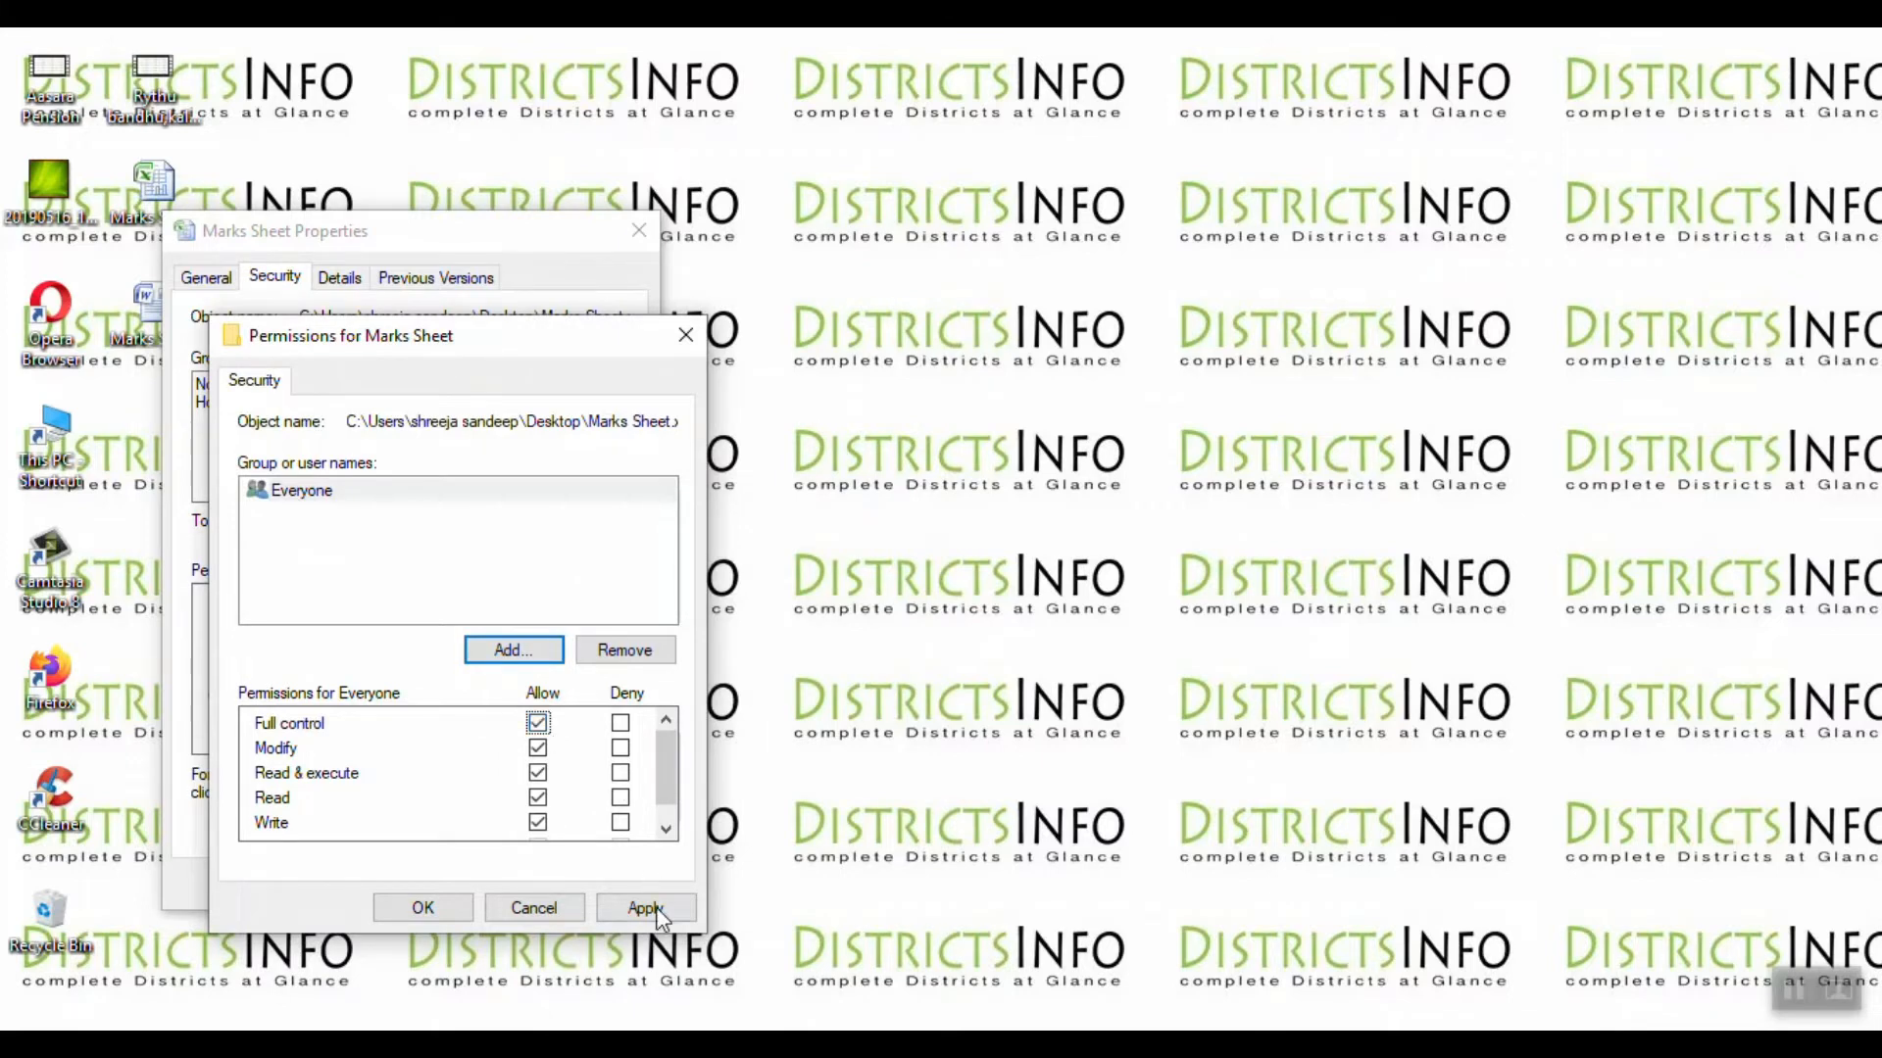
# - Apply Everyone's full control permission and close the Permissions for Marks Sheet dialog
pyautogui.click(645, 907)
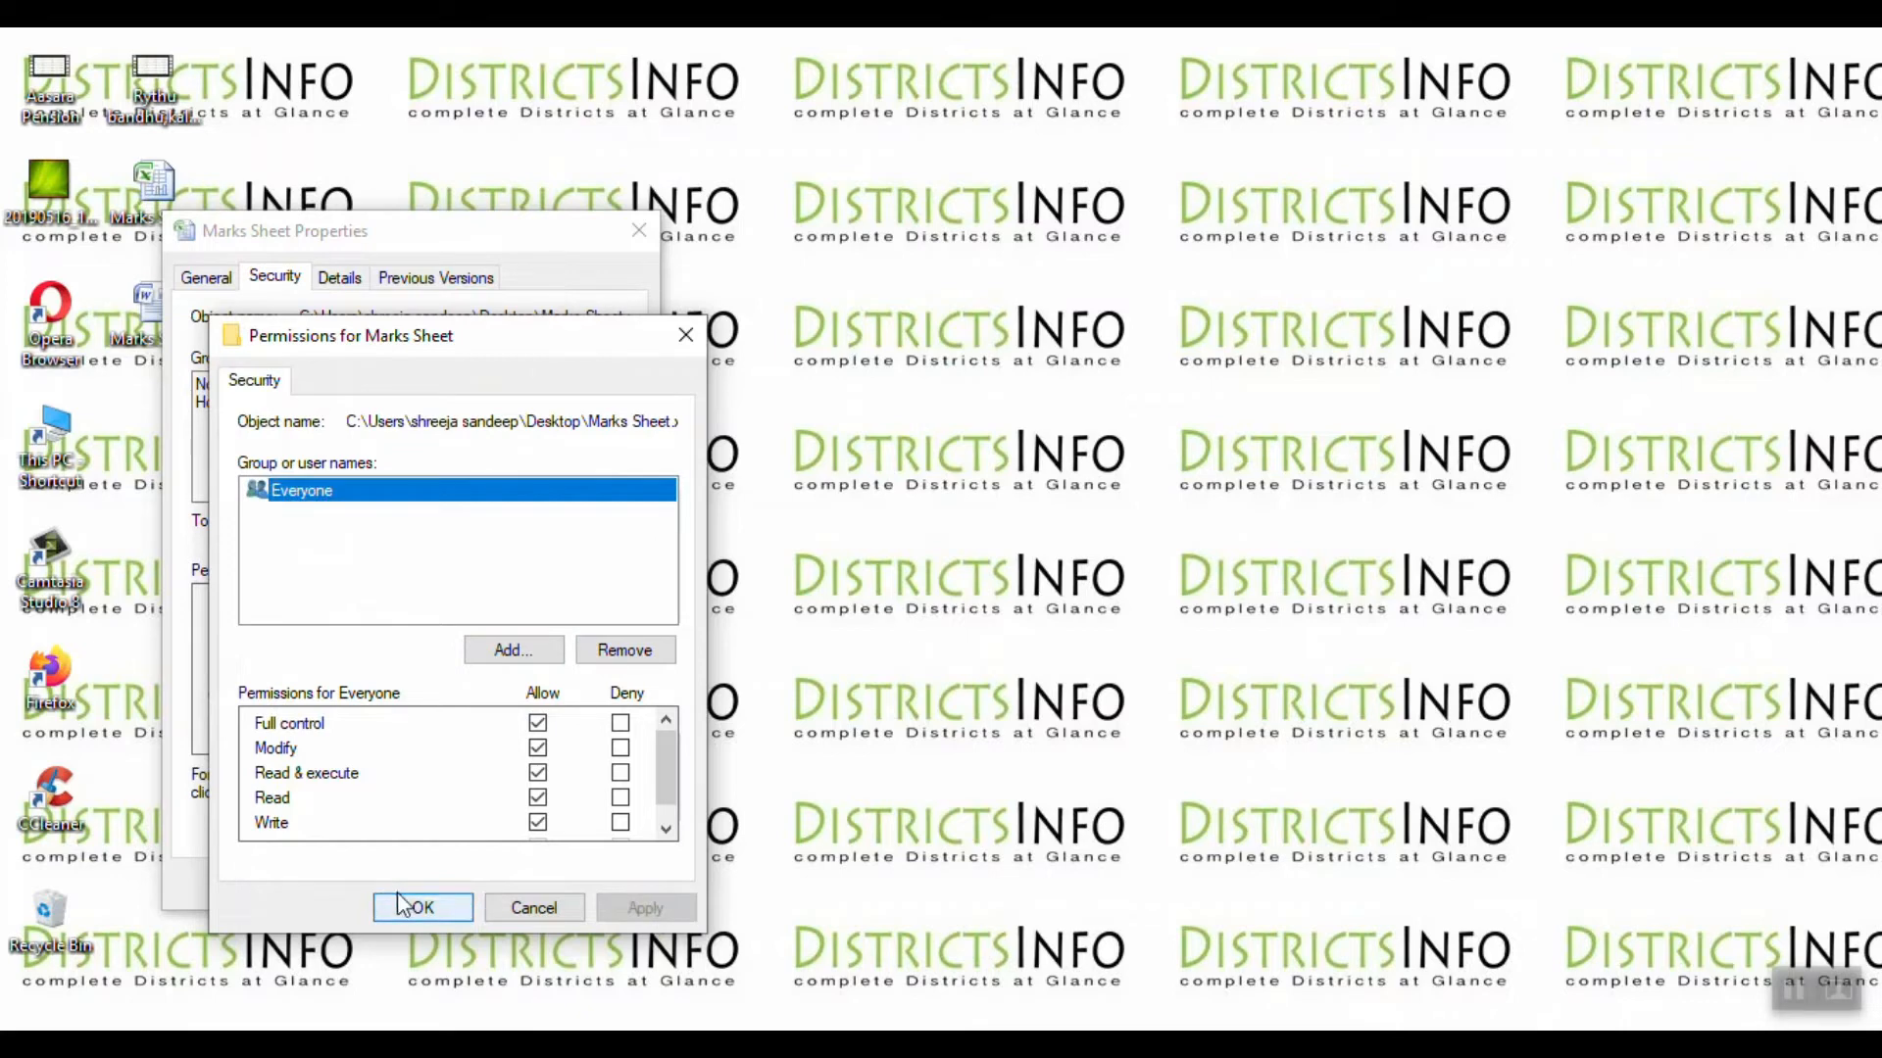
pyautogui.click(421, 907)
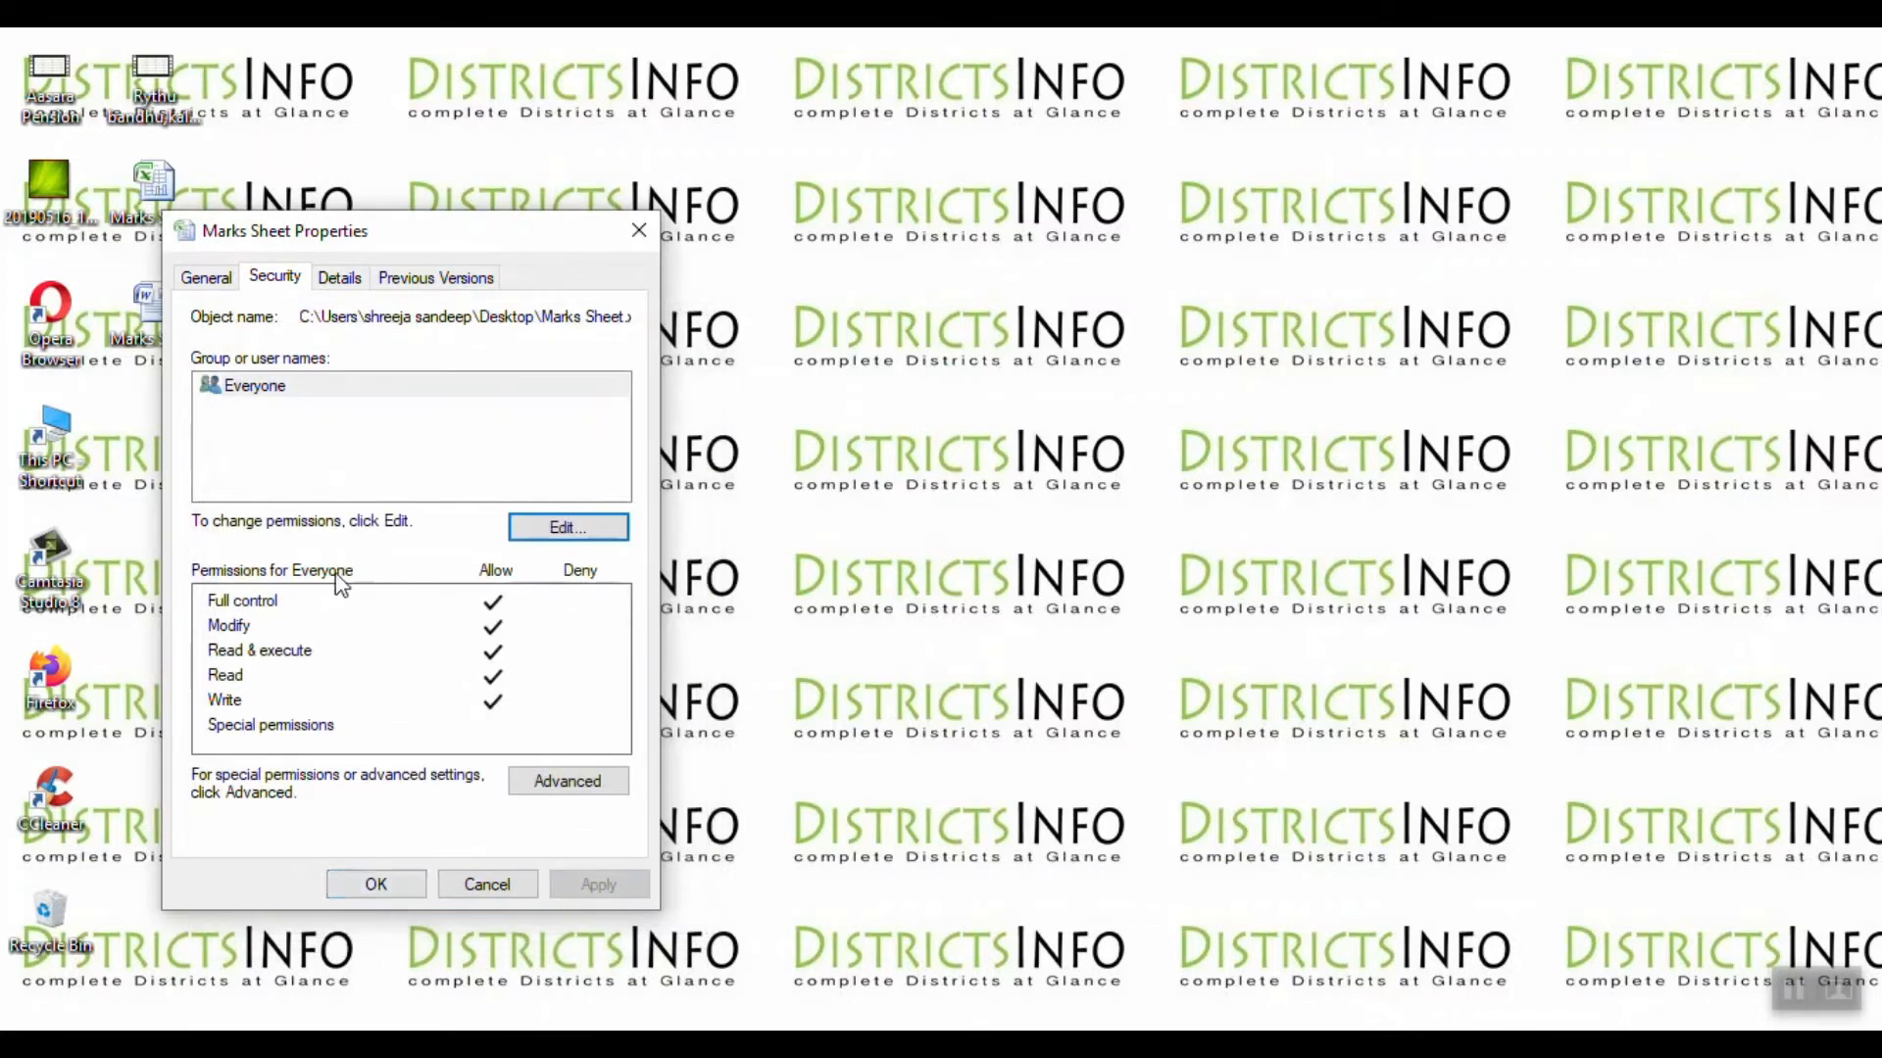
pyautogui.moveTo(327, 422)
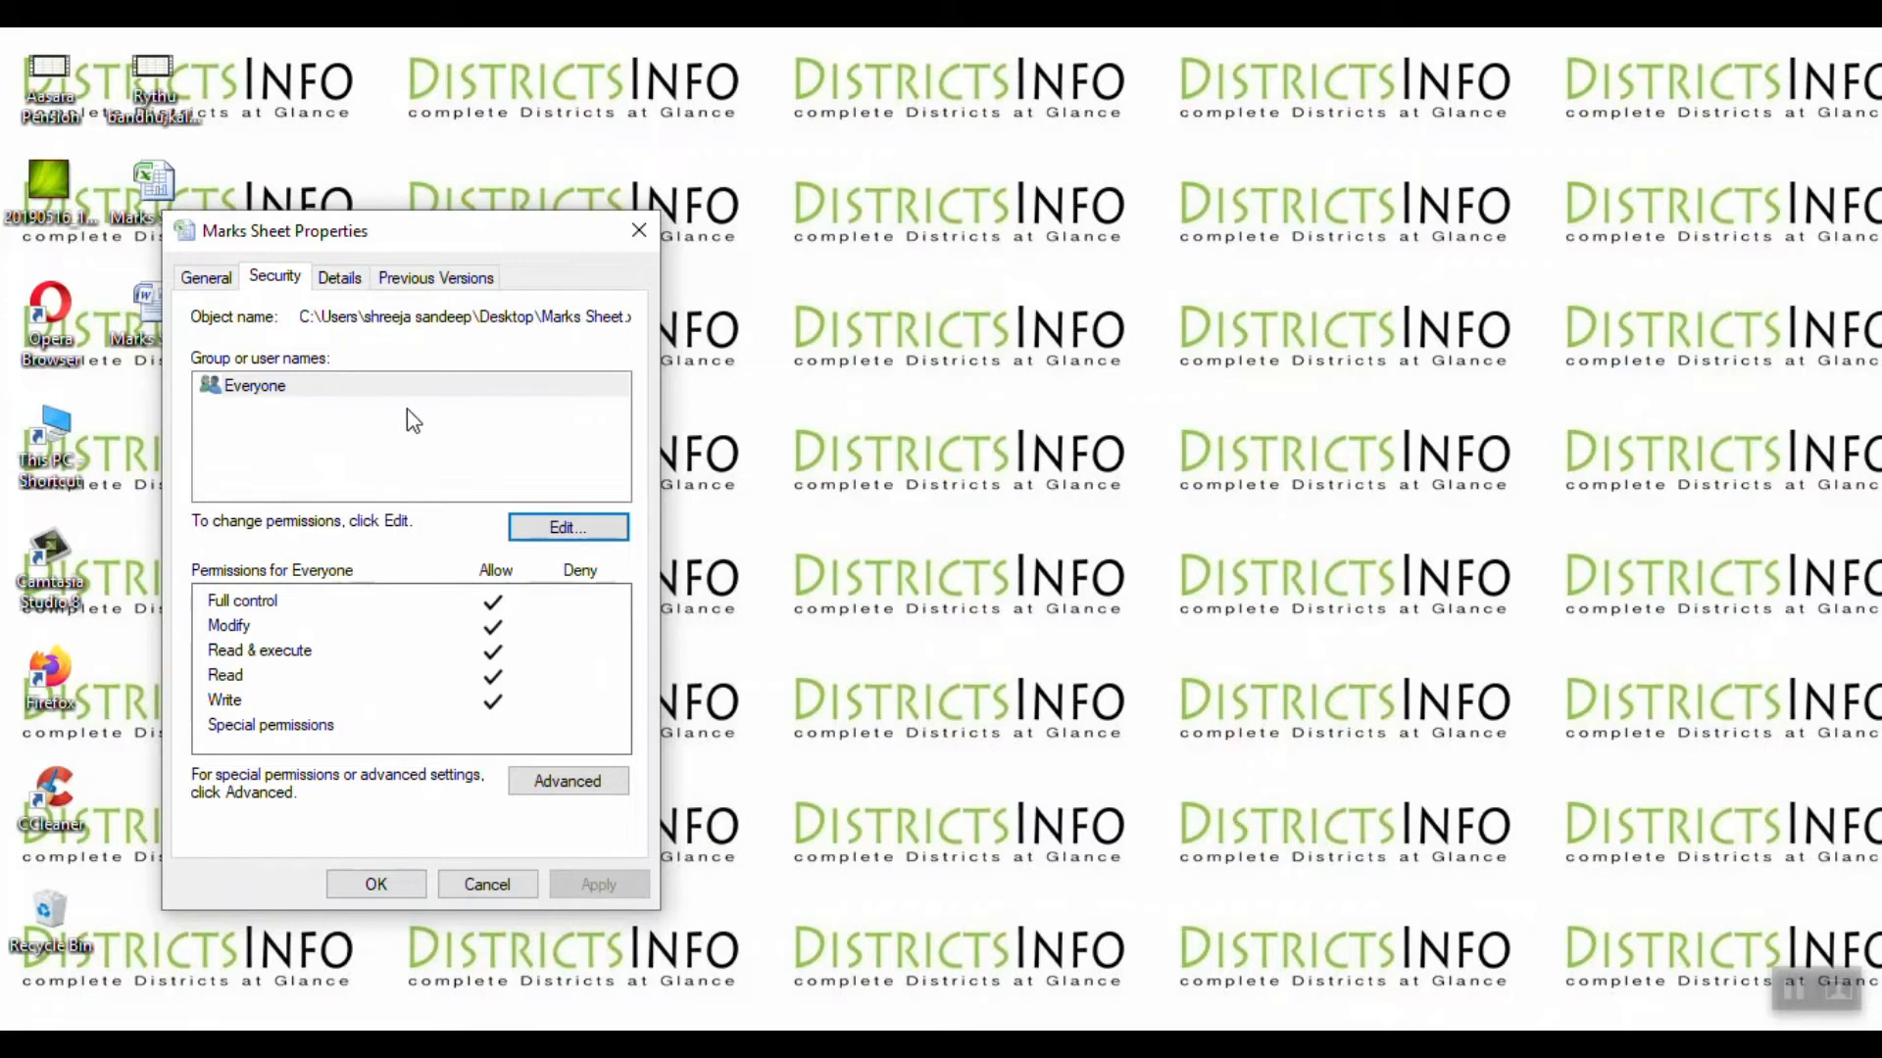
pyautogui.moveTo(567, 529)
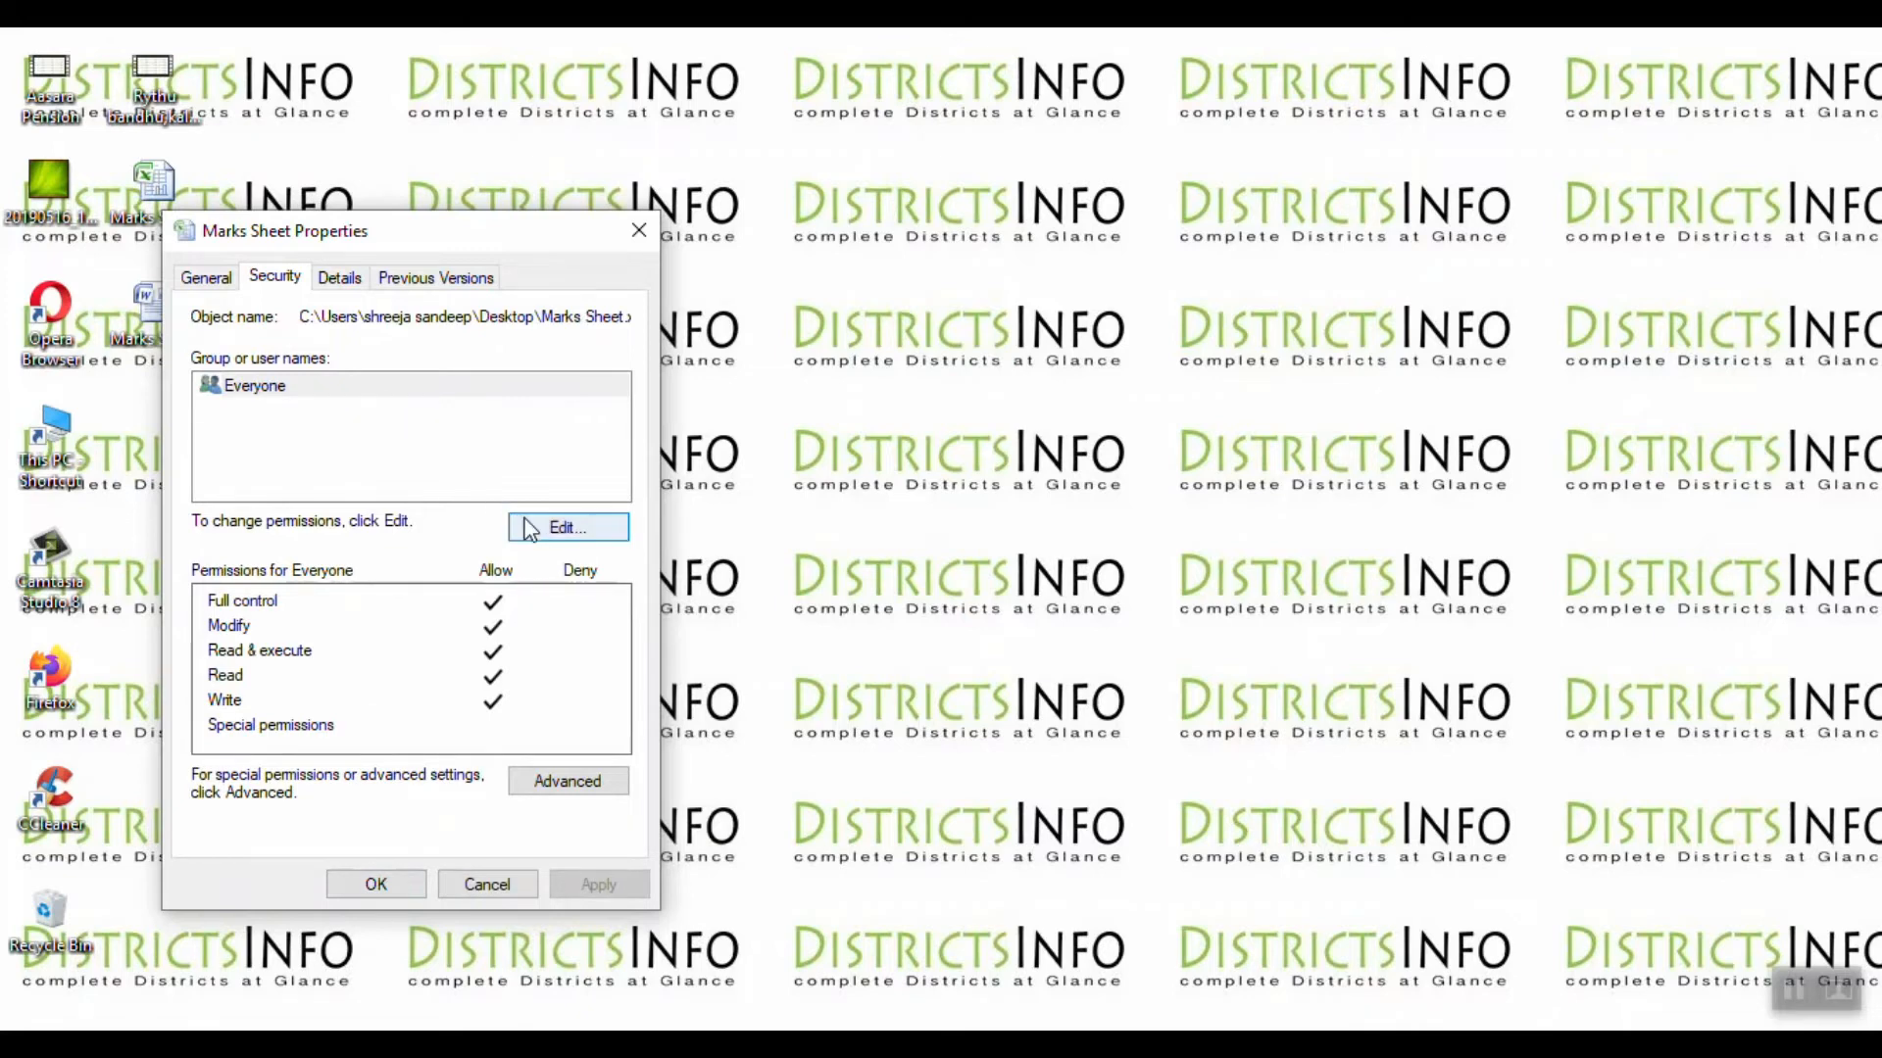
# - Add the Administrators group to Marks Sheet's permissions via advanced search
pyautogui.click(566, 528)
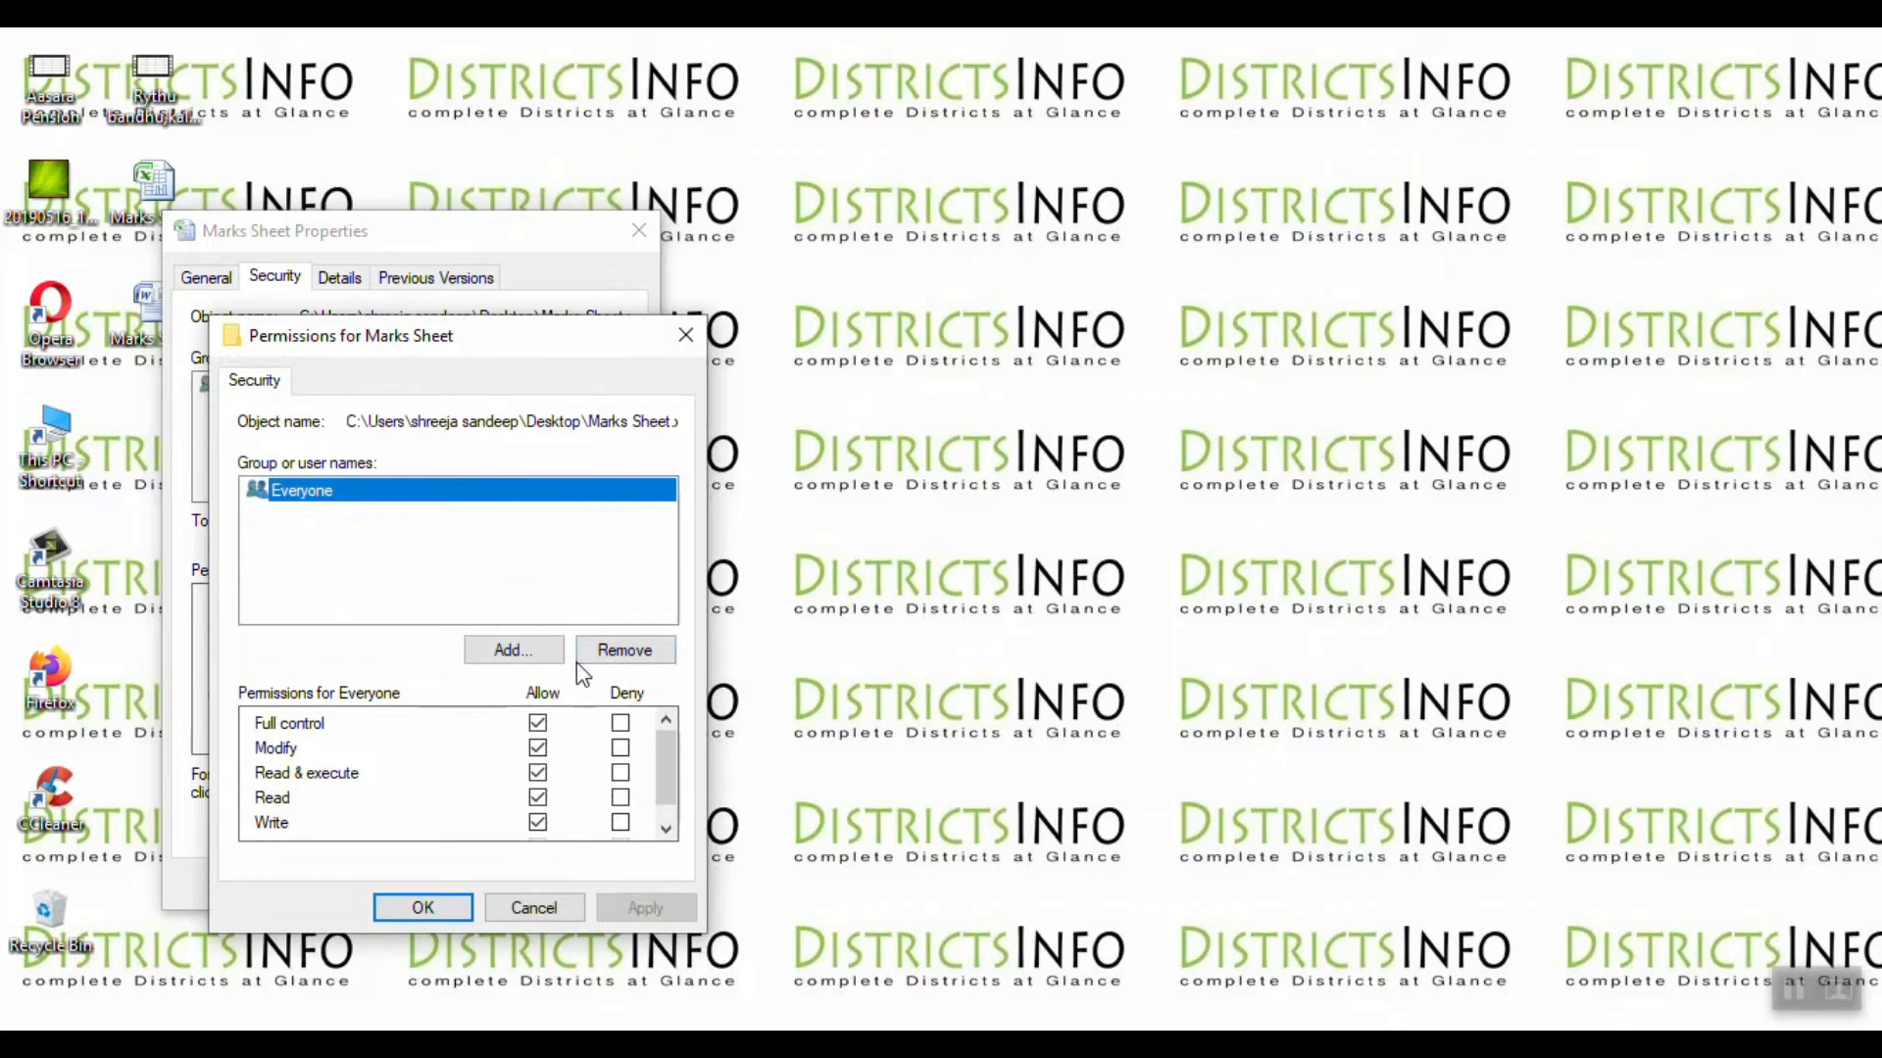
pyautogui.click(512, 649)
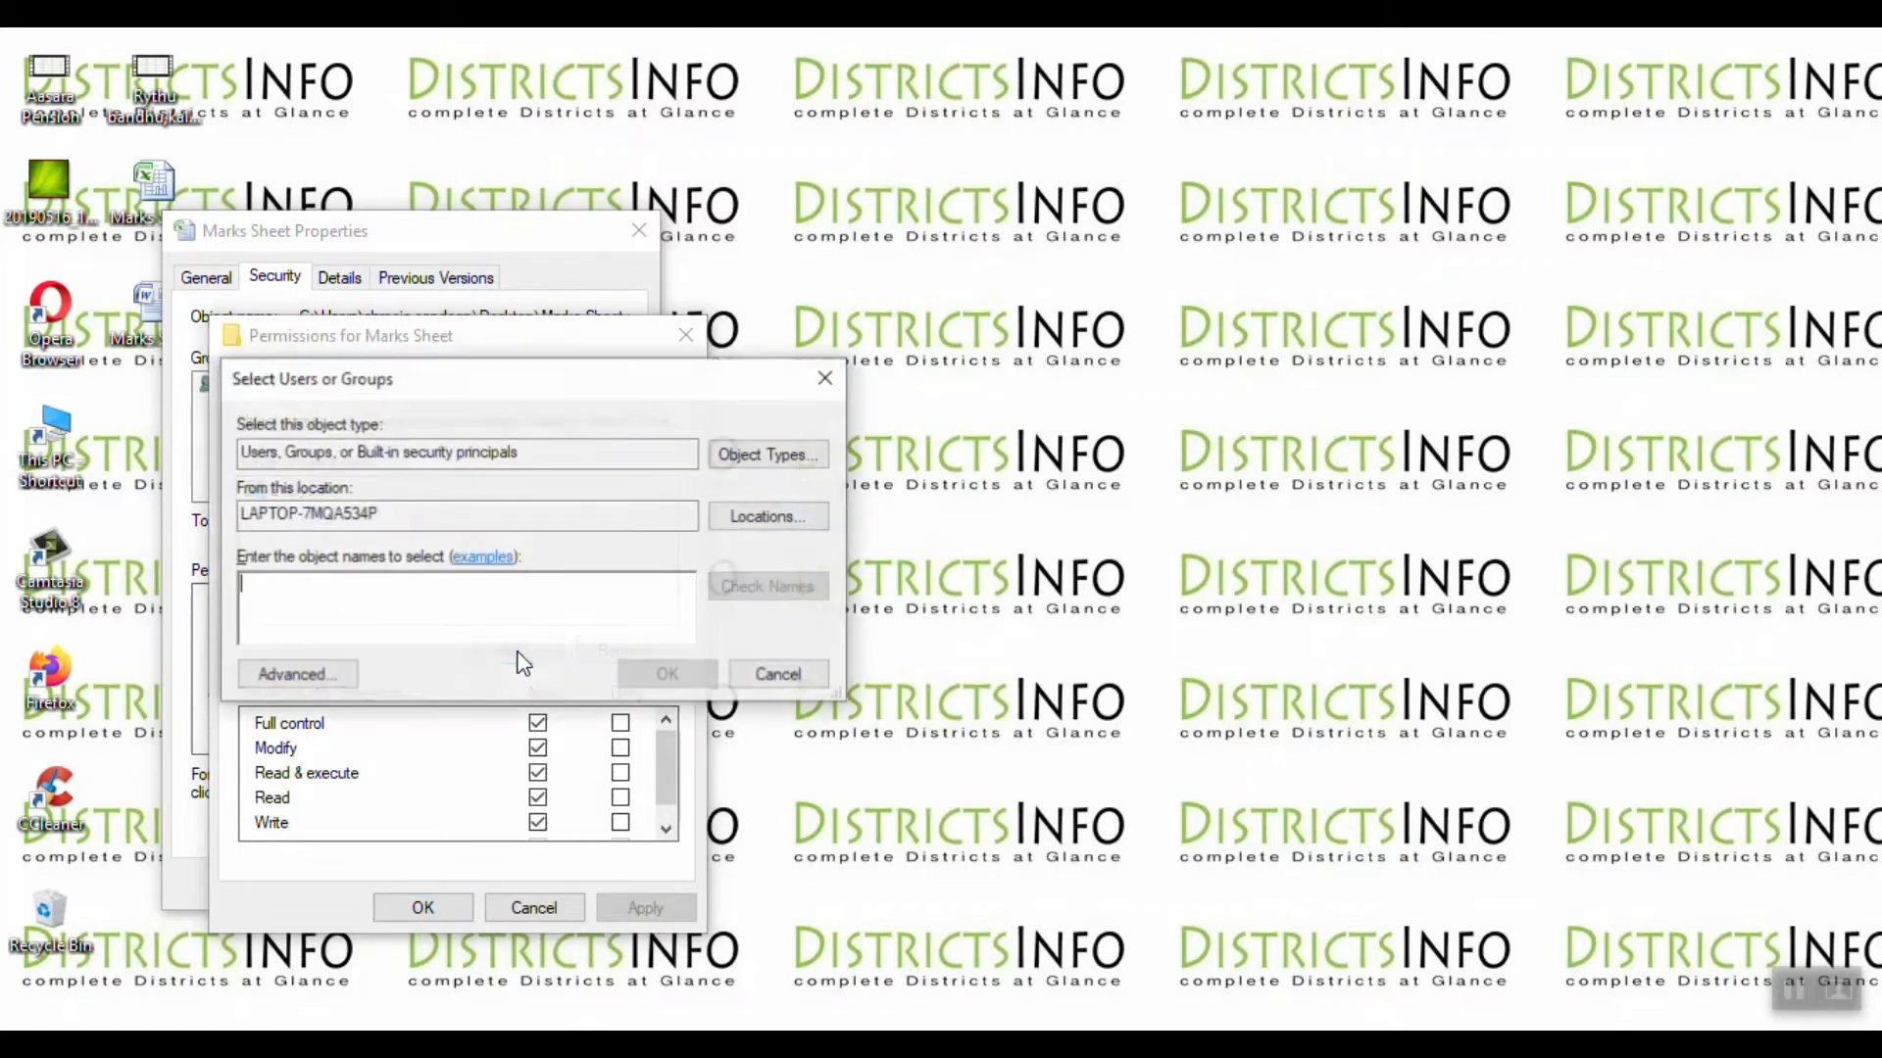
pyautogui.click(295, 673)
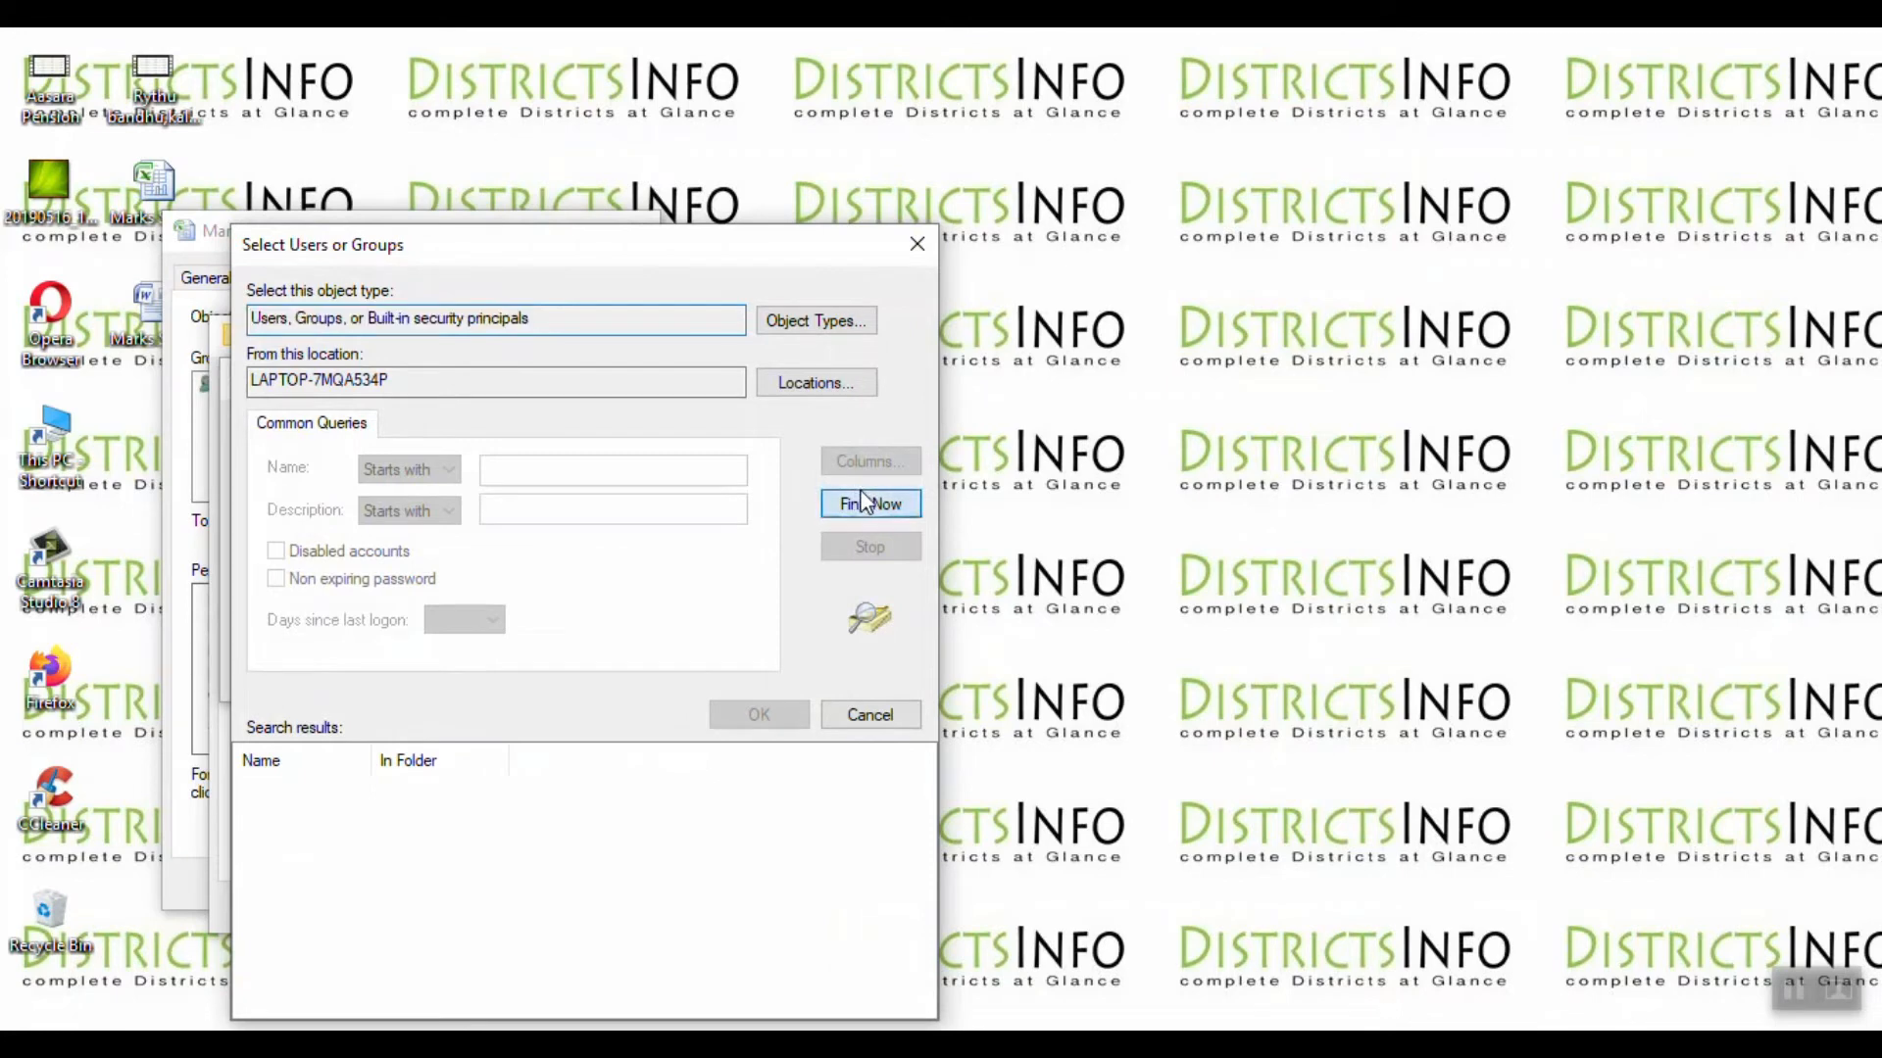
pyautogui.click(869, 503)
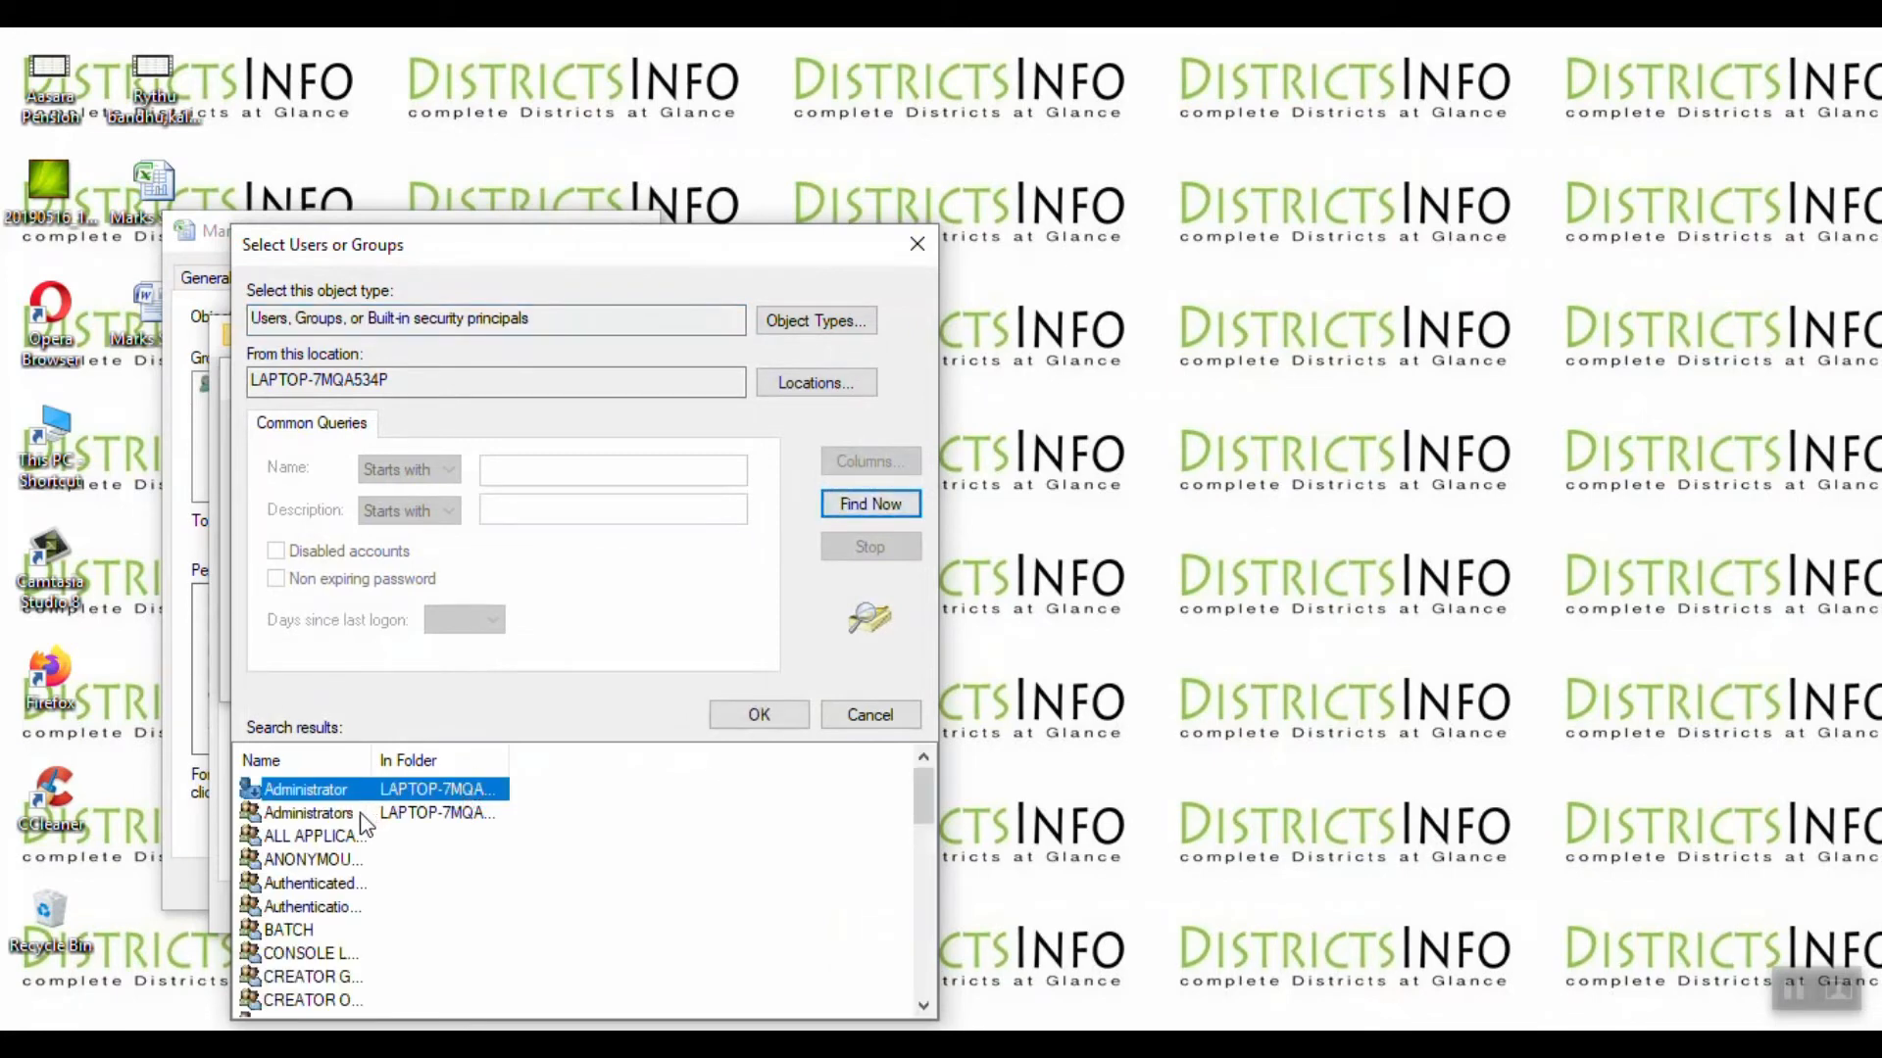
pyautogui.click(306, 813)
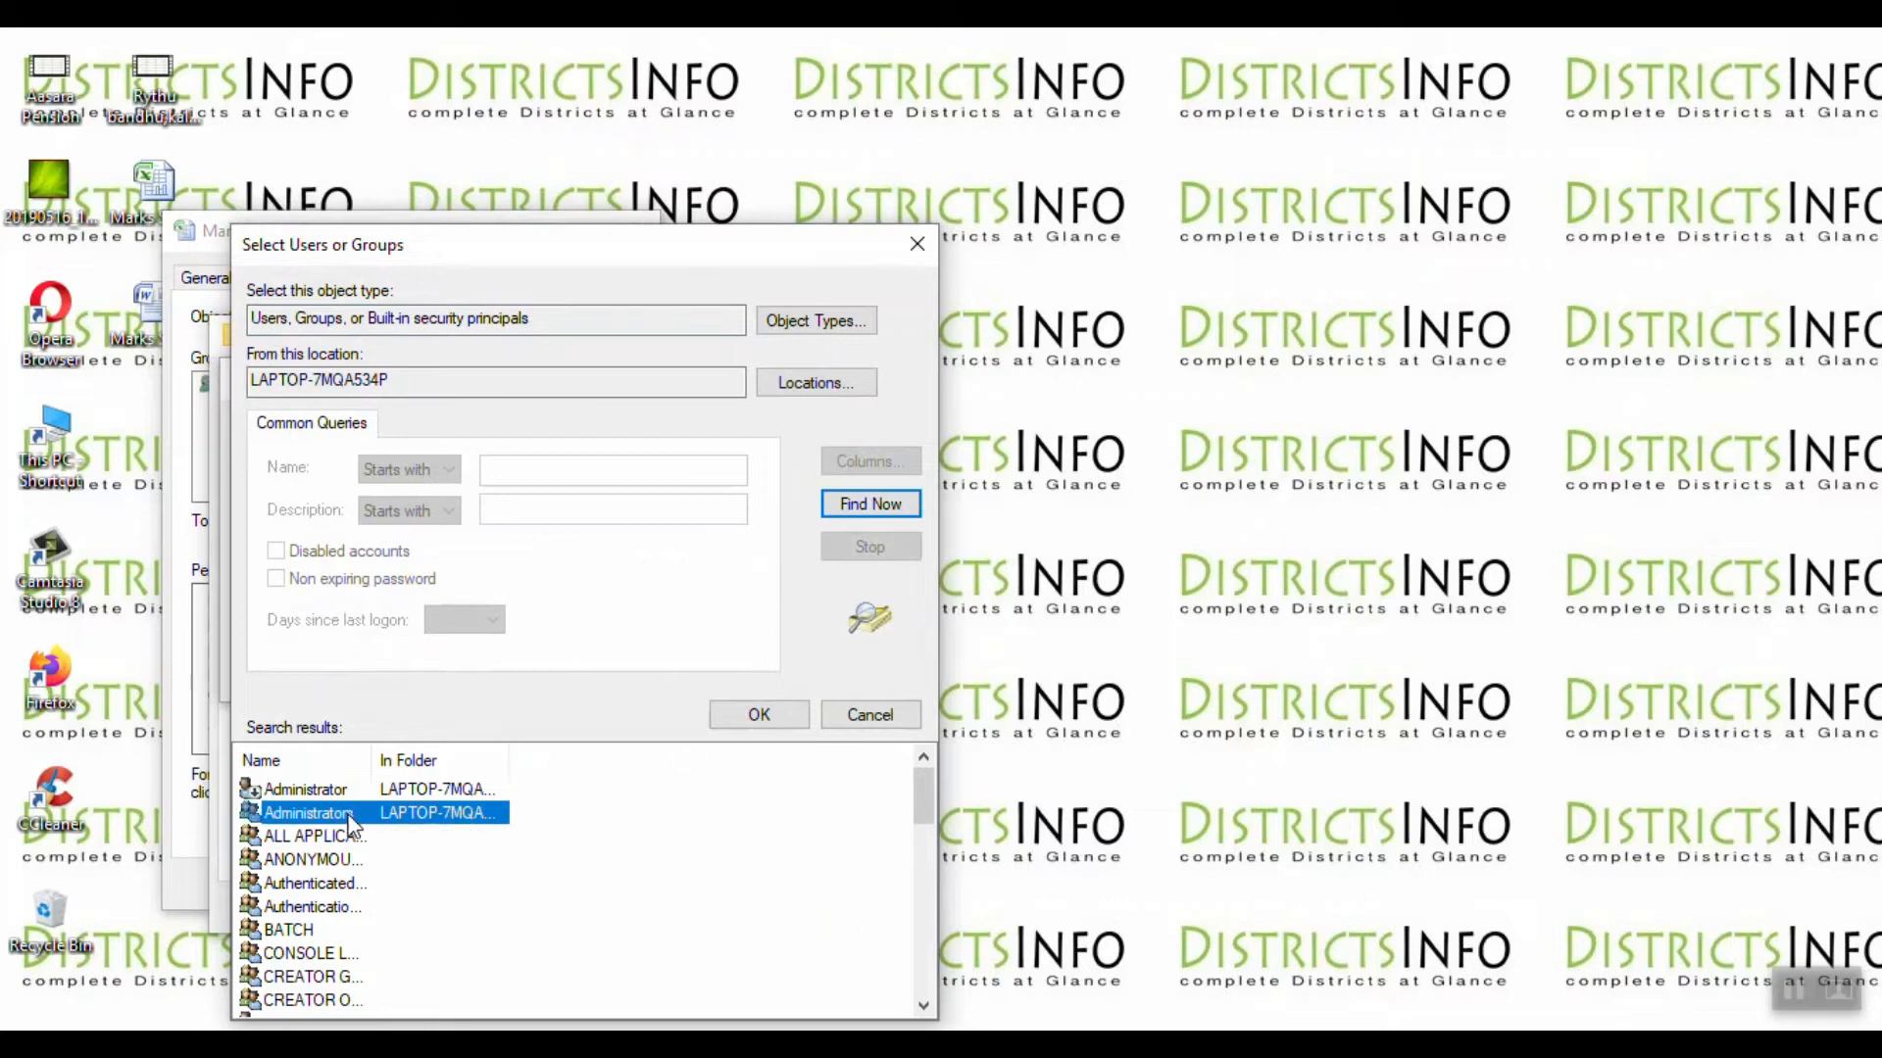
pyautogui.click(757, 715)
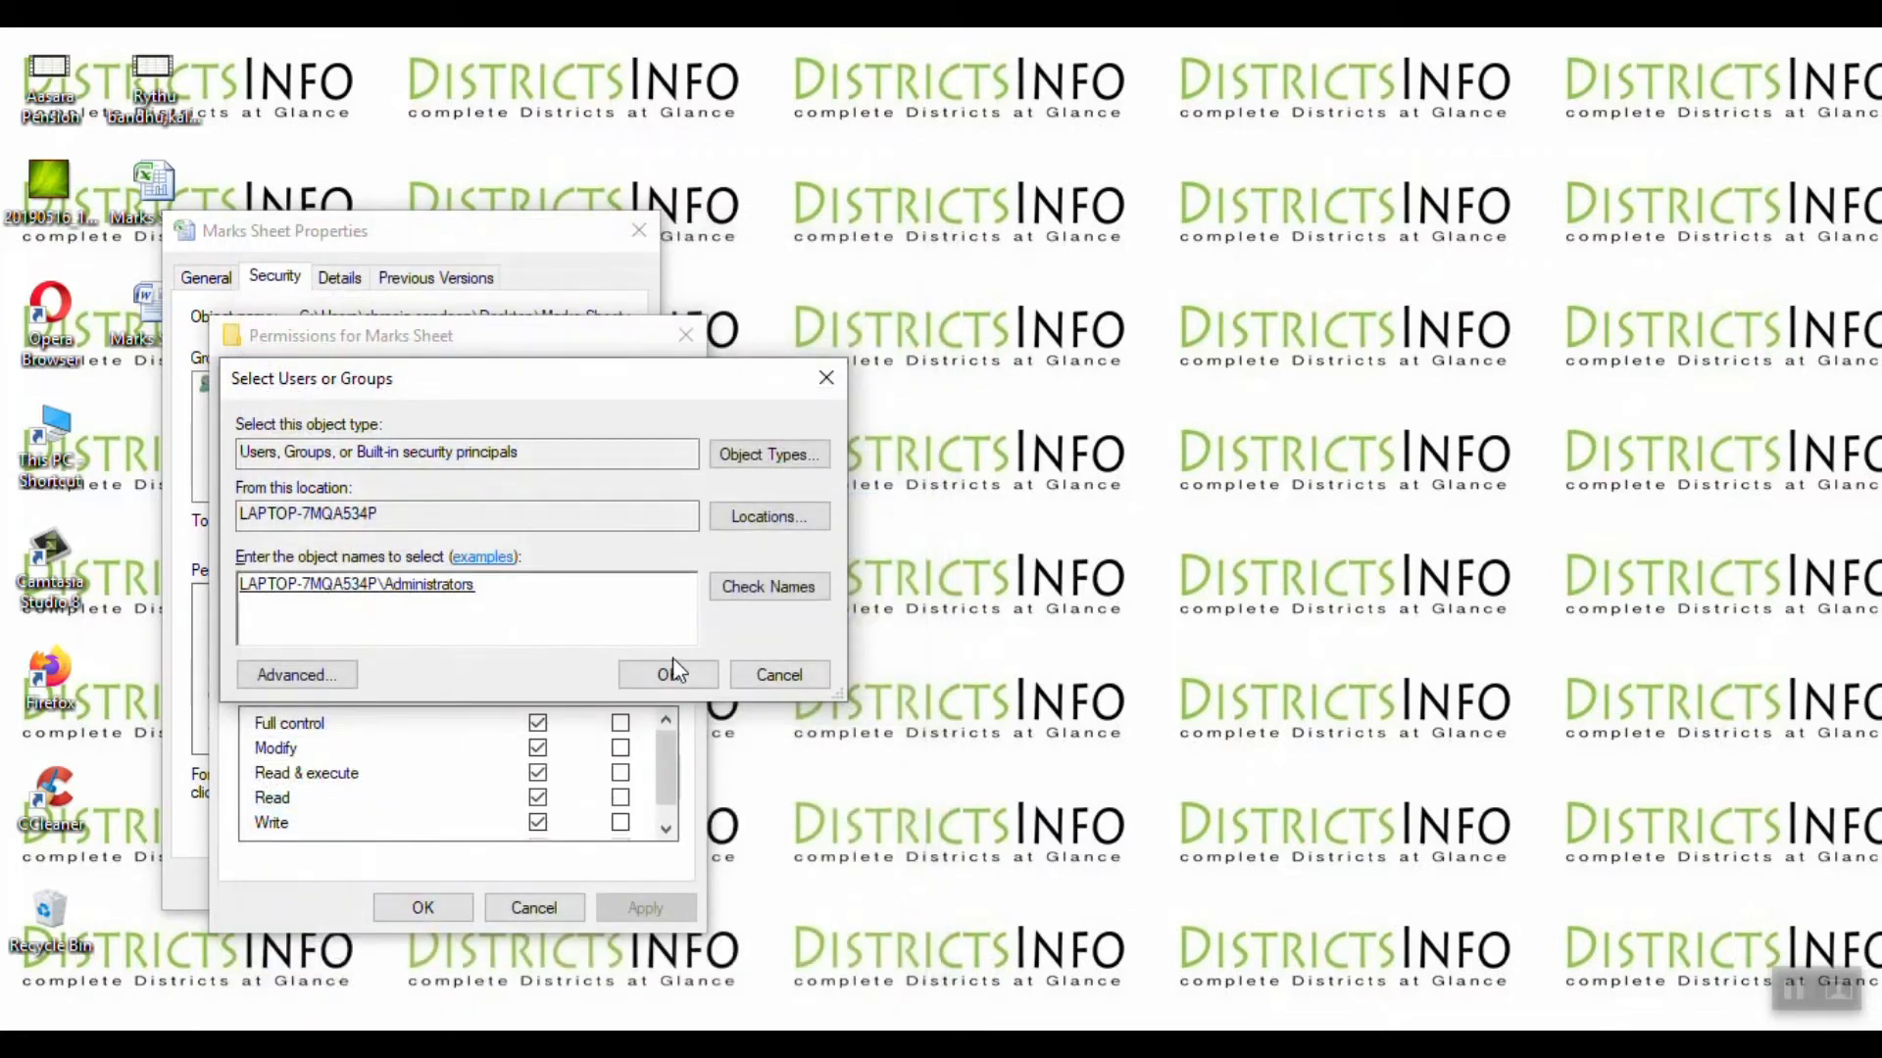
pyautogui.click(667, 674)
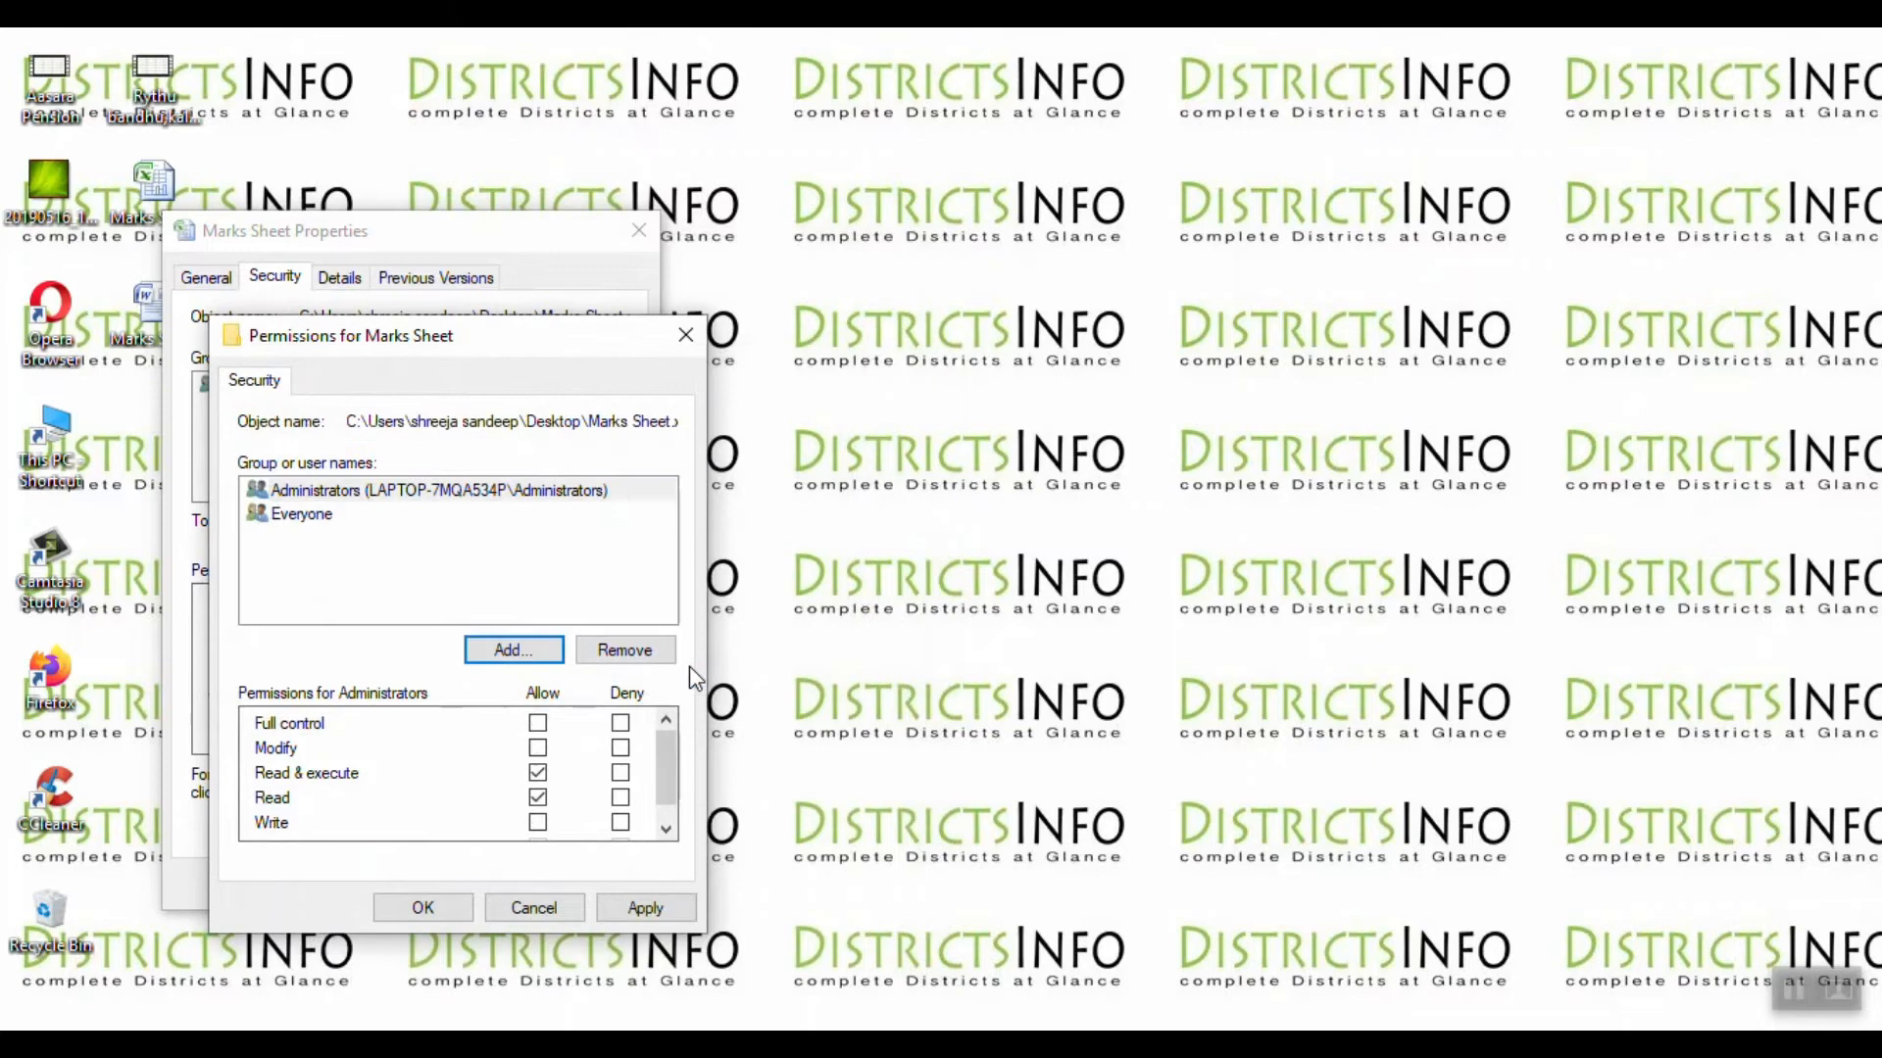
pyautogui.moveTo(550, 694)
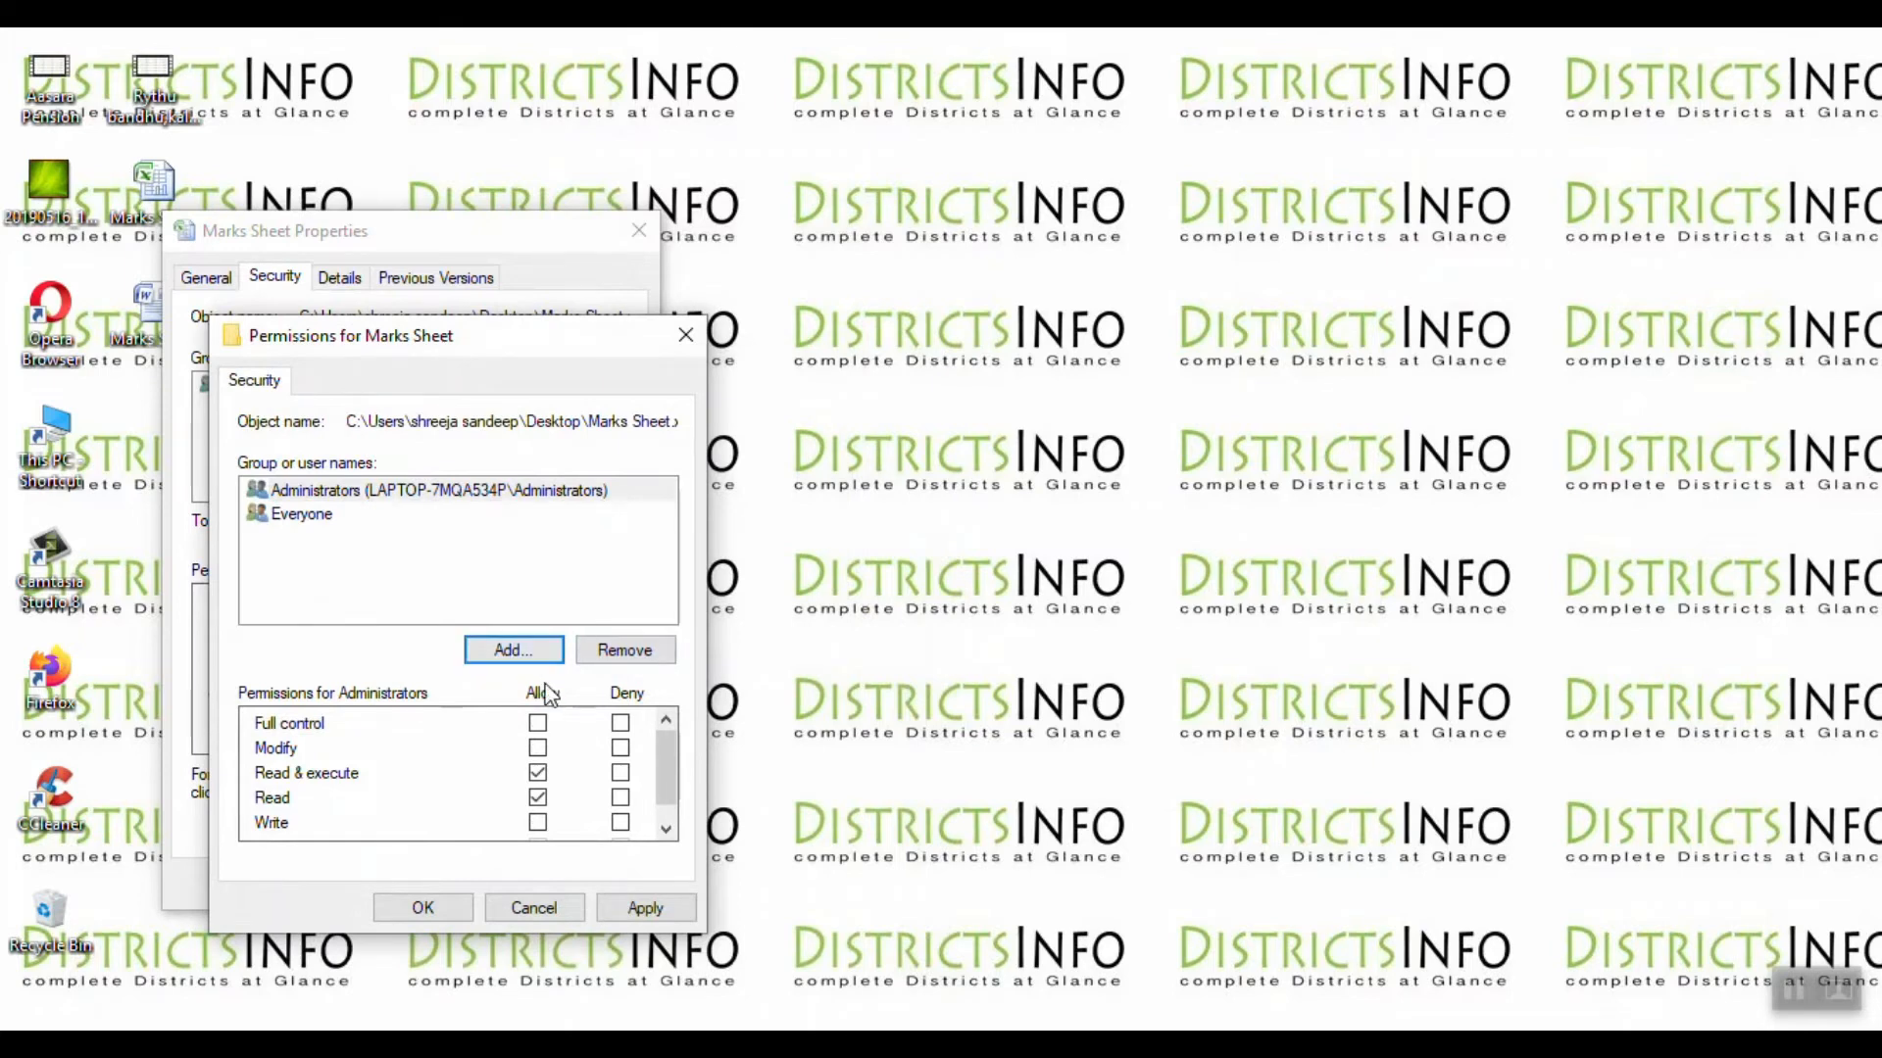
# - Allow full control for Administrators, apply, and close the permissions editor
pyautogui.click(538, 722)
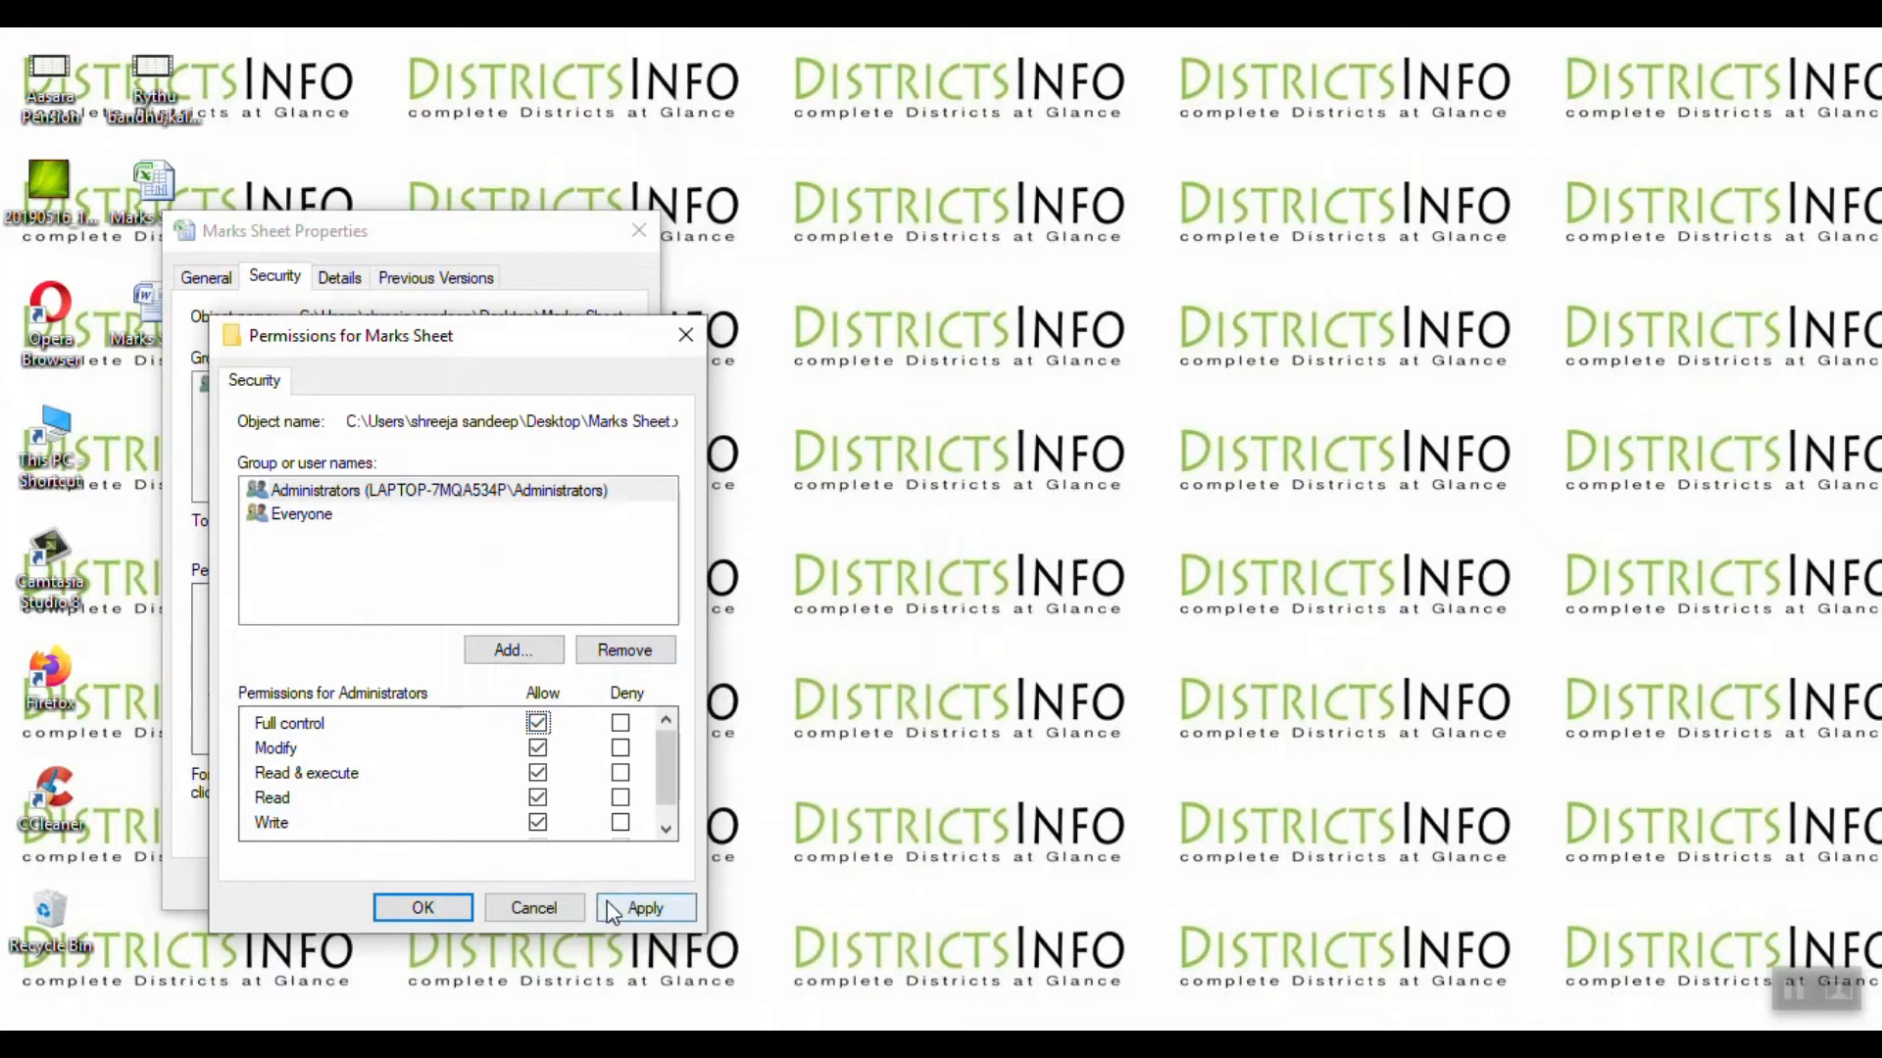
pyautogui.click(645, 907)
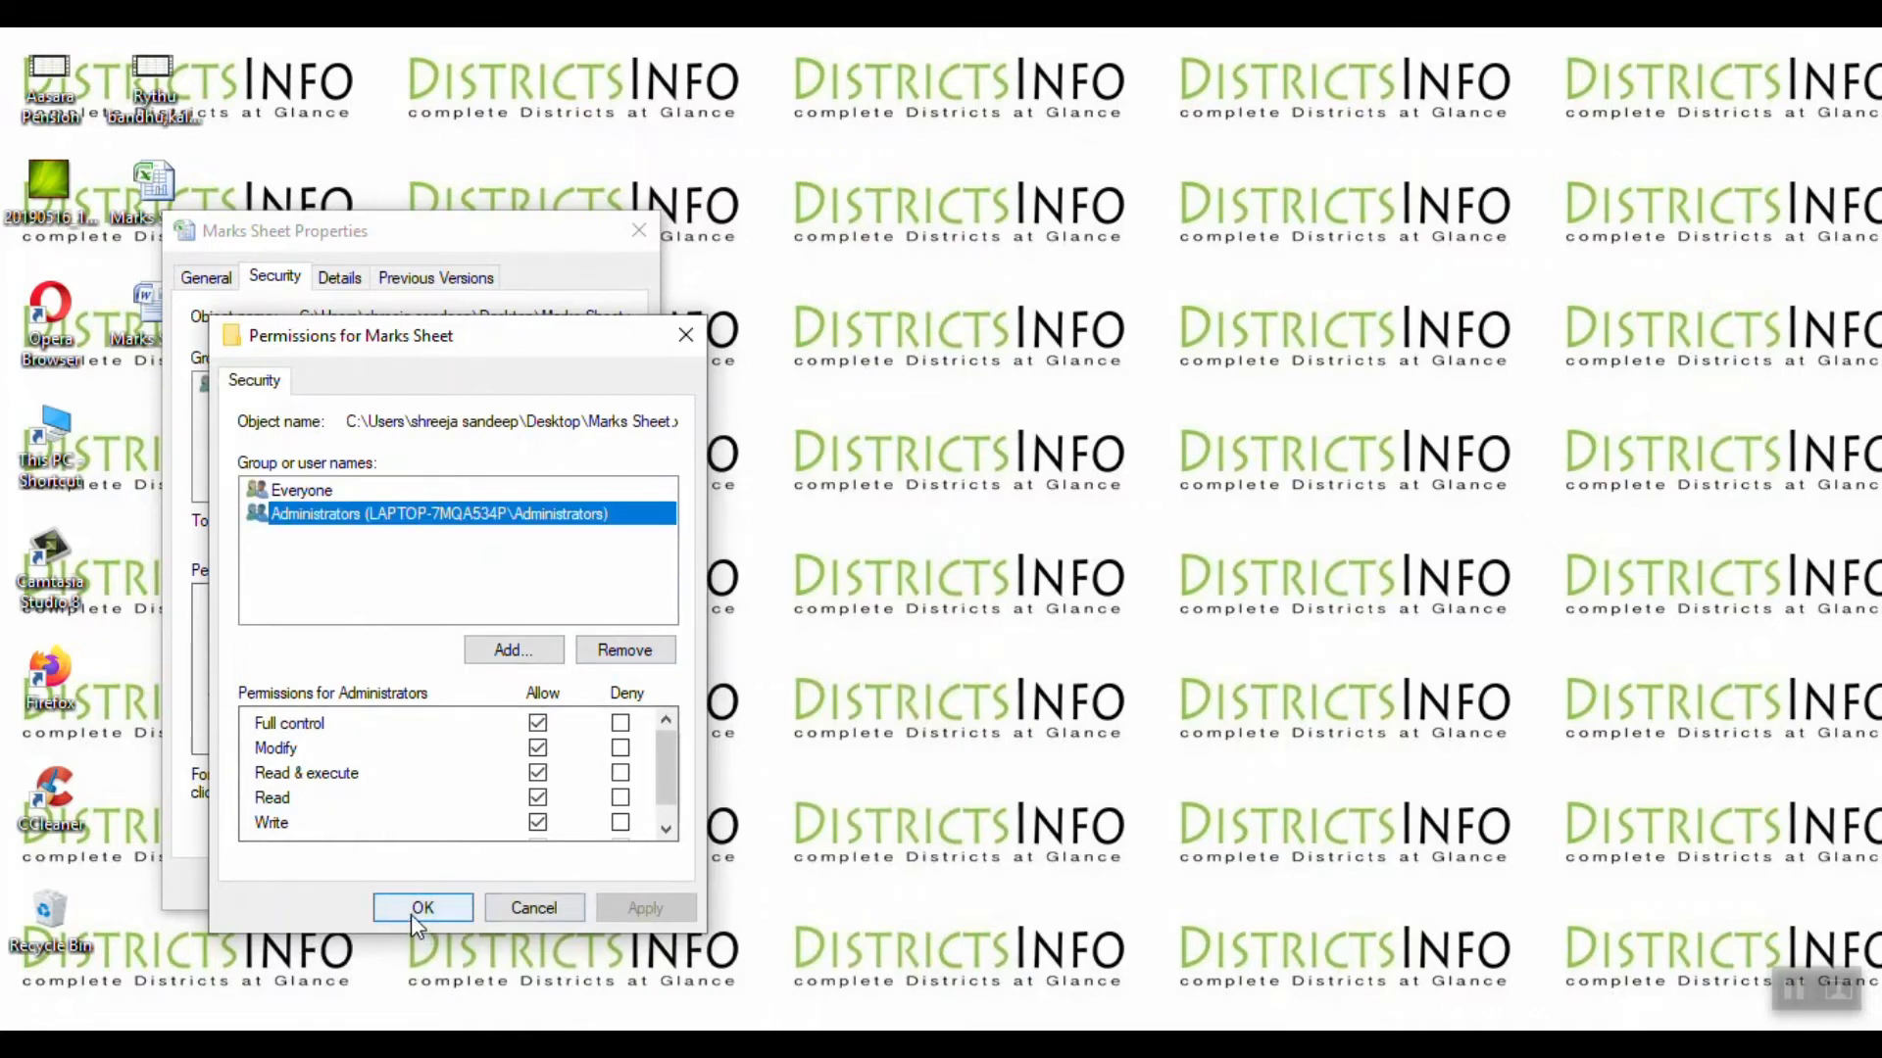
pyautogui.click(423, 907)
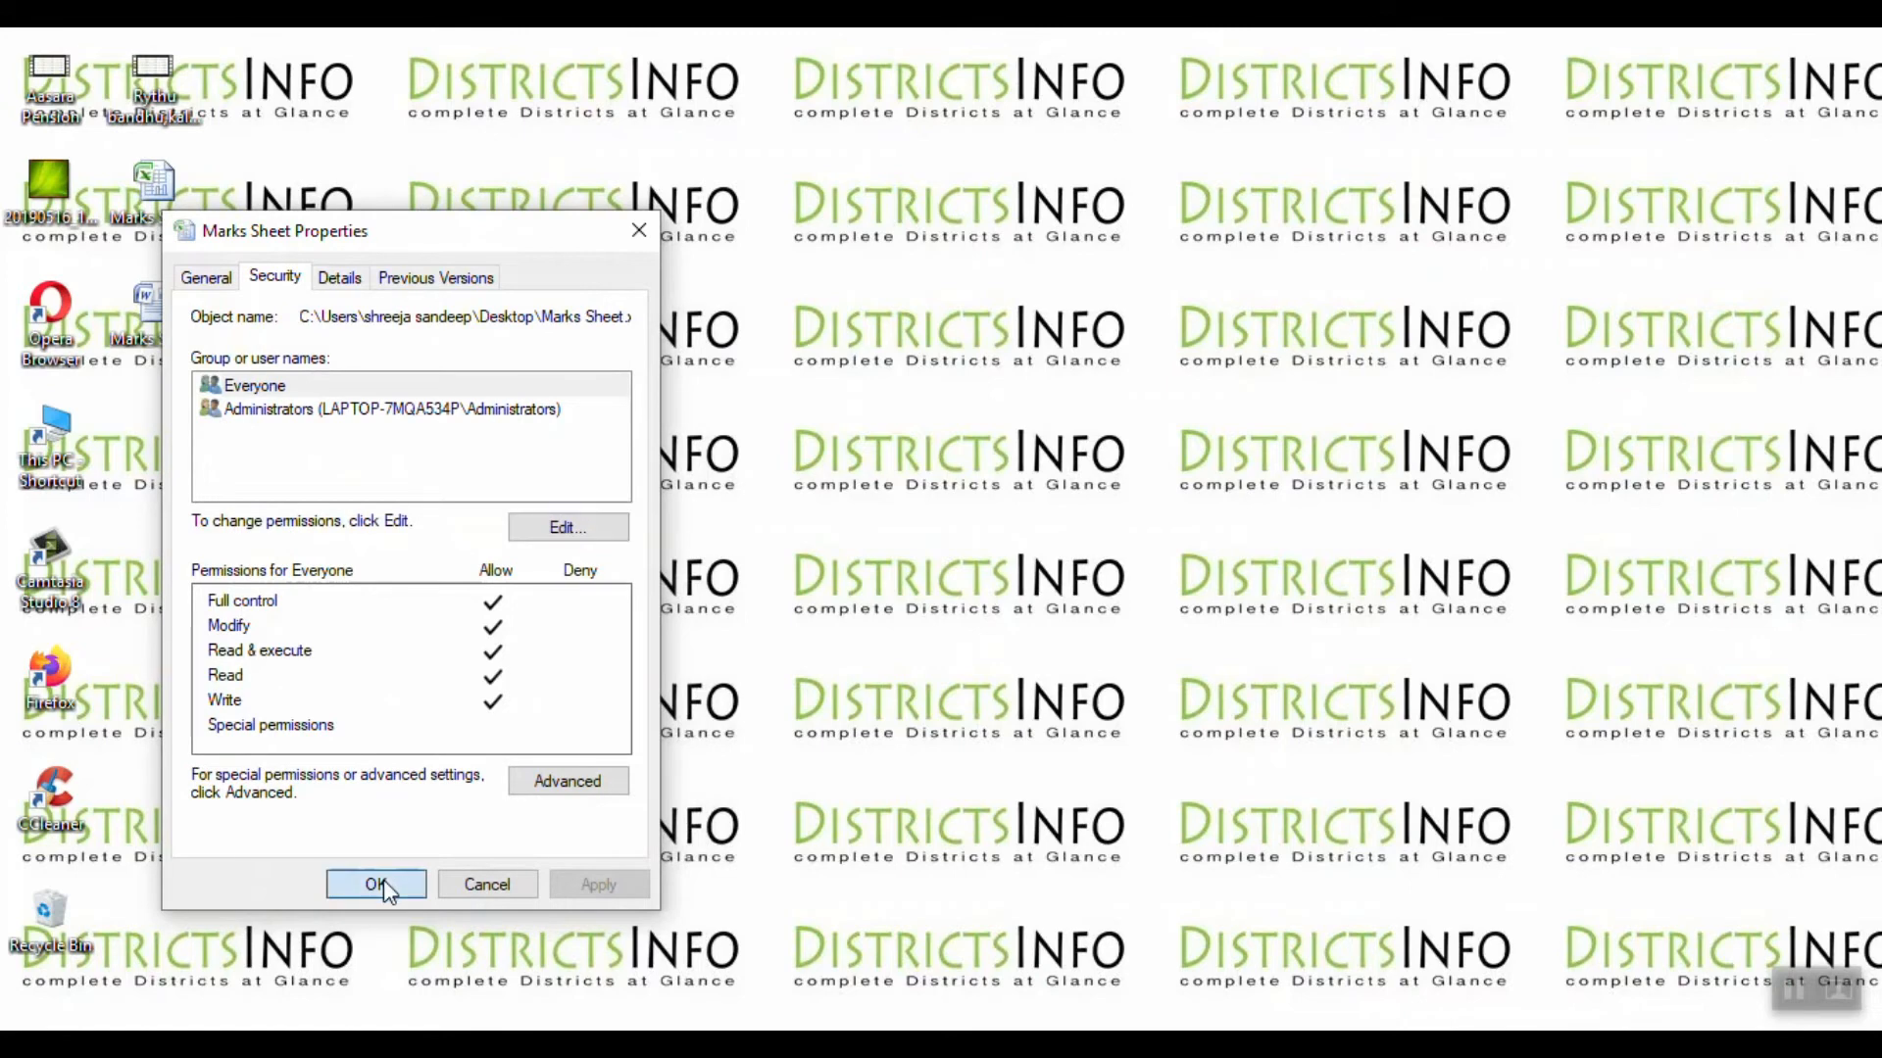
# - Close Marks Sheet Properties with OK, keeping the new permissions
pyautogui.click(376, 884)
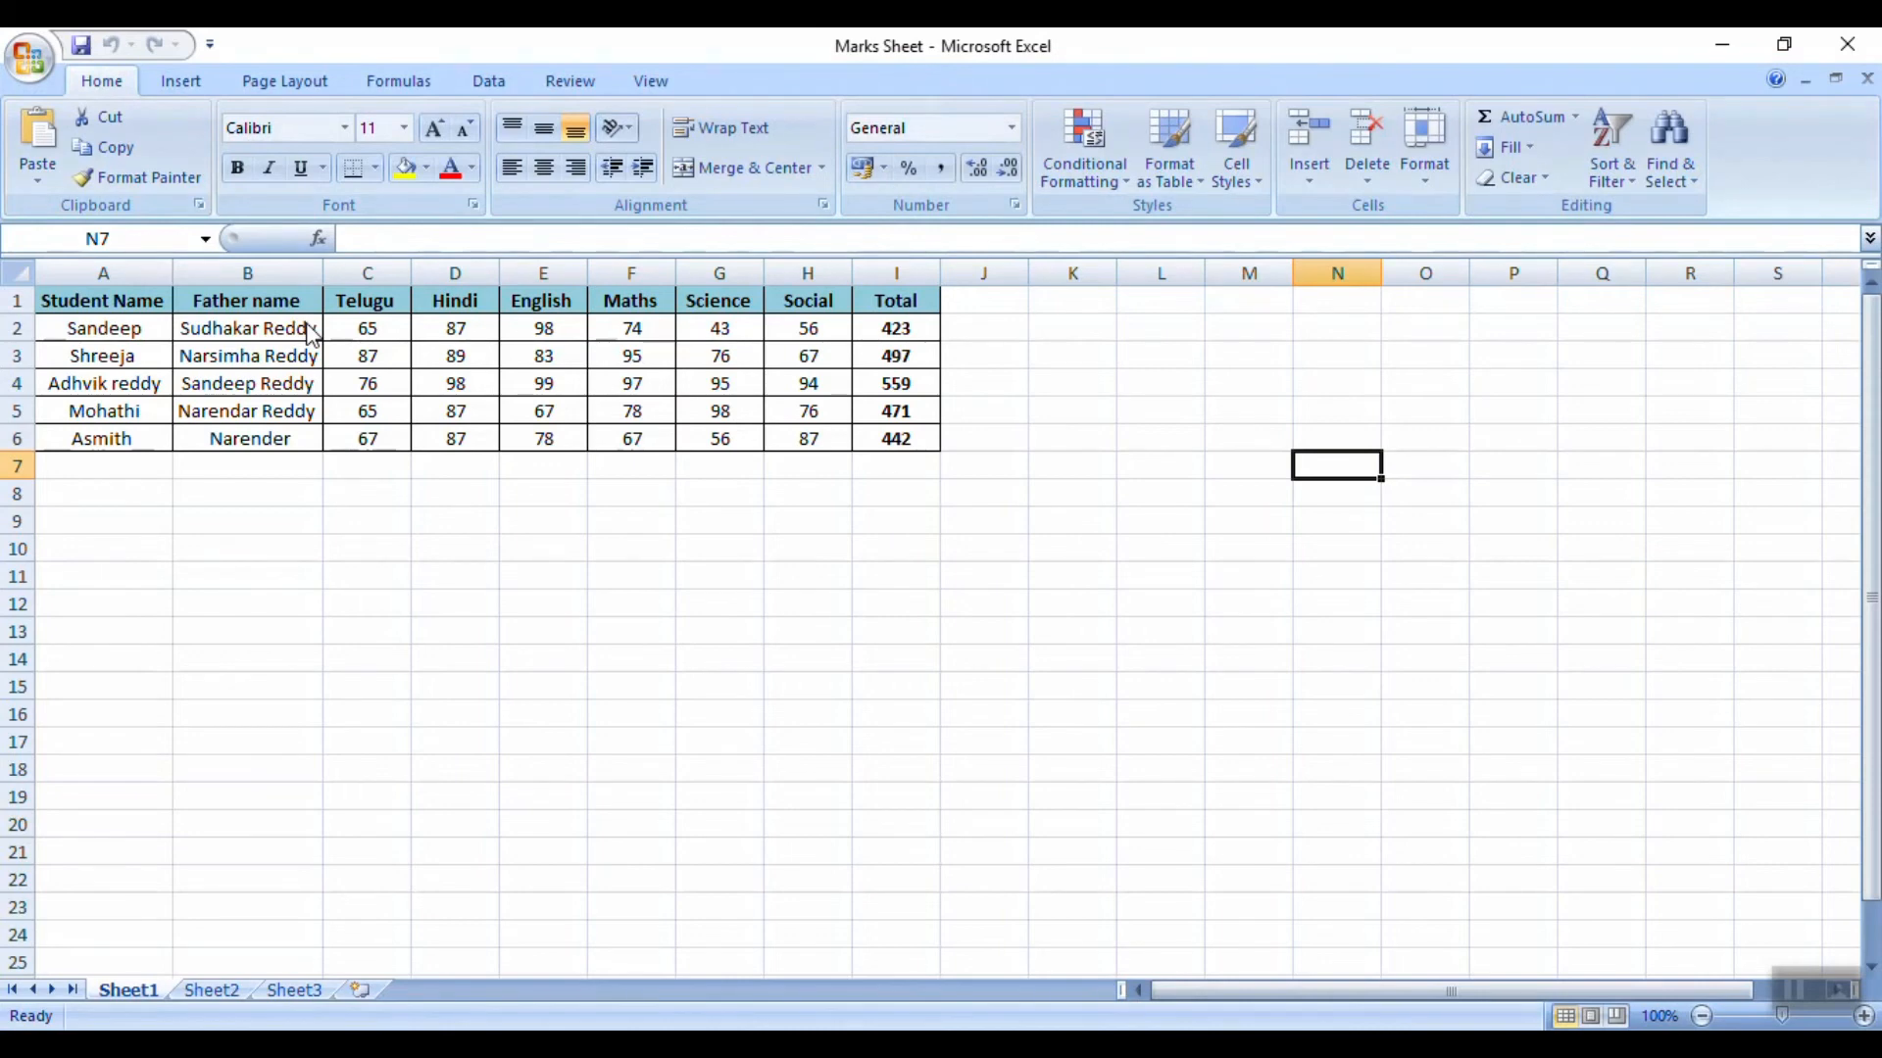
pyautogui.moveTo(322, 318)
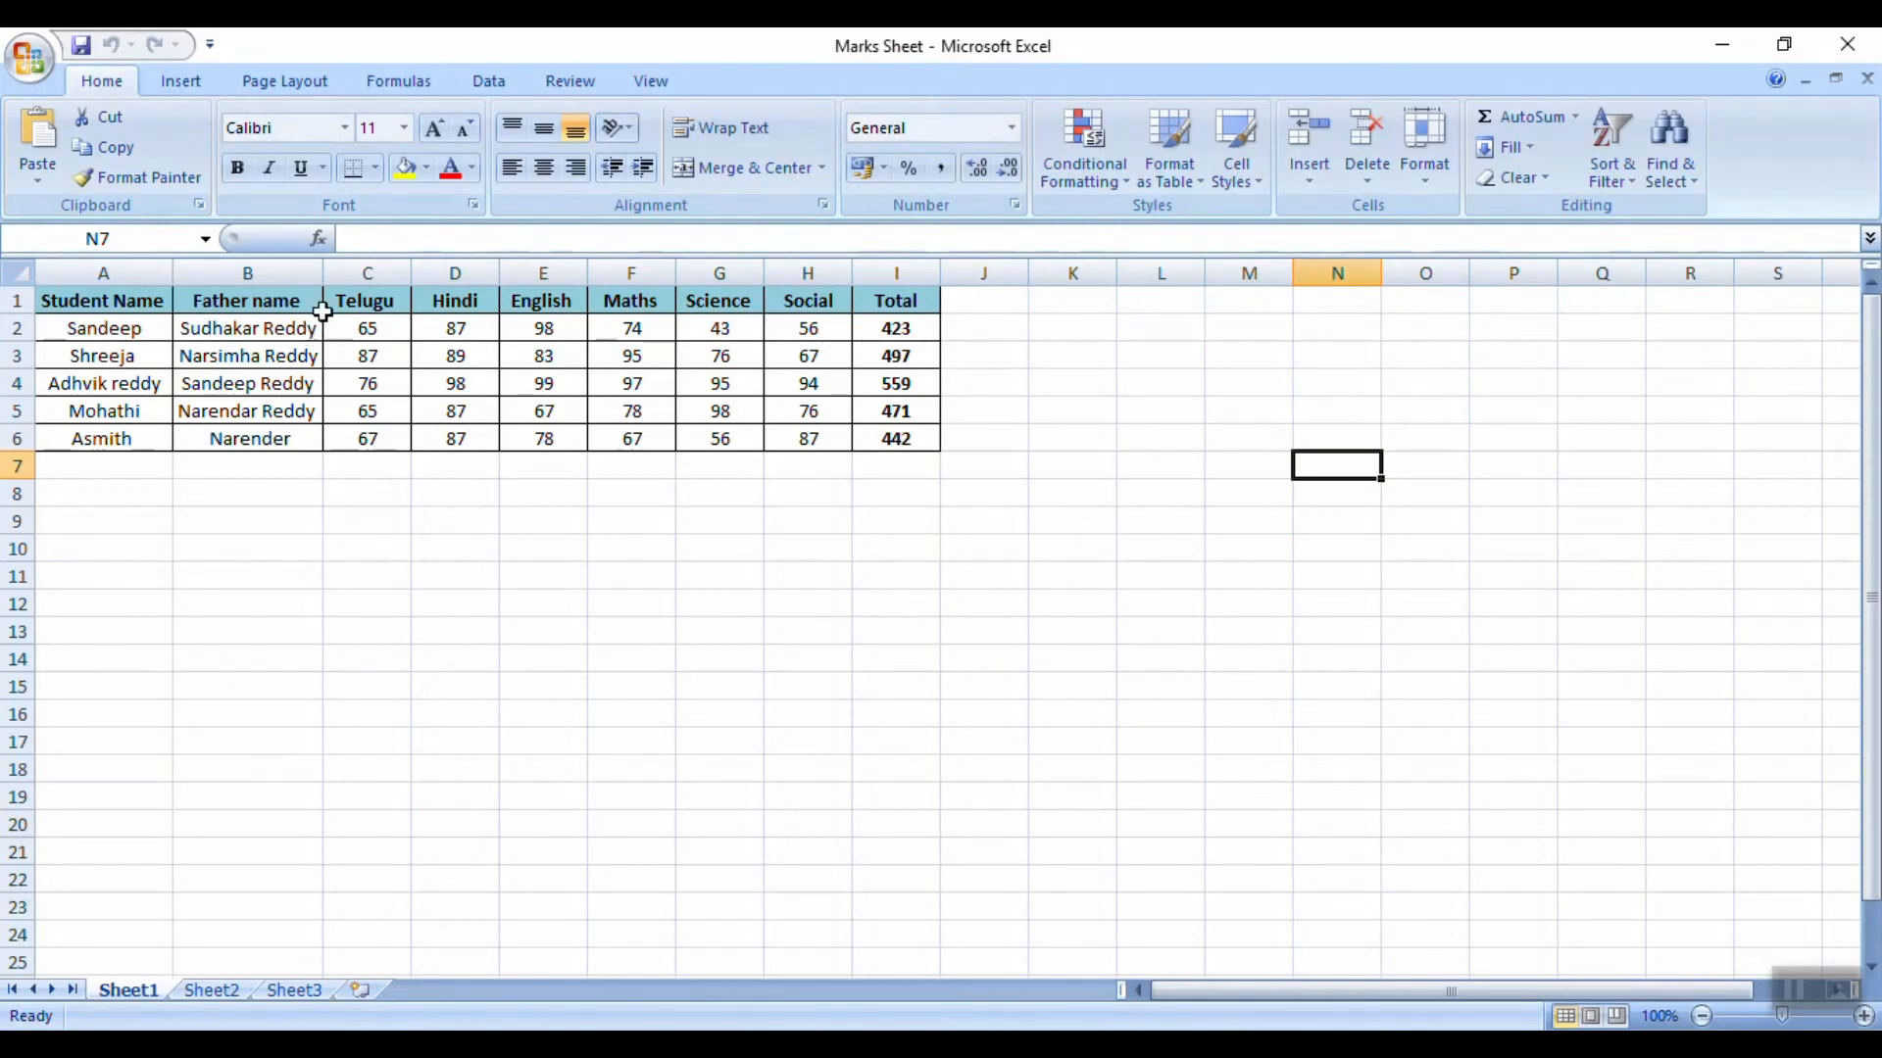